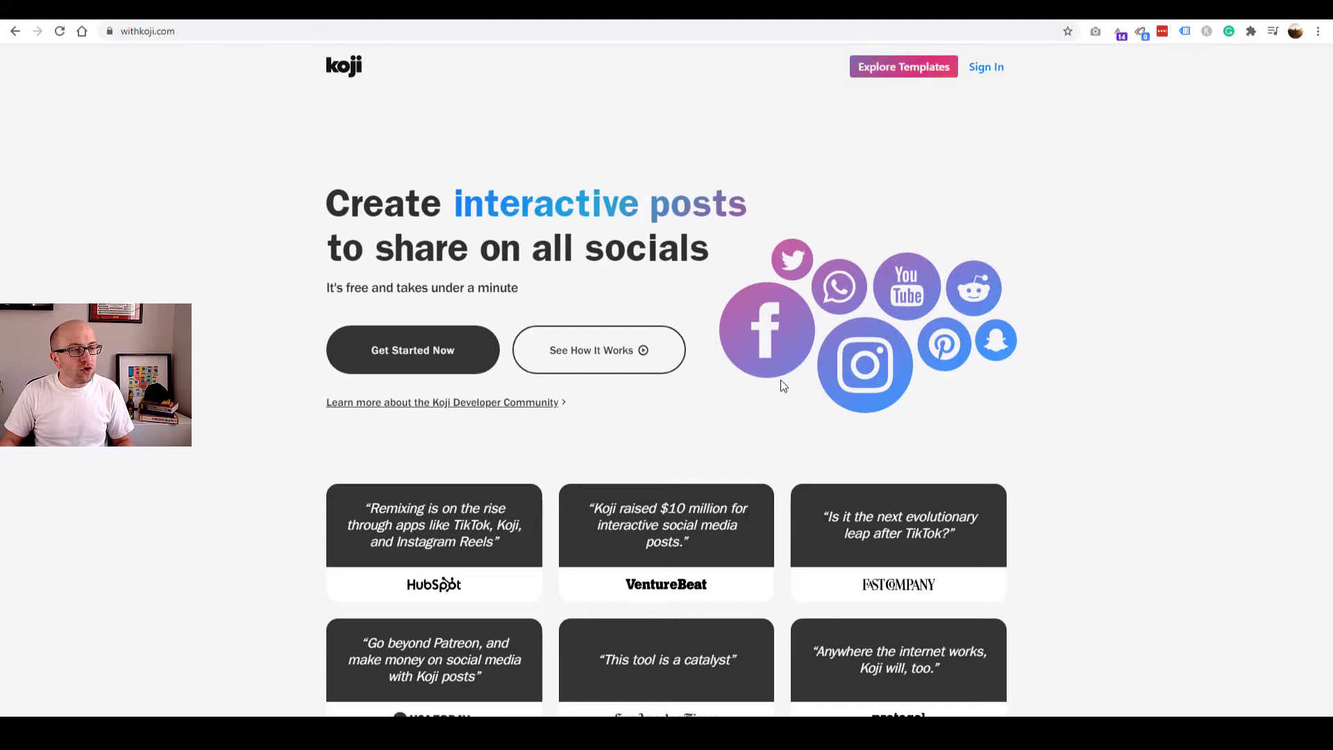
mouse_move(893, 367)
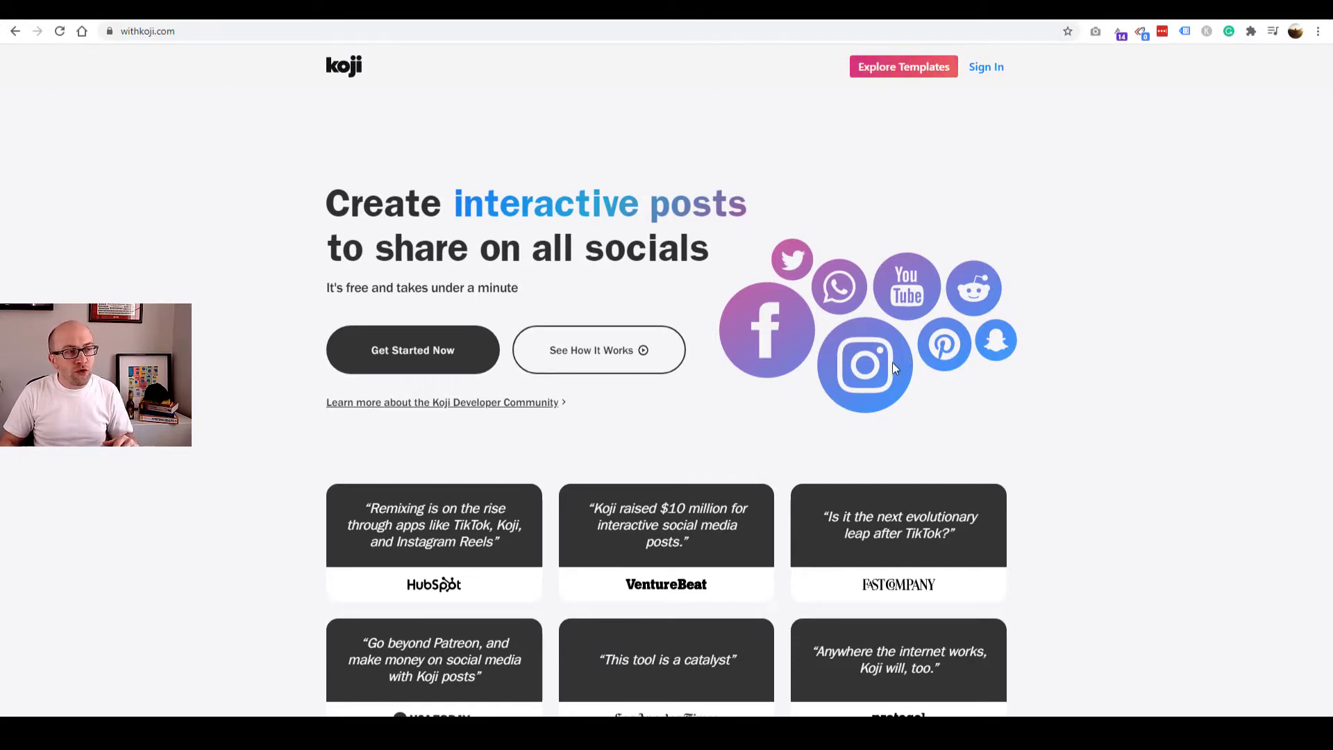
mouse_move(591, 349)
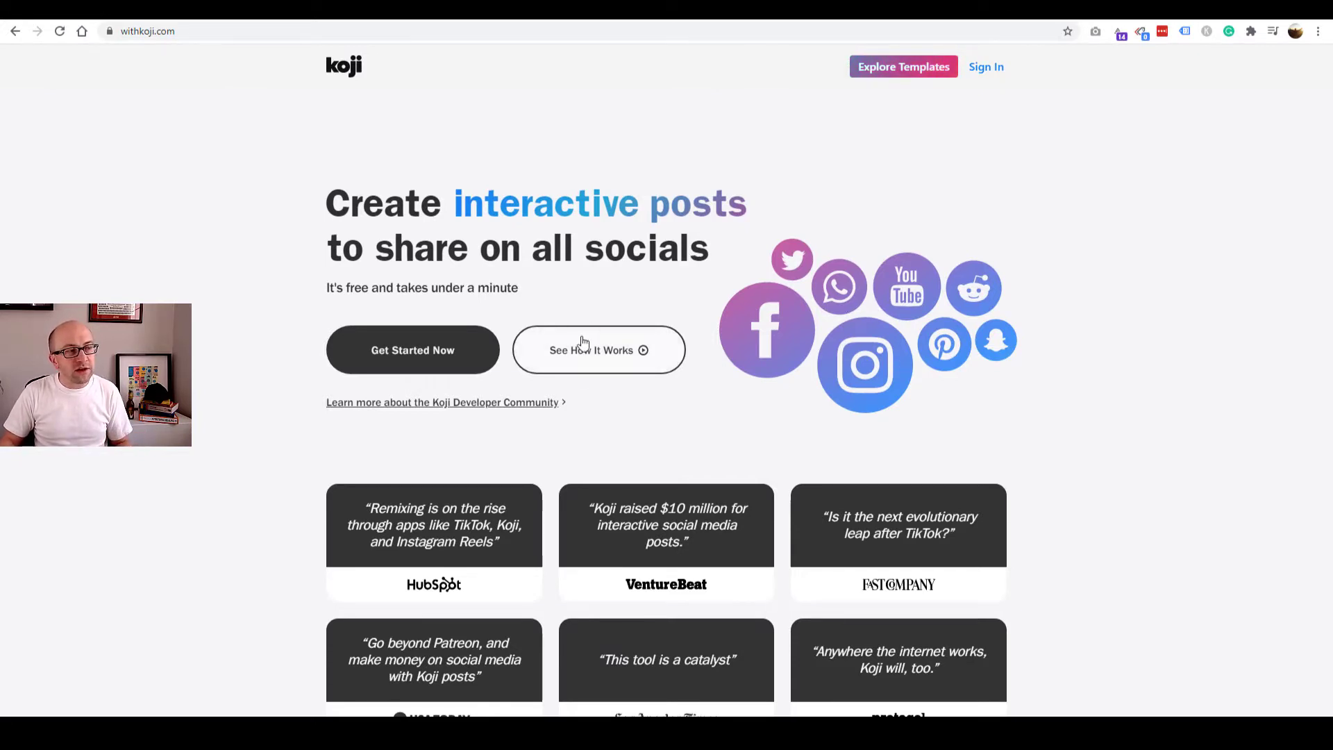
mouse_move(598, 371)
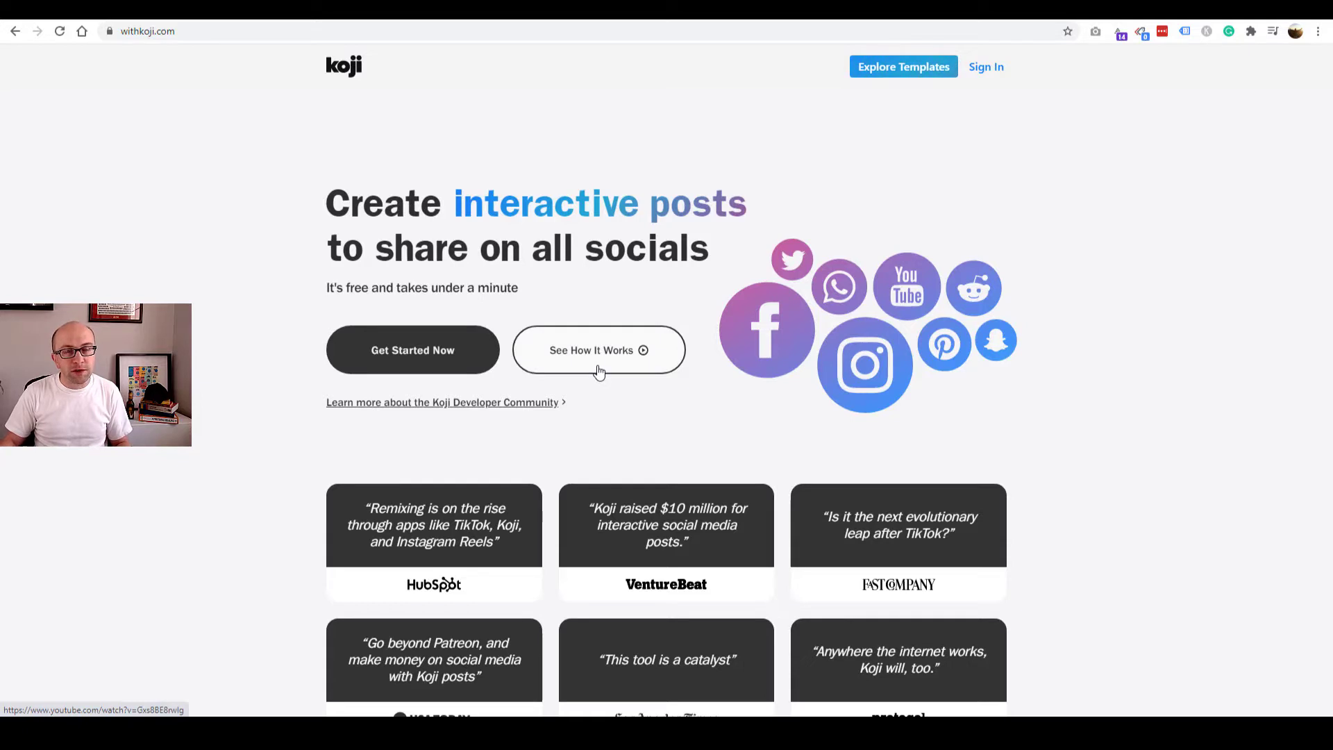
mouse_move(986, 66)
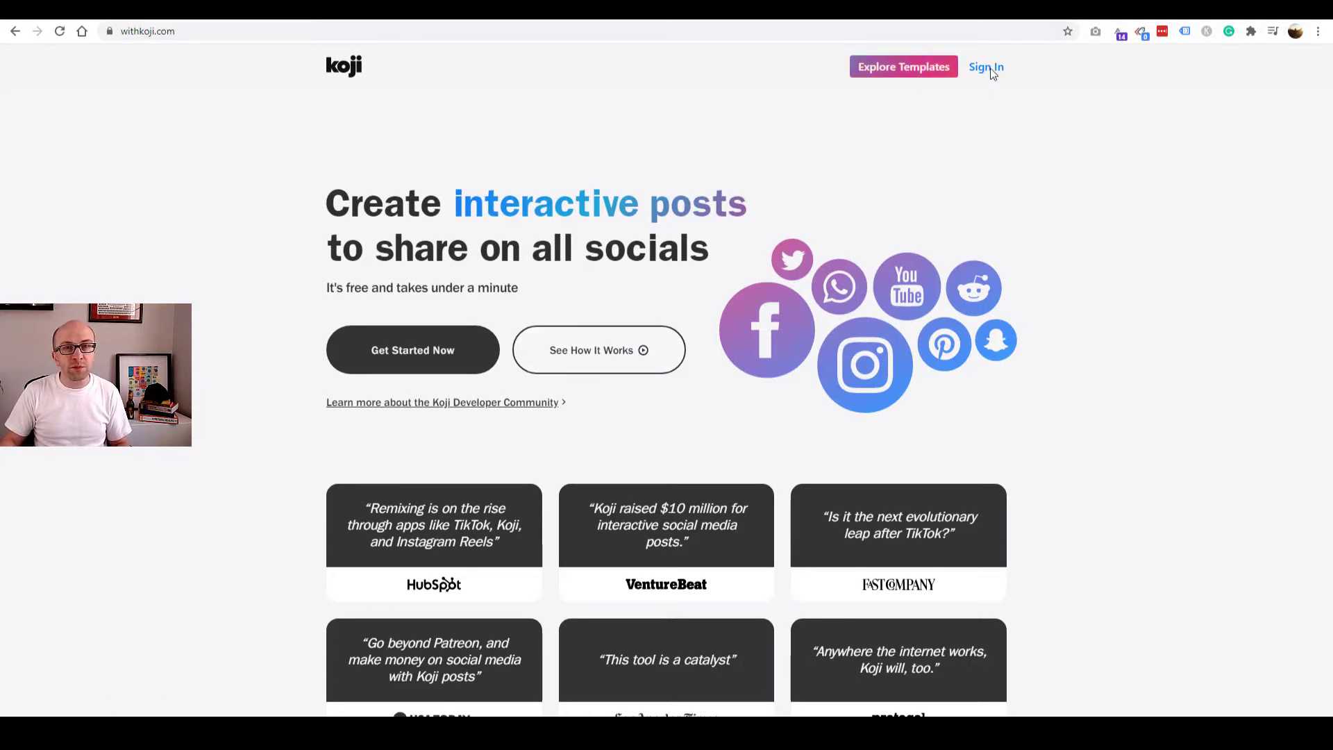
- Open Koji's sign-in prompt from the home page's top bar
left_click(986, 67)
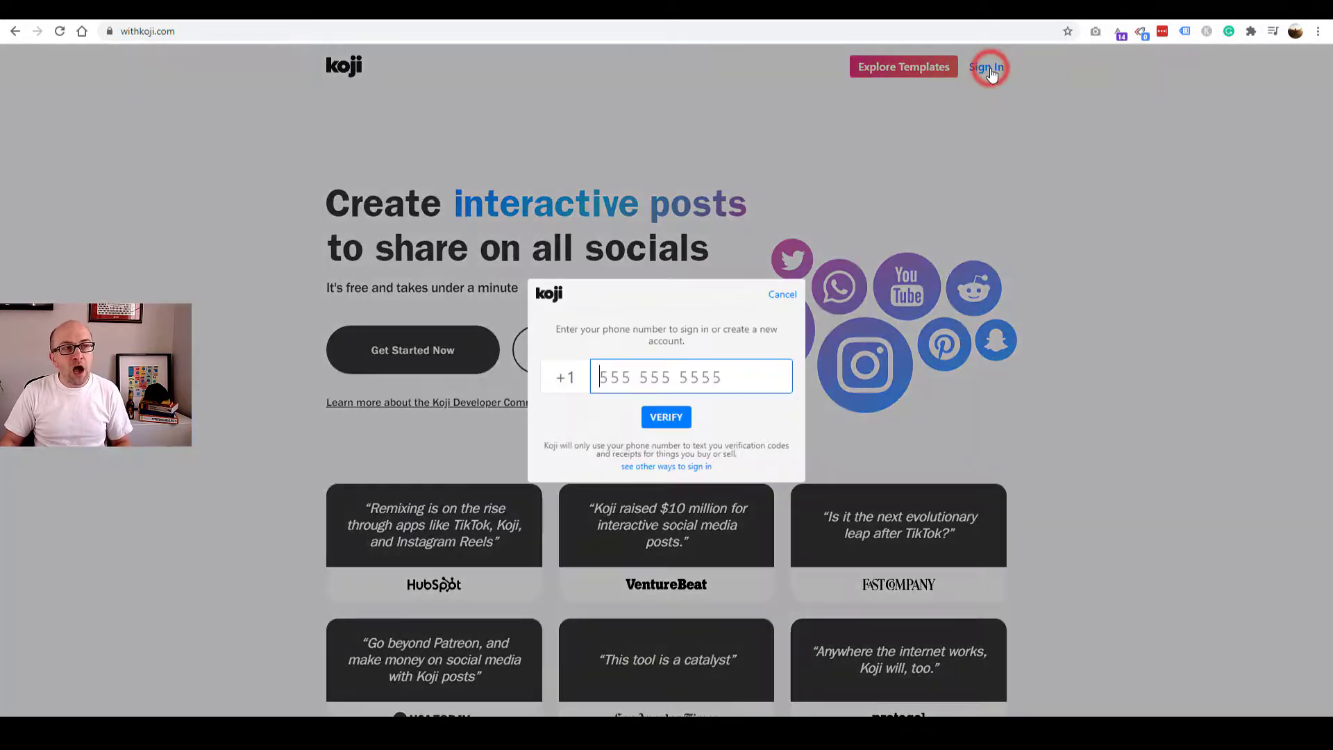
mouse_move(693, 300)
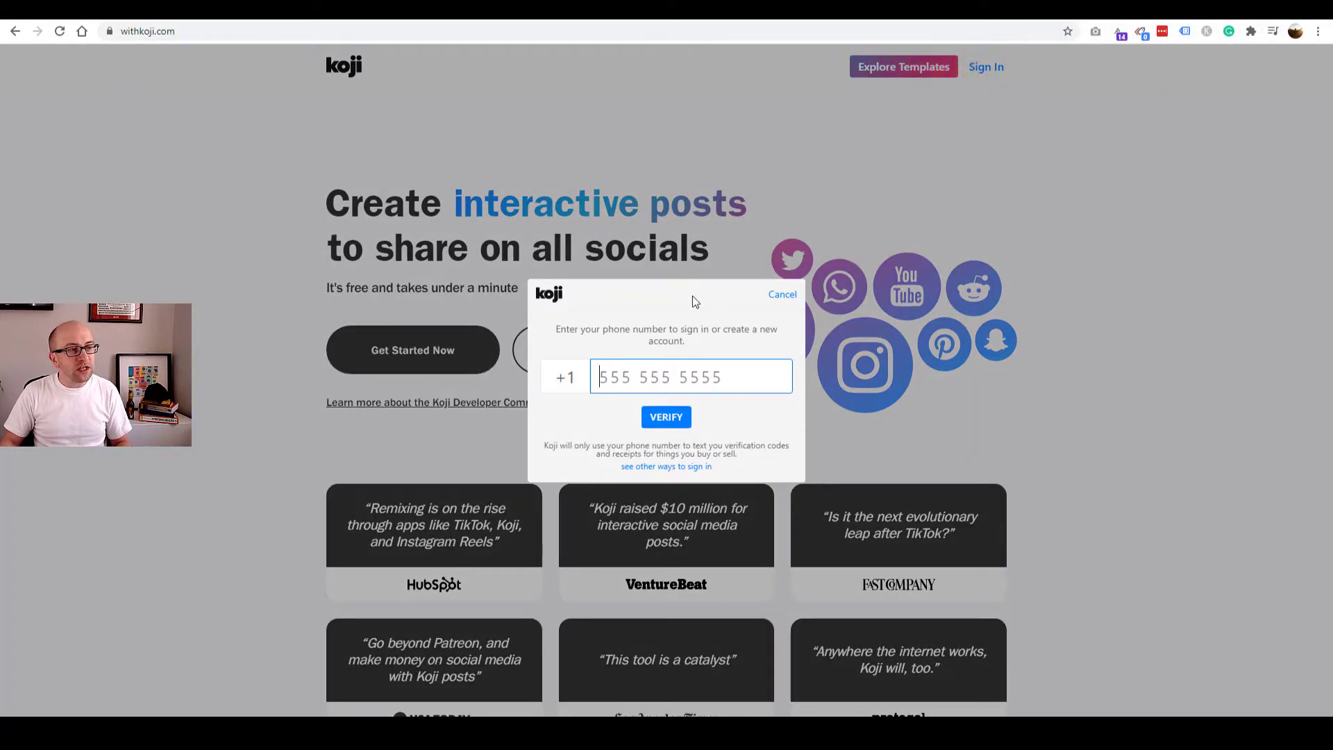
mouse_move(702, 471)
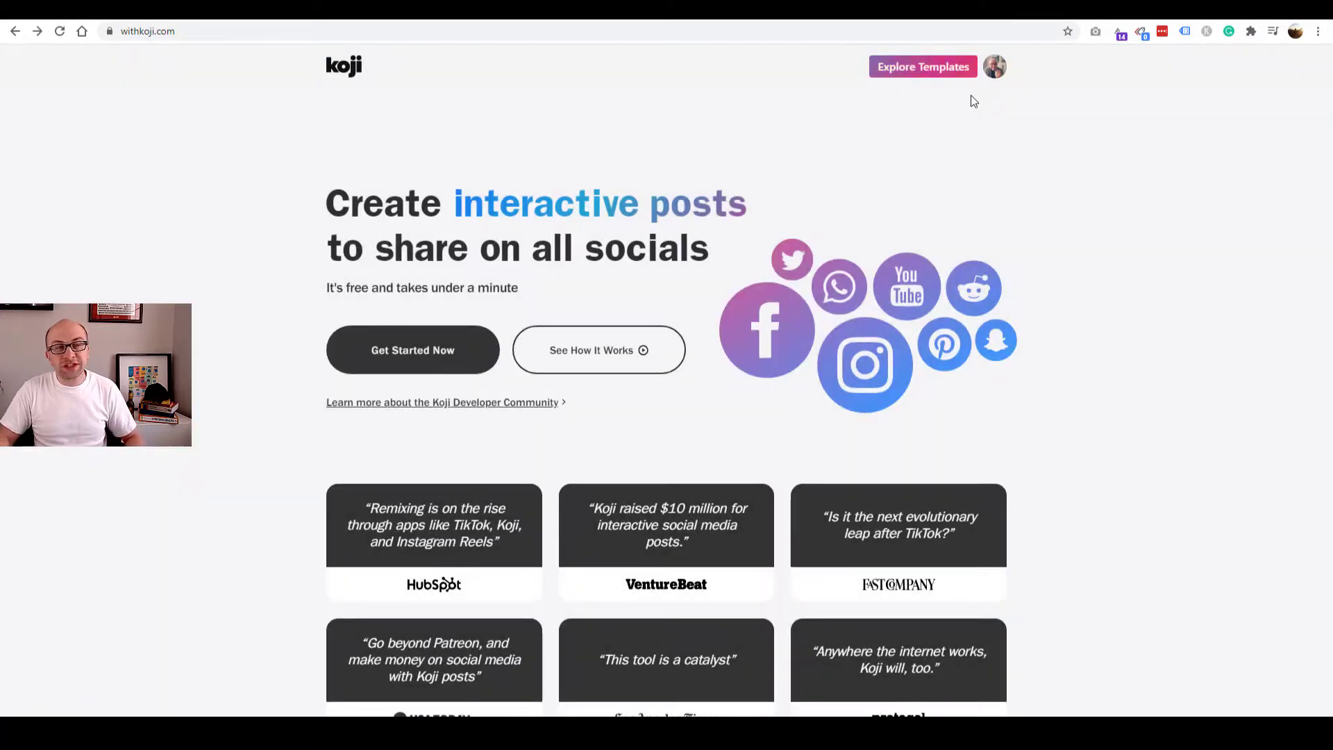
mouse_move(924, 68)
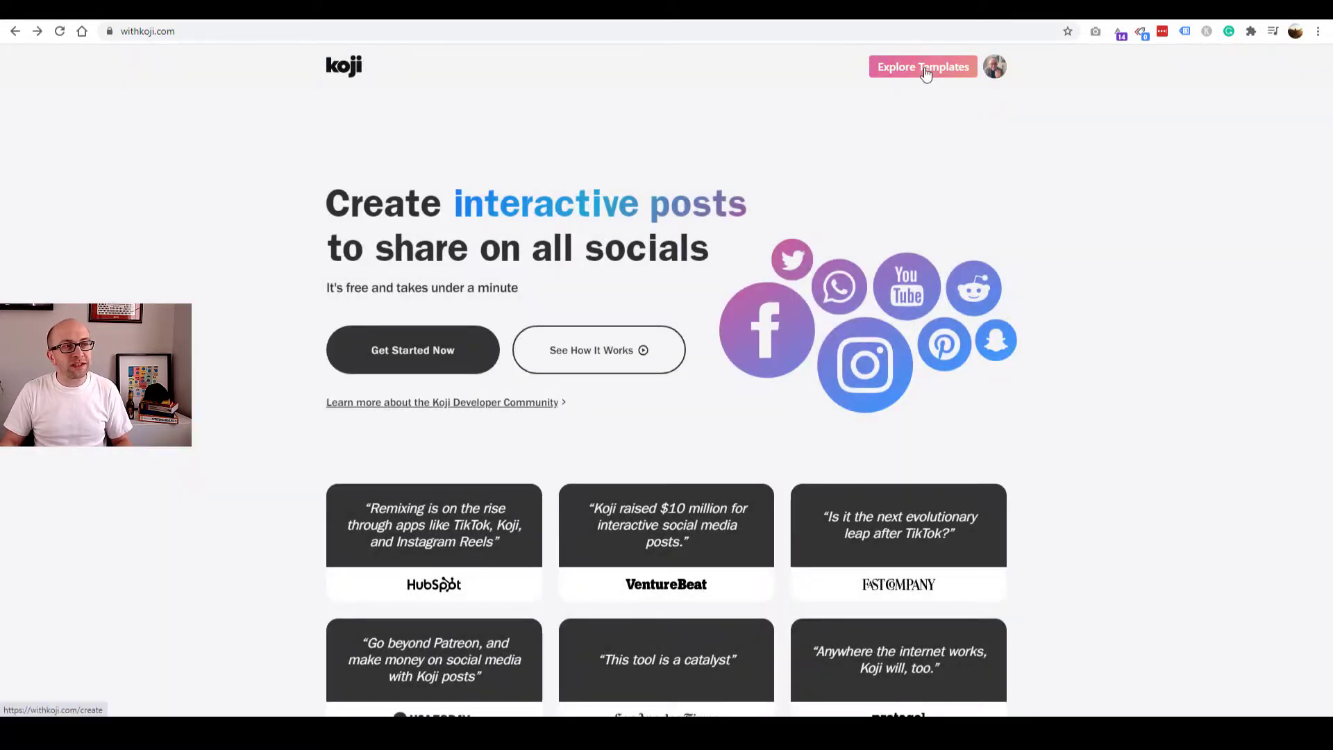
- Go to Explore Templates to see community templates like Tip Jar and Video Requests
left_click(923, 66)
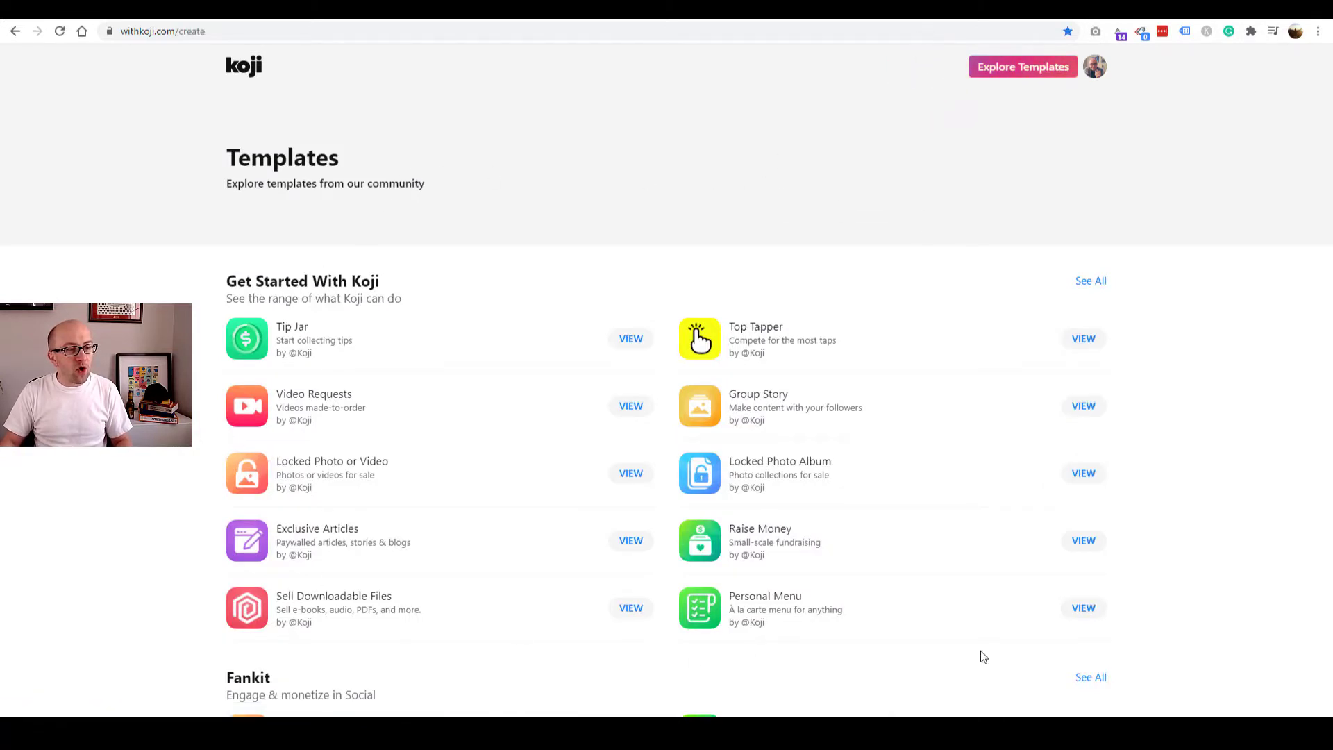
mouse_move(1156, 524)
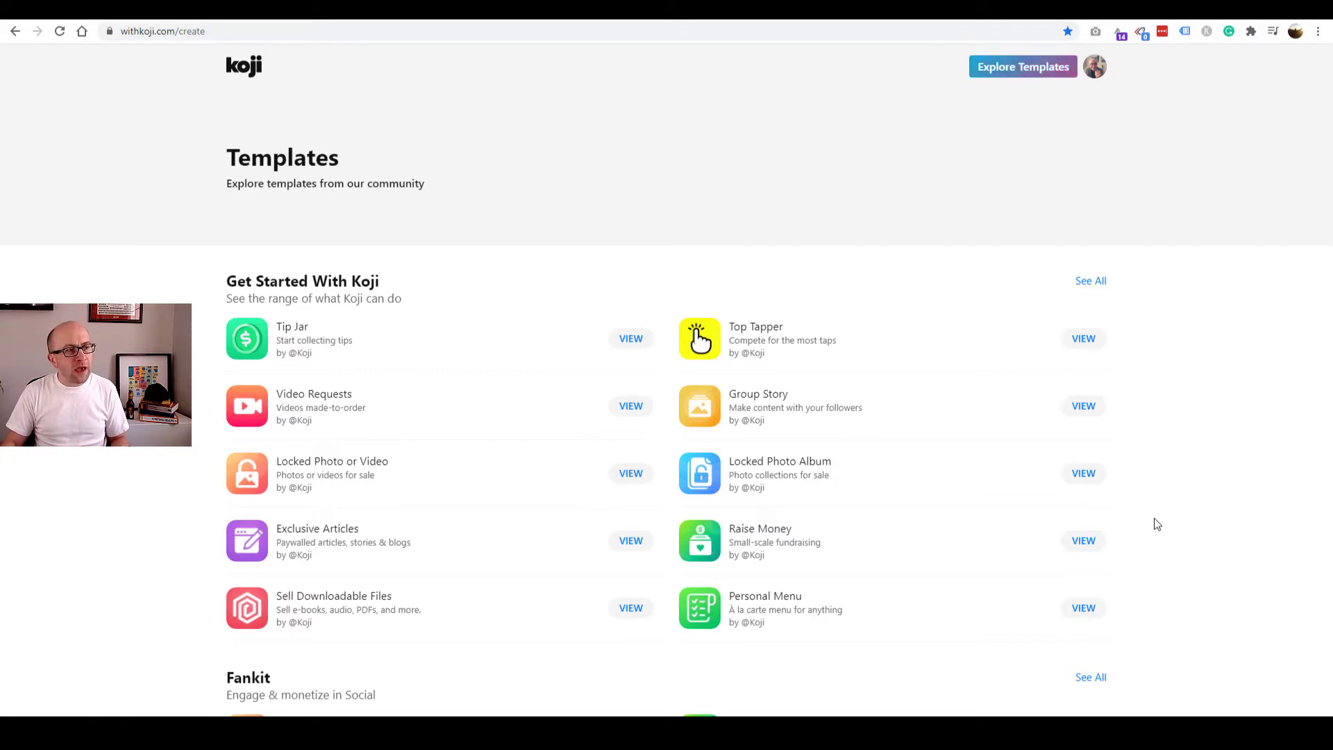
mouse_move(994, 451)
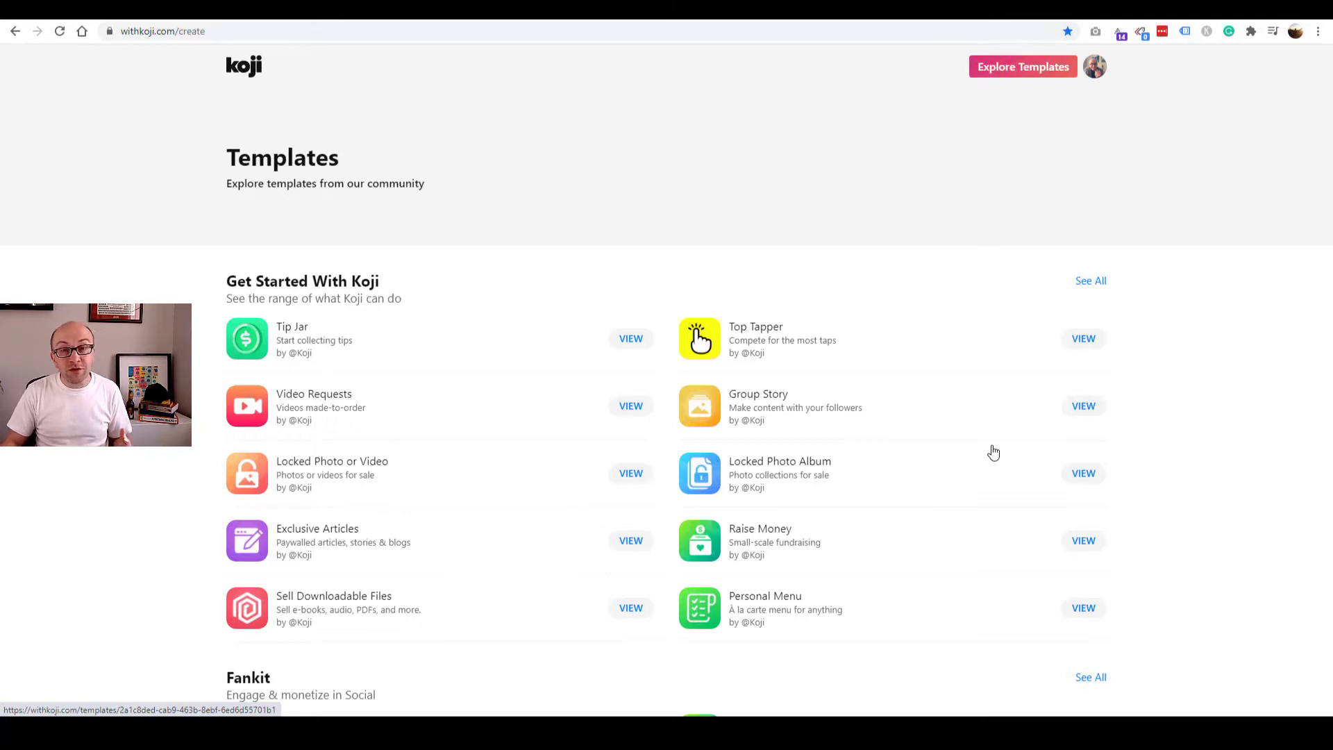
mouse_move(1028, 396)
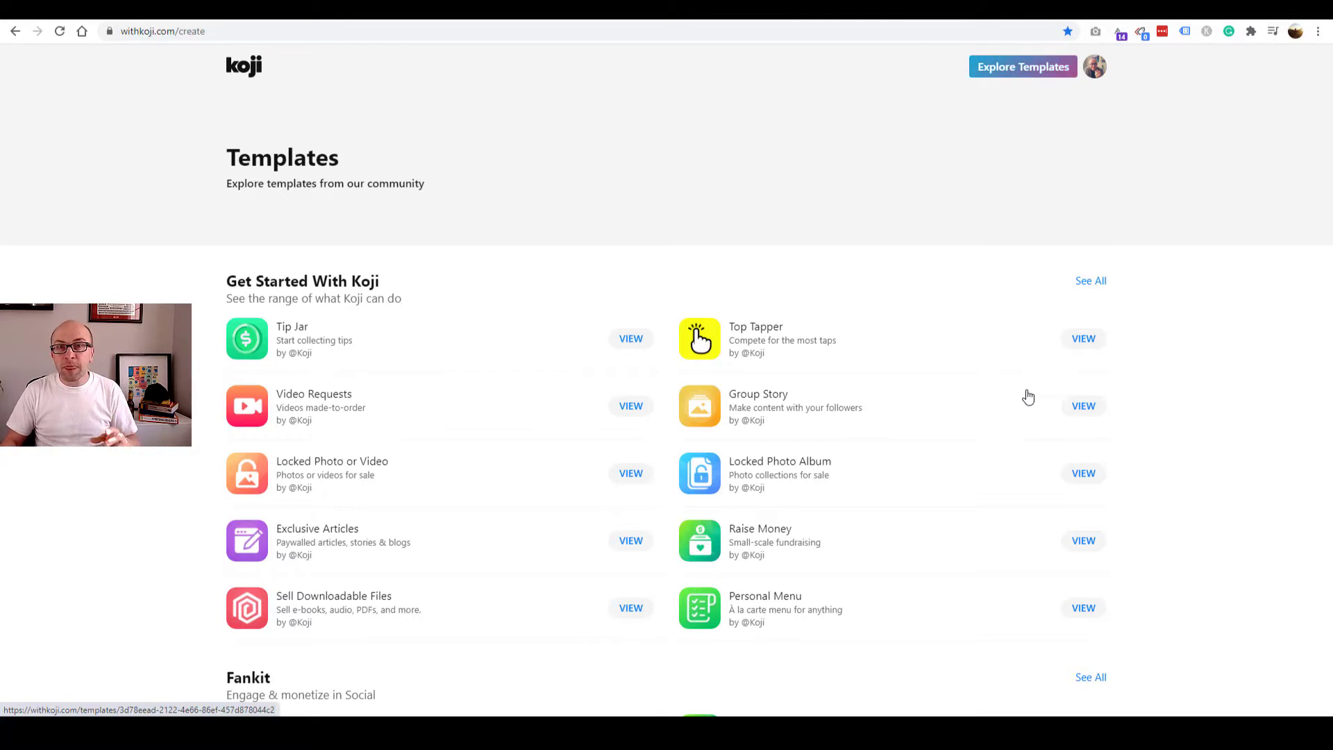
mouse_move(1012, 360)
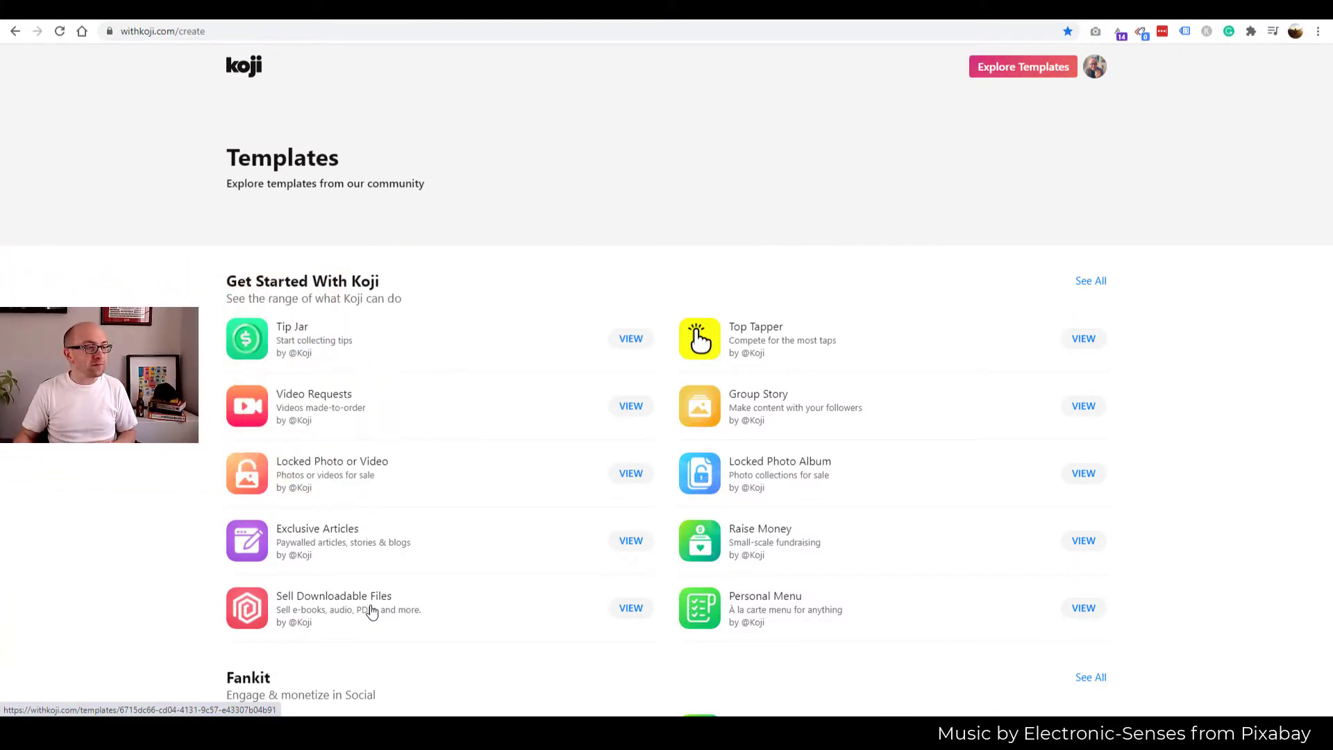
mouse_move(486, 607)
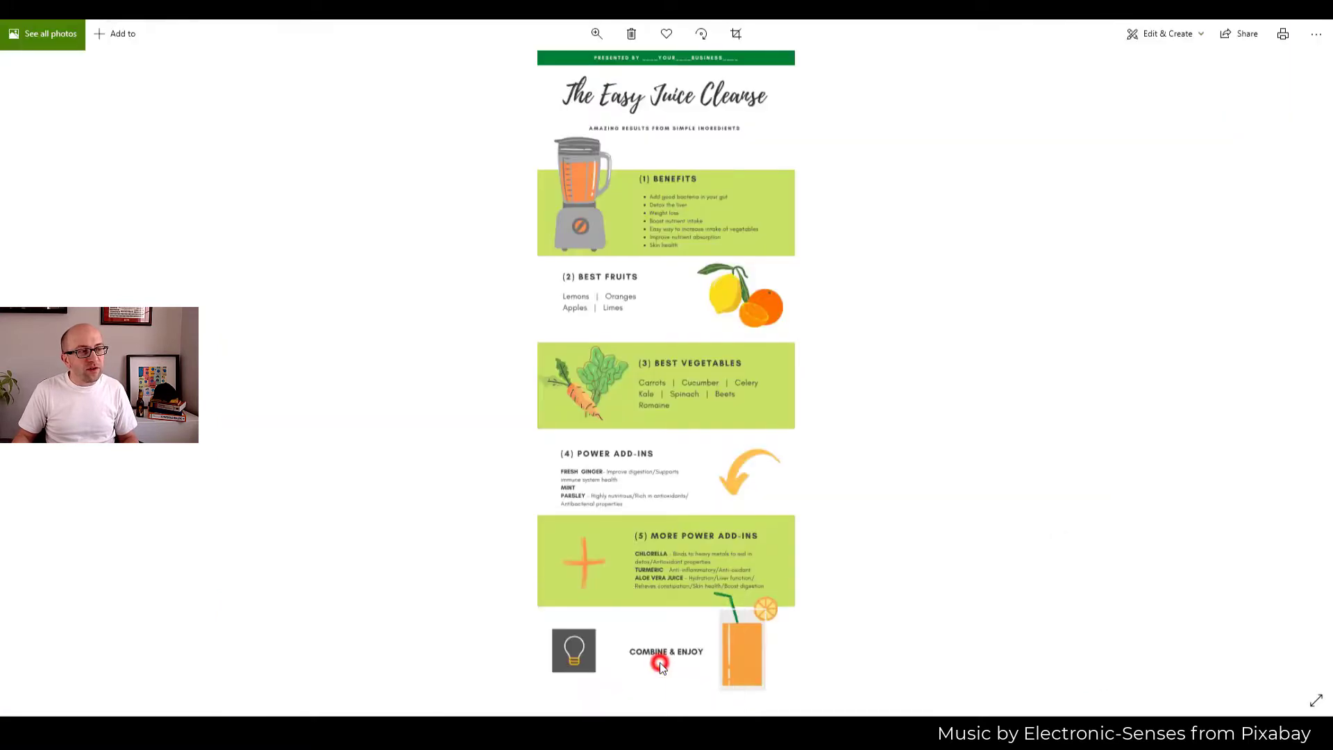
mouse_move(961, 567)
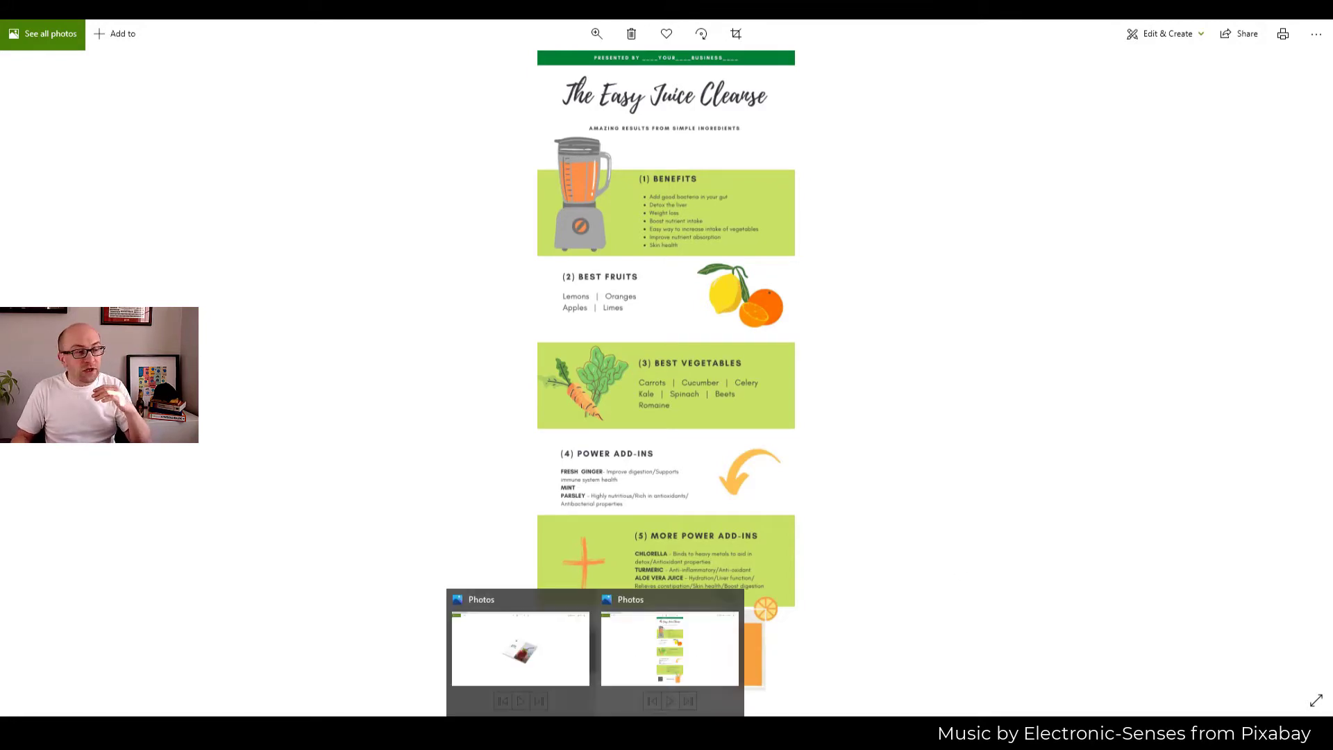
- Leave the Easy Juice Cleanse infographic for the other open Photos window
left_click(519, 648)
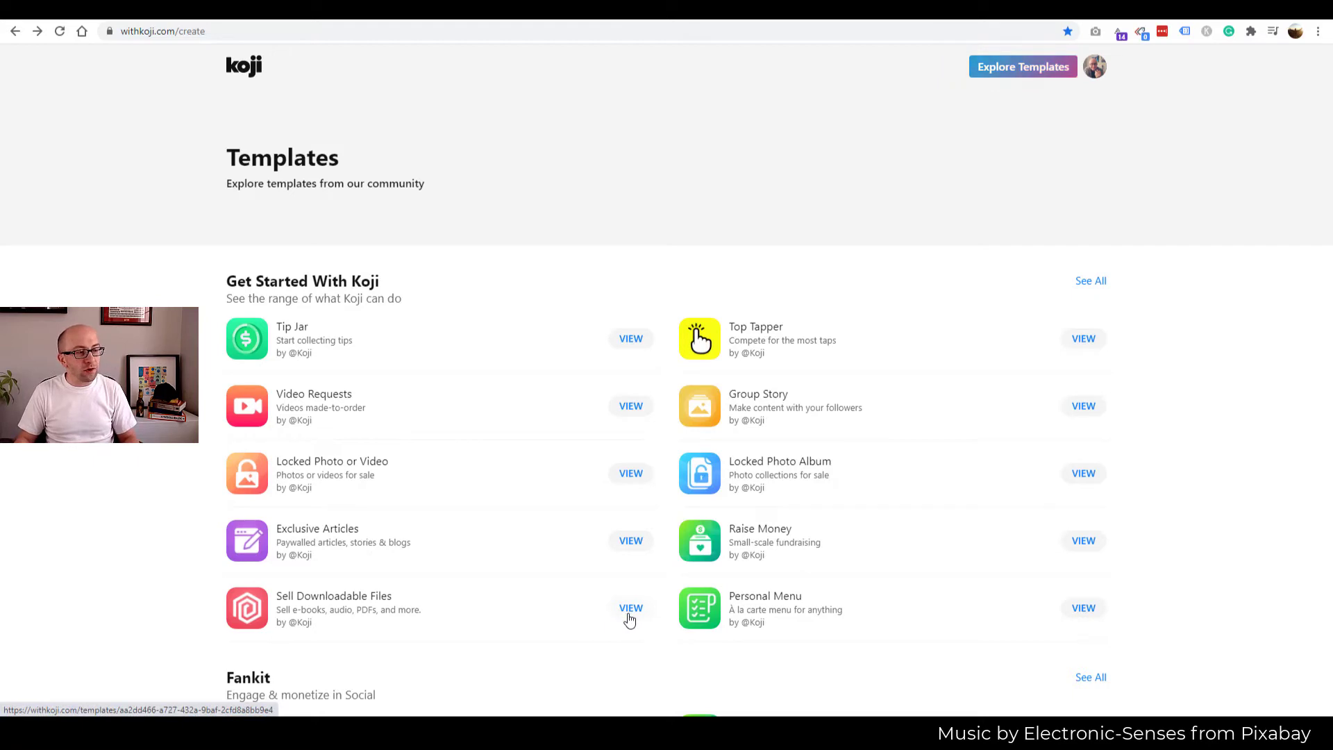
- Remix the Sell Downloadable Files template into a new post
left_click(630, 608)
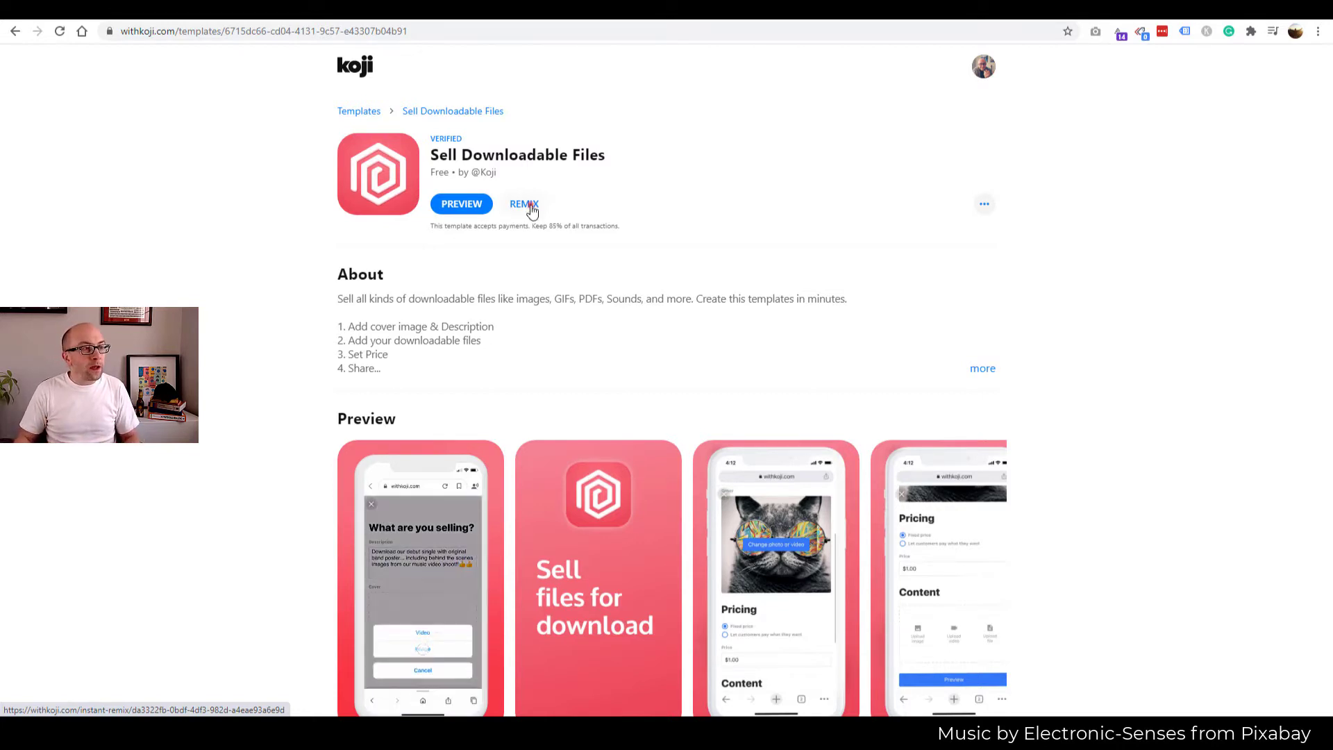
left_click(523, 204)
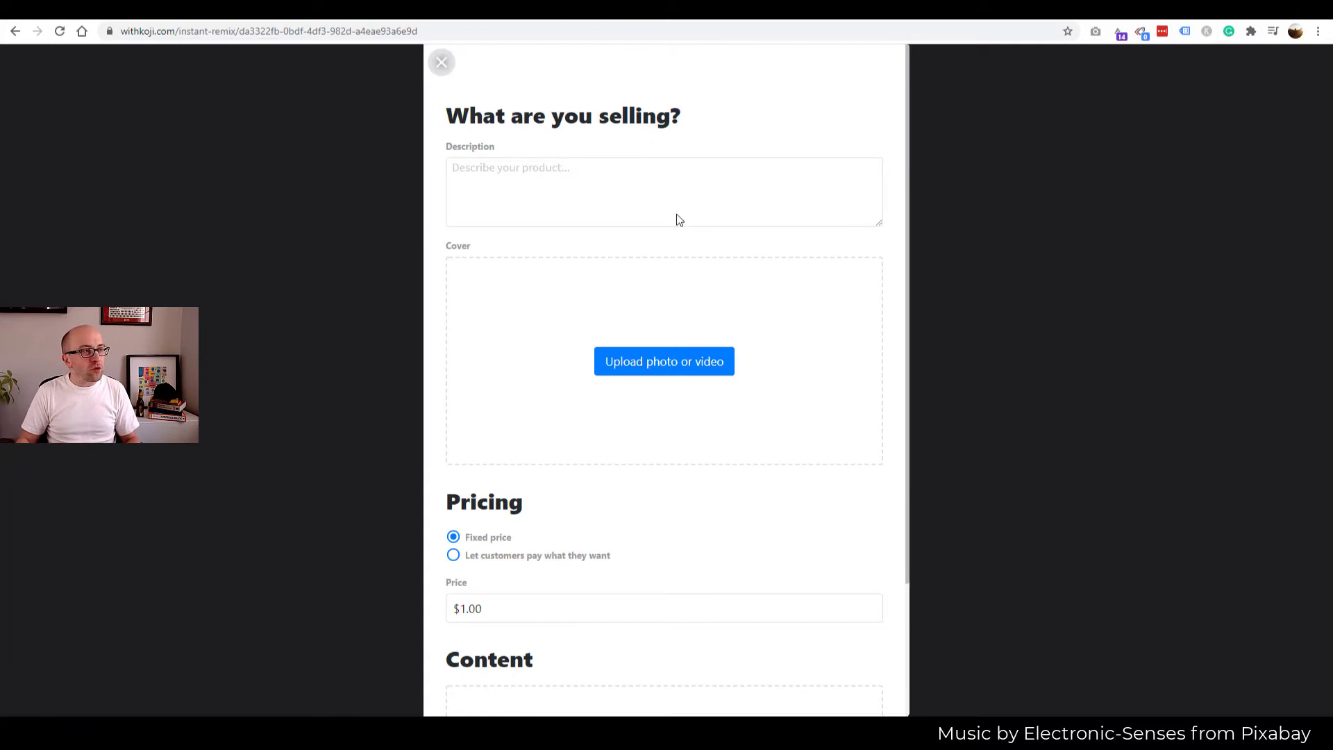
- Enter 'Easy Detox Guide' as the product description
type("E")
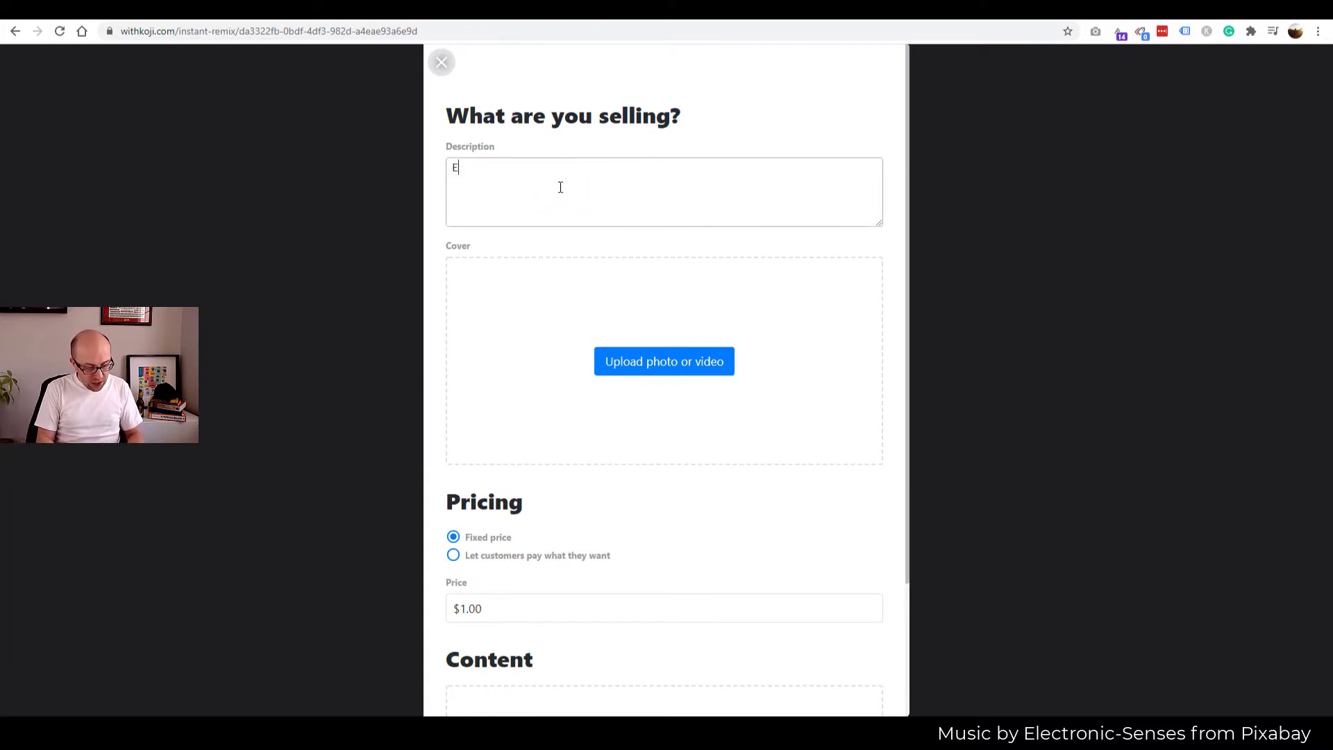
type("asy Deto")
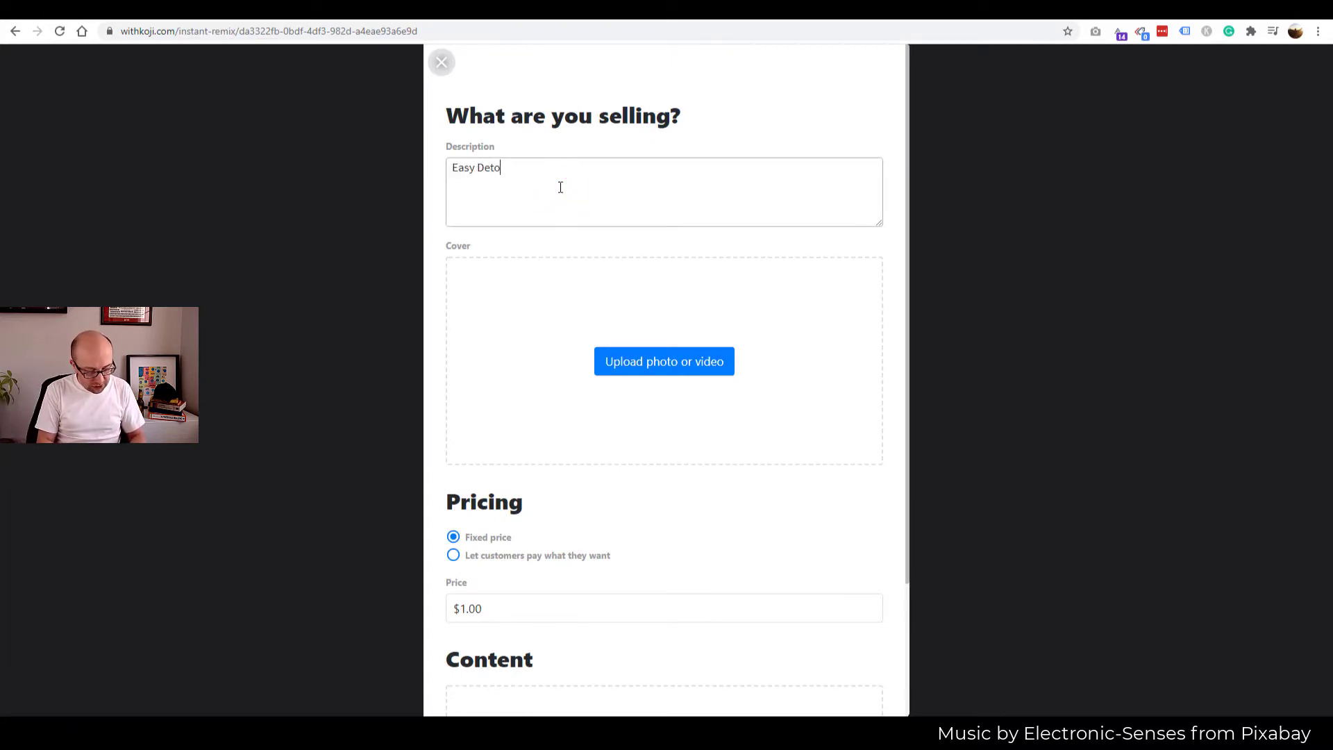
type("x Guid")
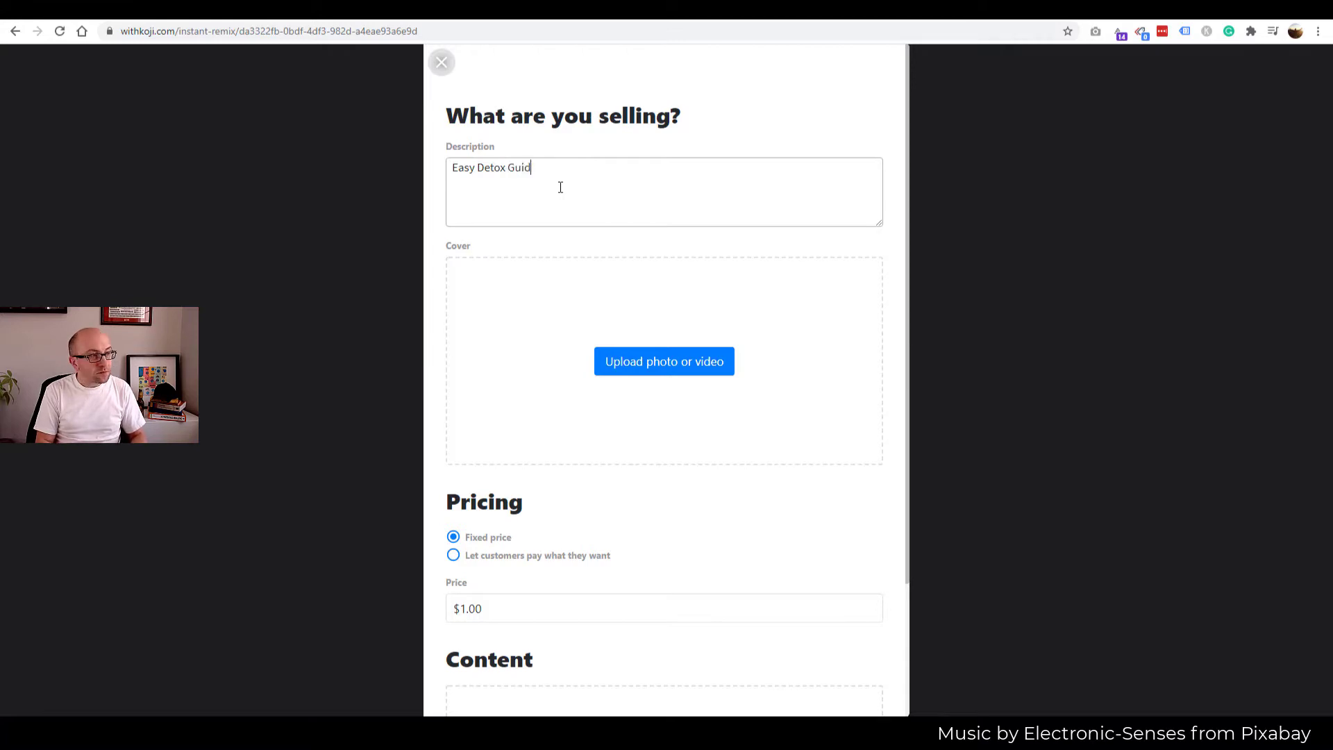
- Upload the Juice Detox 101 book image as the cover picture
left_click(664, 360)
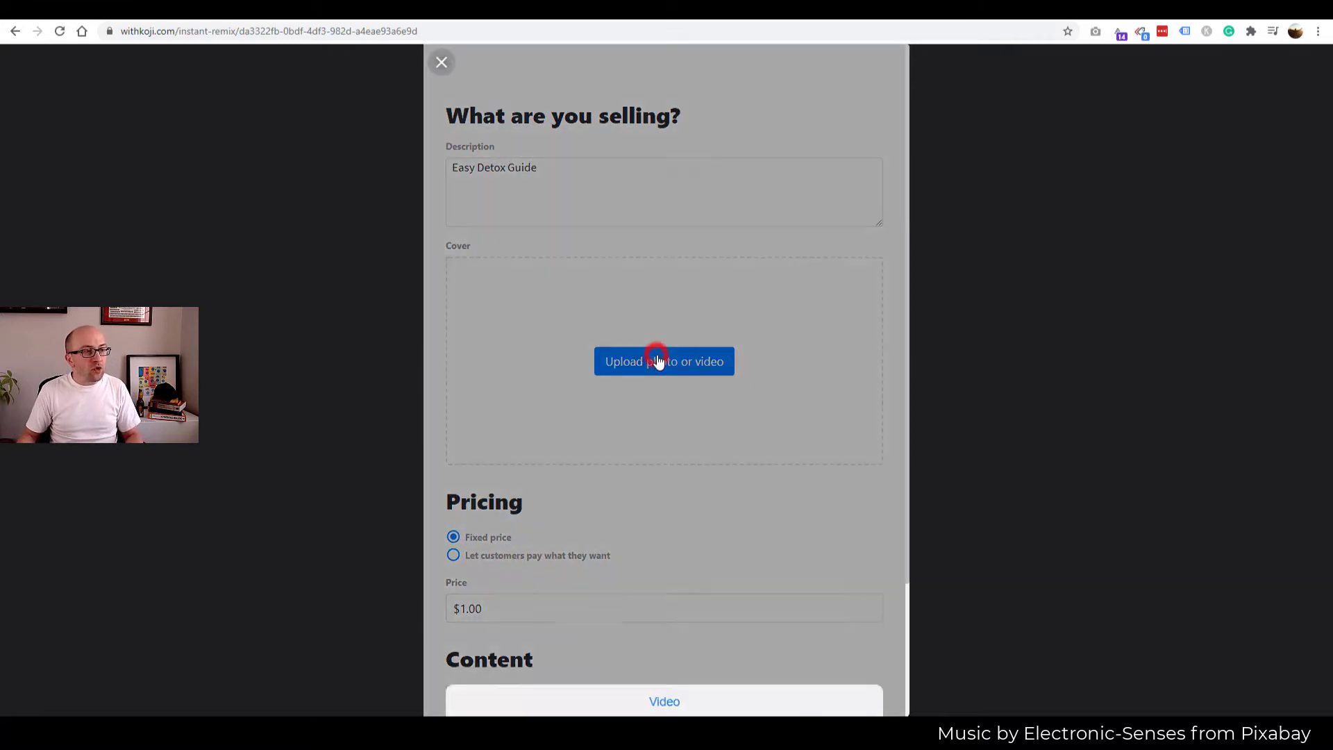
left_click(664, 360)
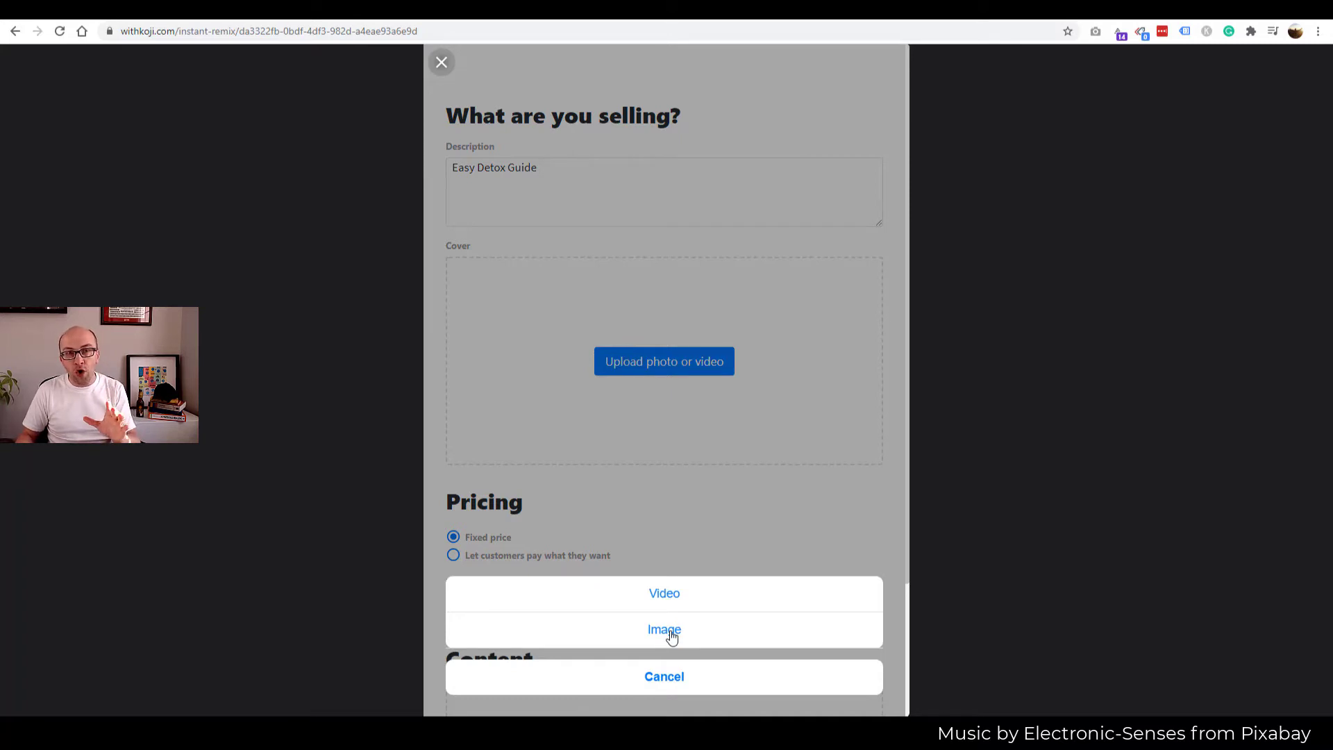
left_click(664, 629)
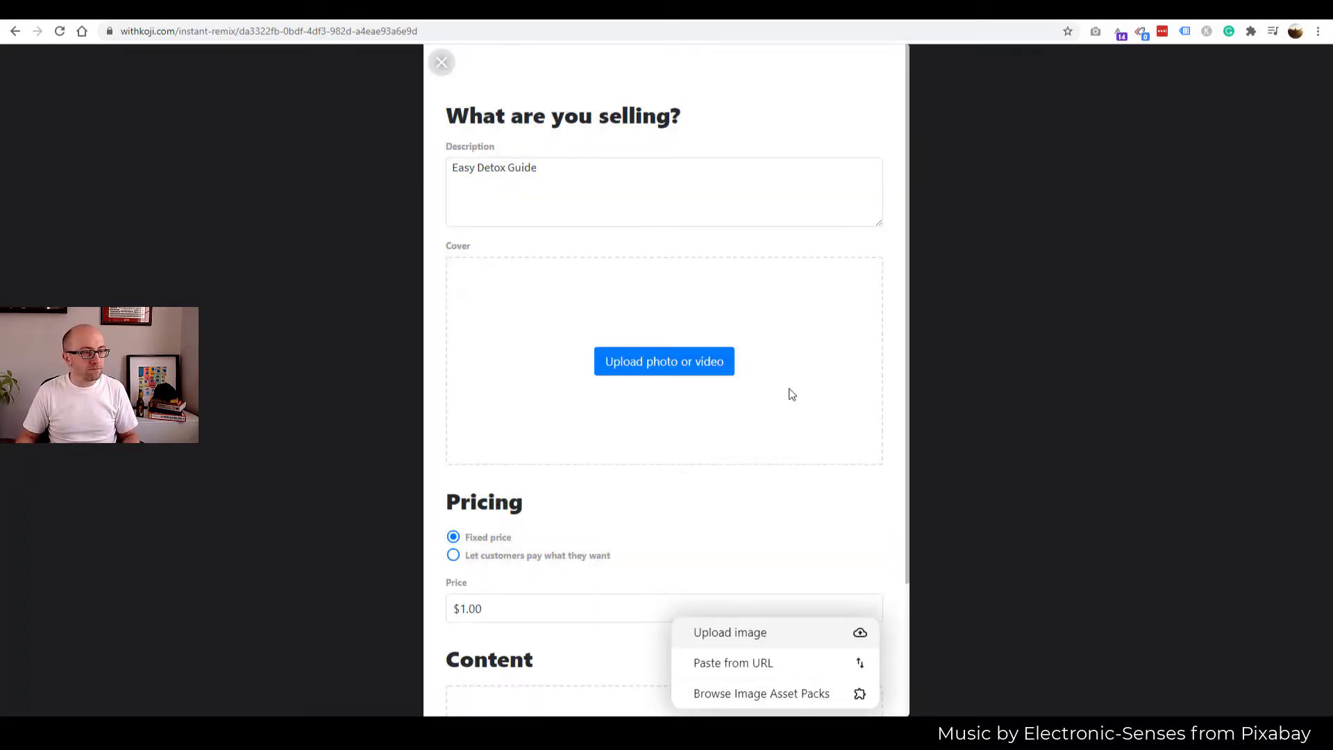
left_click(730, 632)
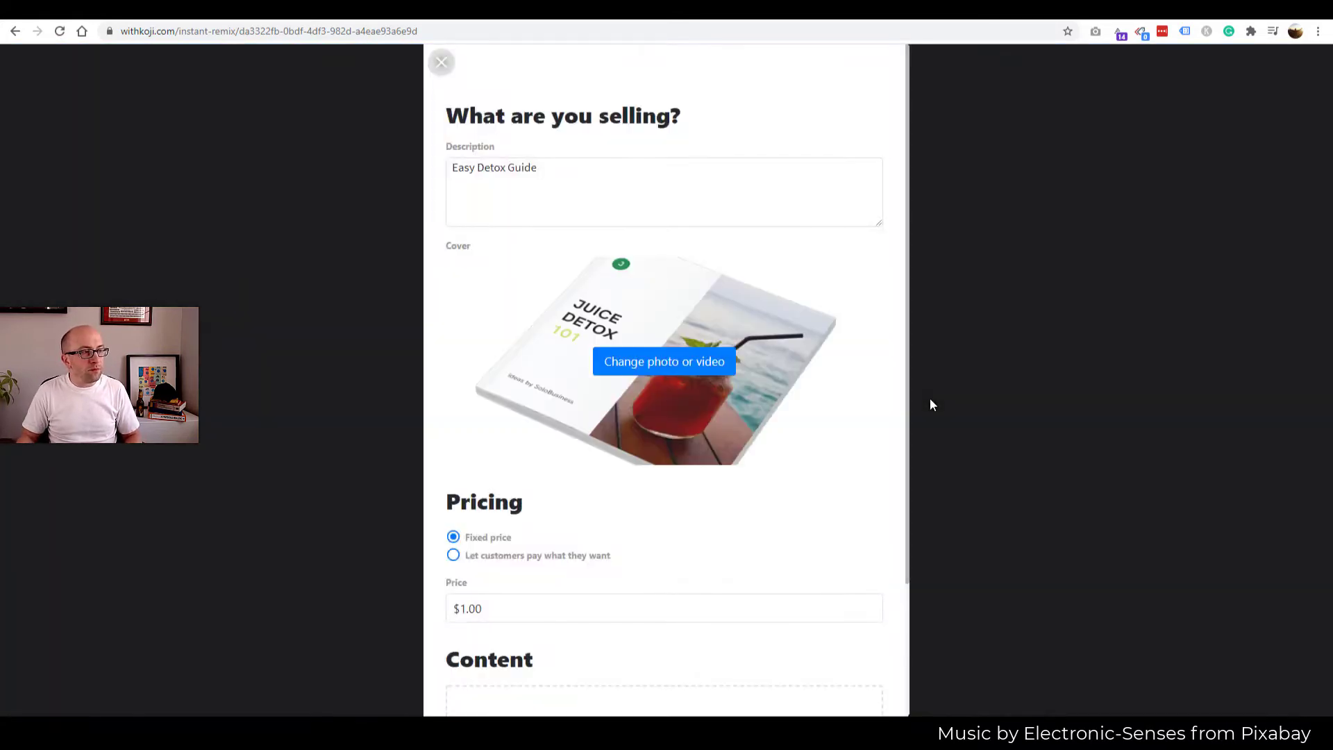
mouse_move(482, 530)
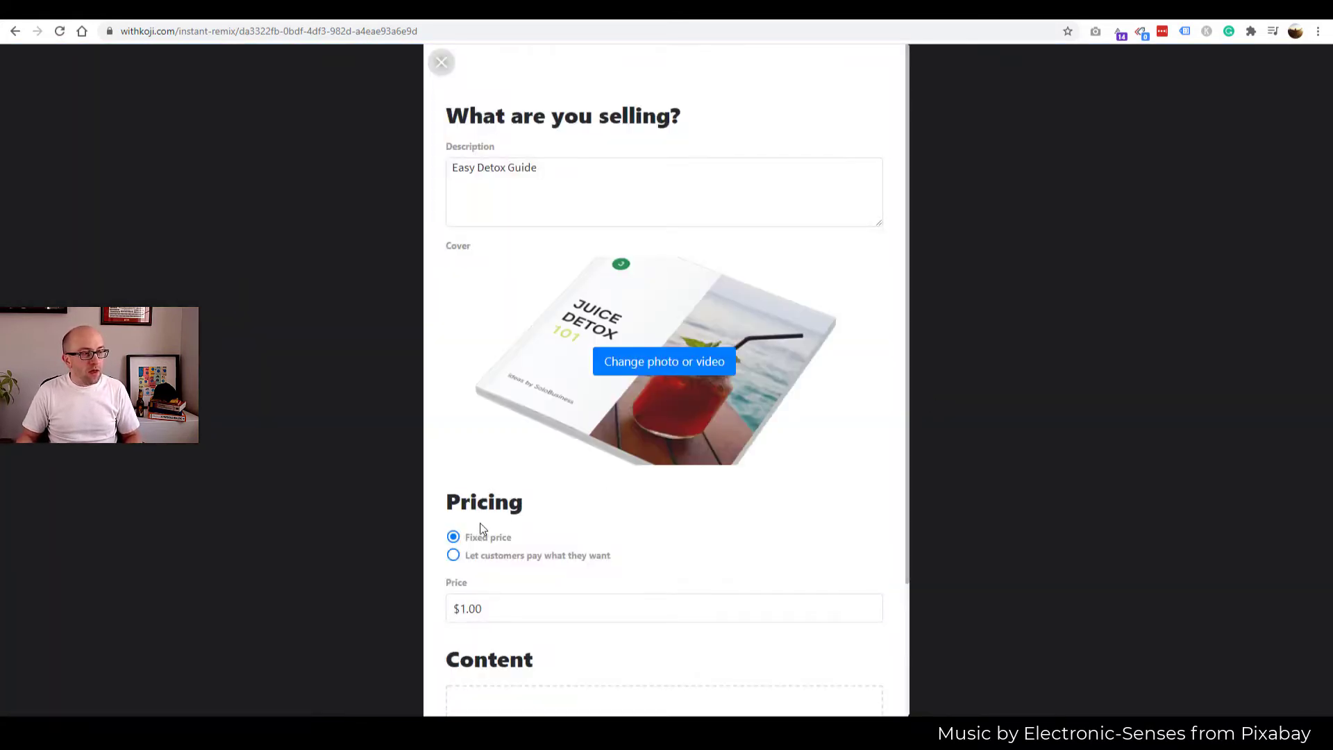
- Change the fixed price from $1.00 to $1.50
scroll("down", 3)
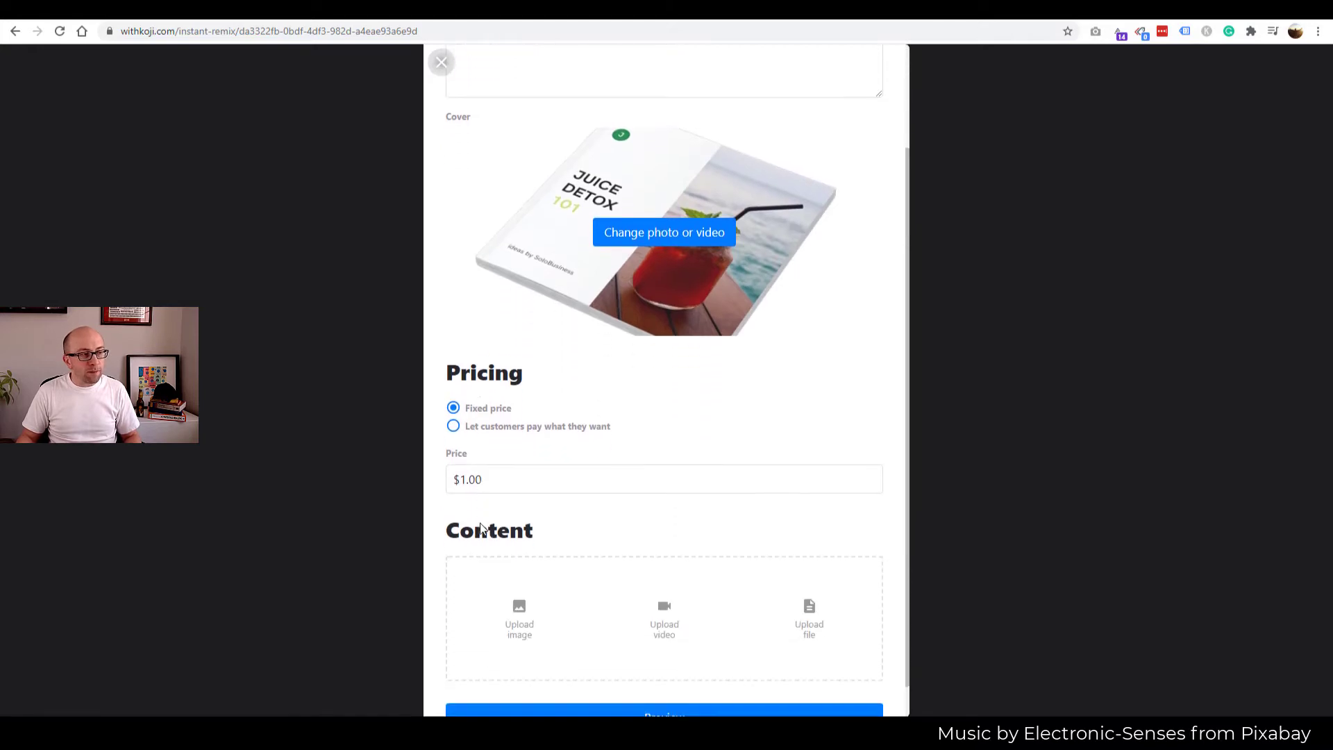
scroll("down", 3)
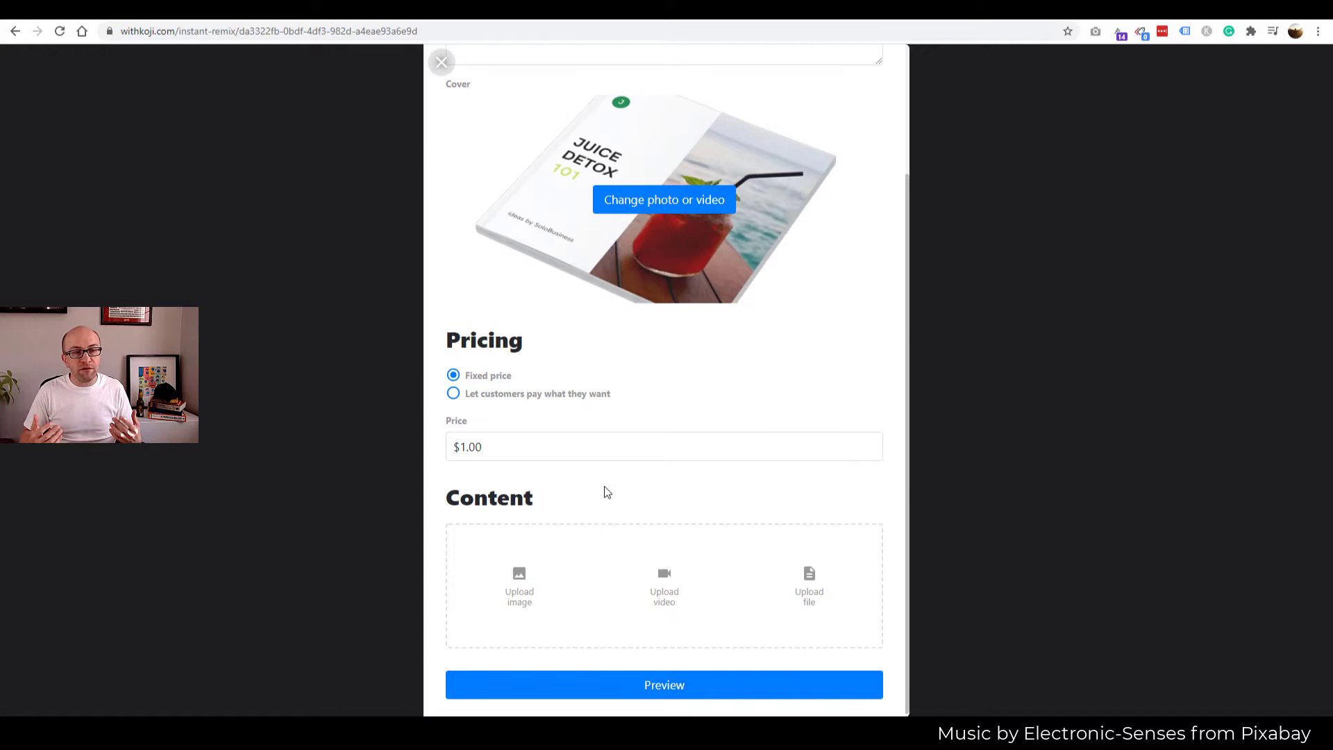
mouse_move(561, 408)
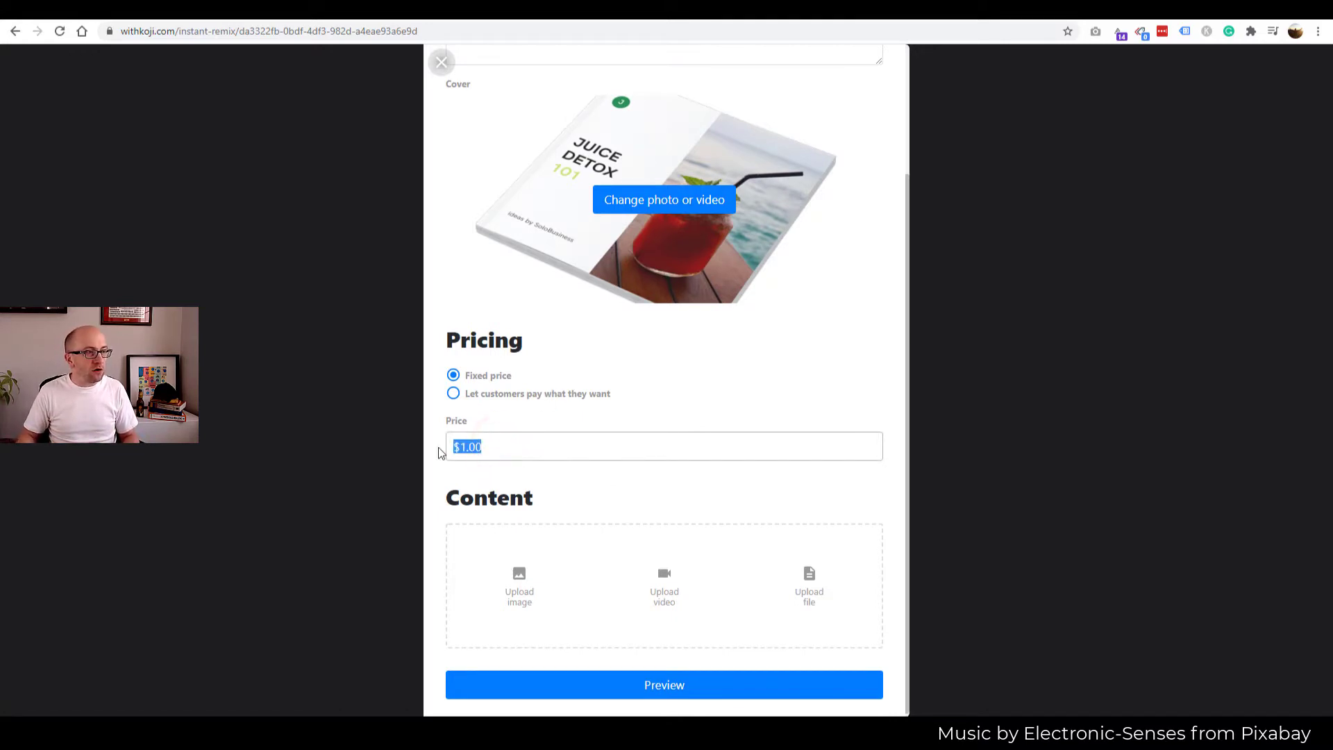
type(".10")
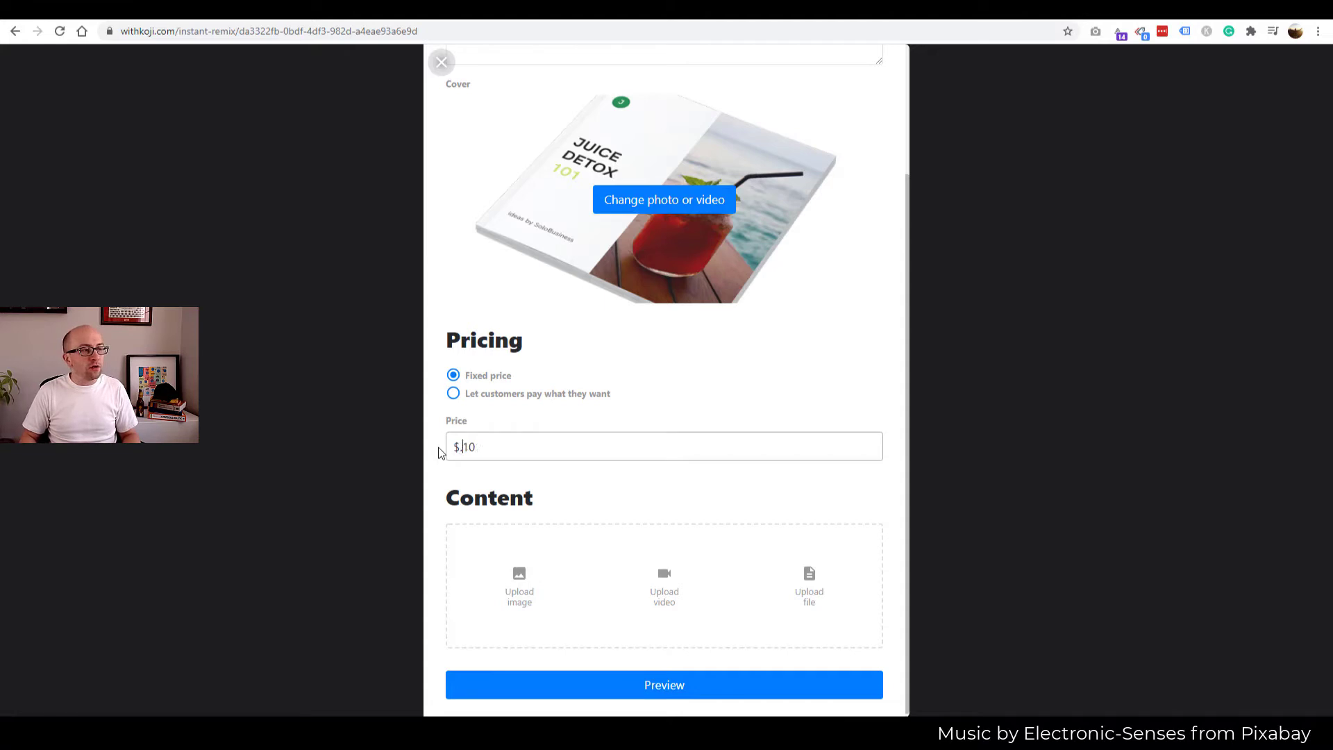
type("1.50")
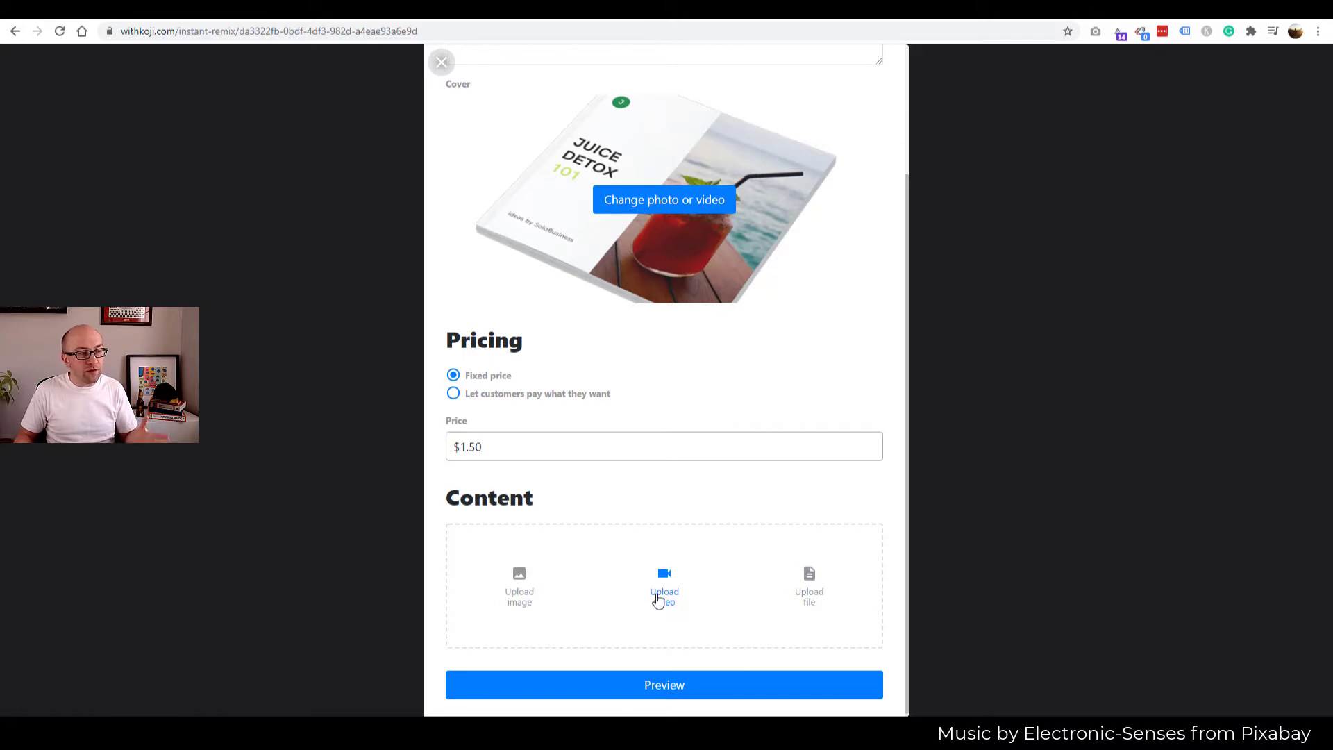
mouse_move(809, 589)
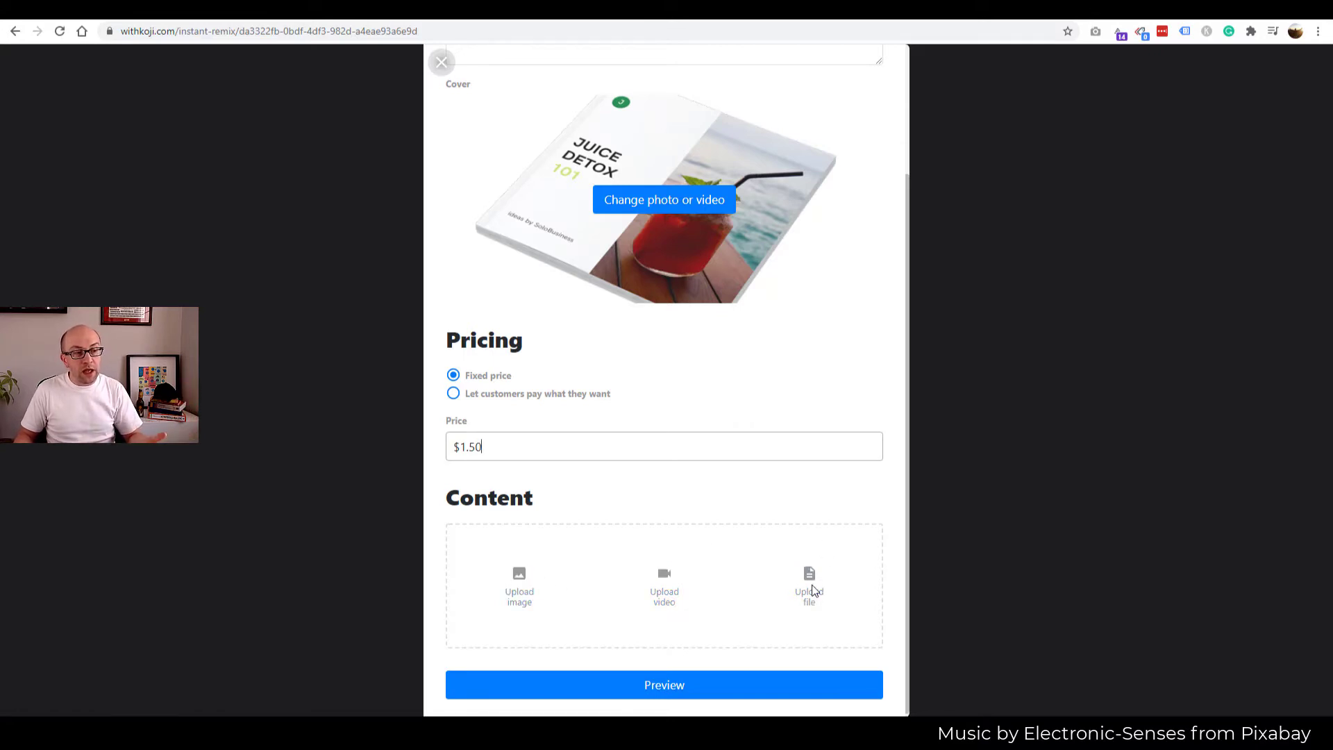
mouse_move(808, 584)
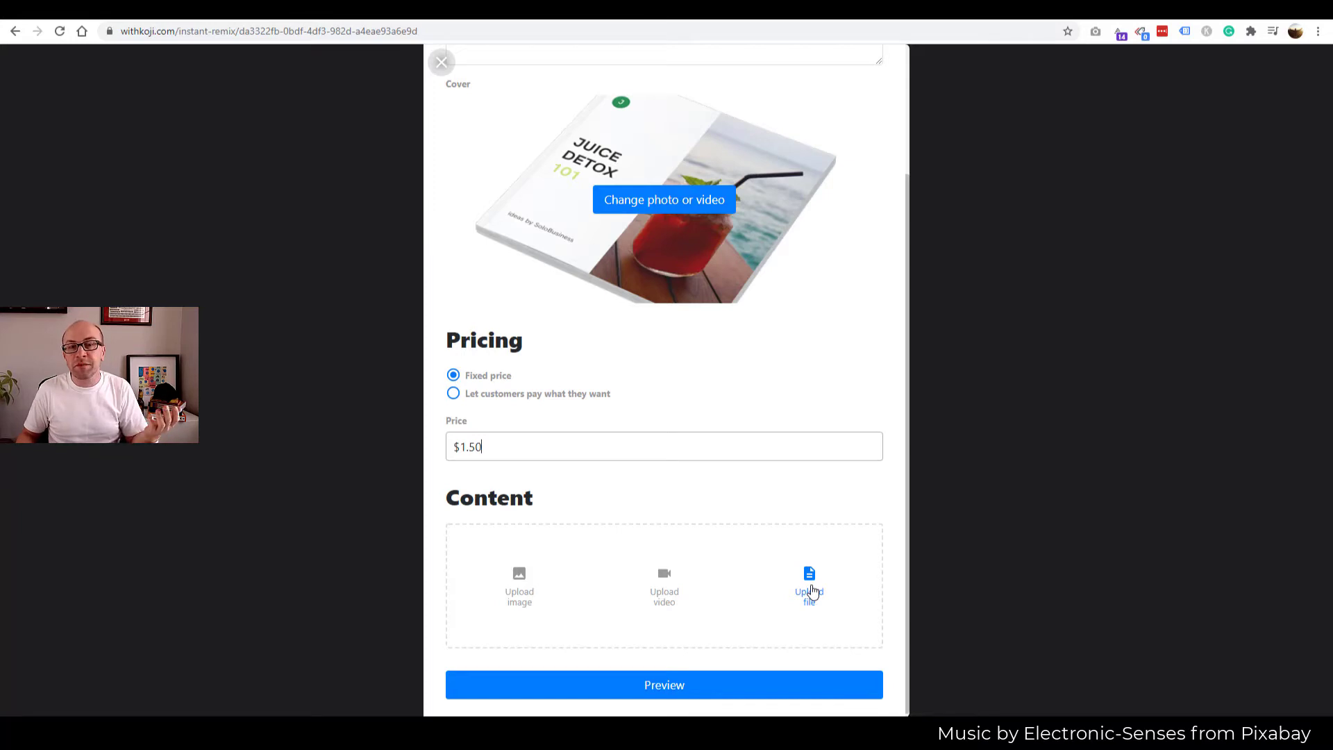
- Upload the detox infographic as content, named 'Your Guide to Better Health'
left_click(809, 587)
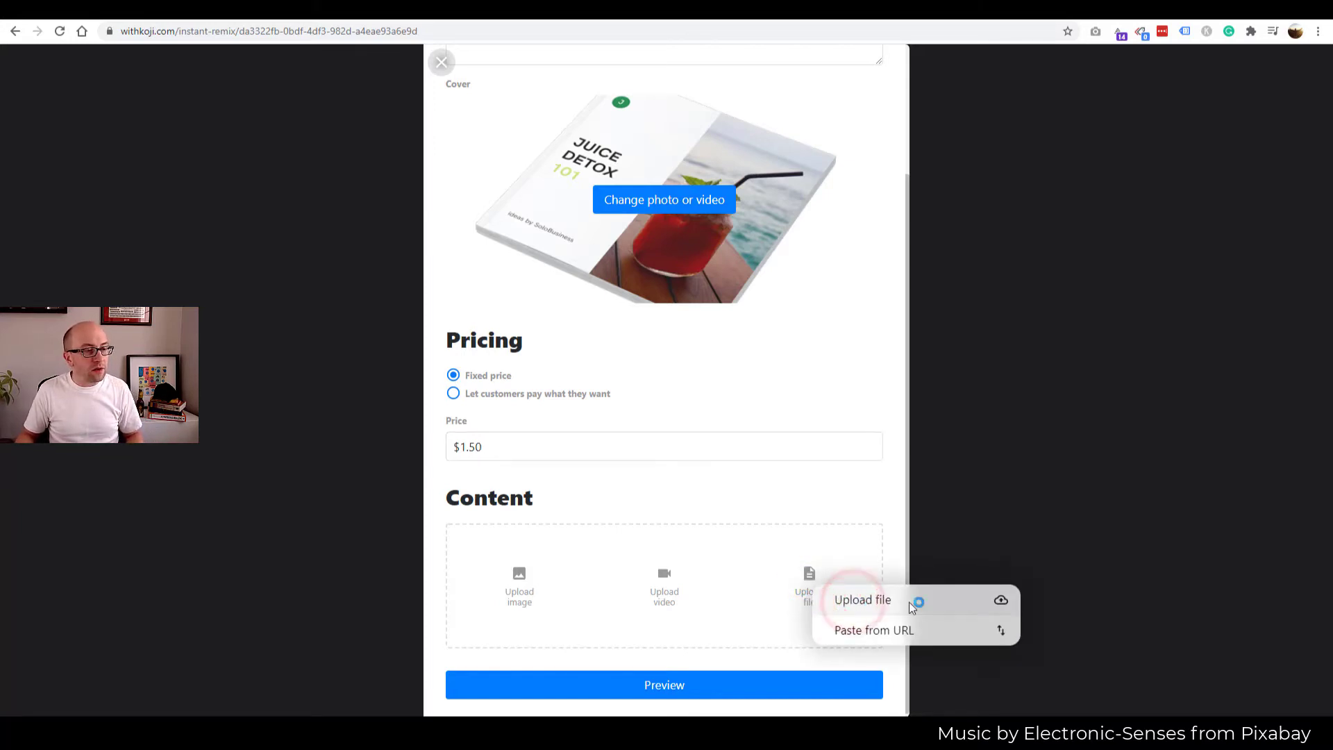
left_click(863, 599)
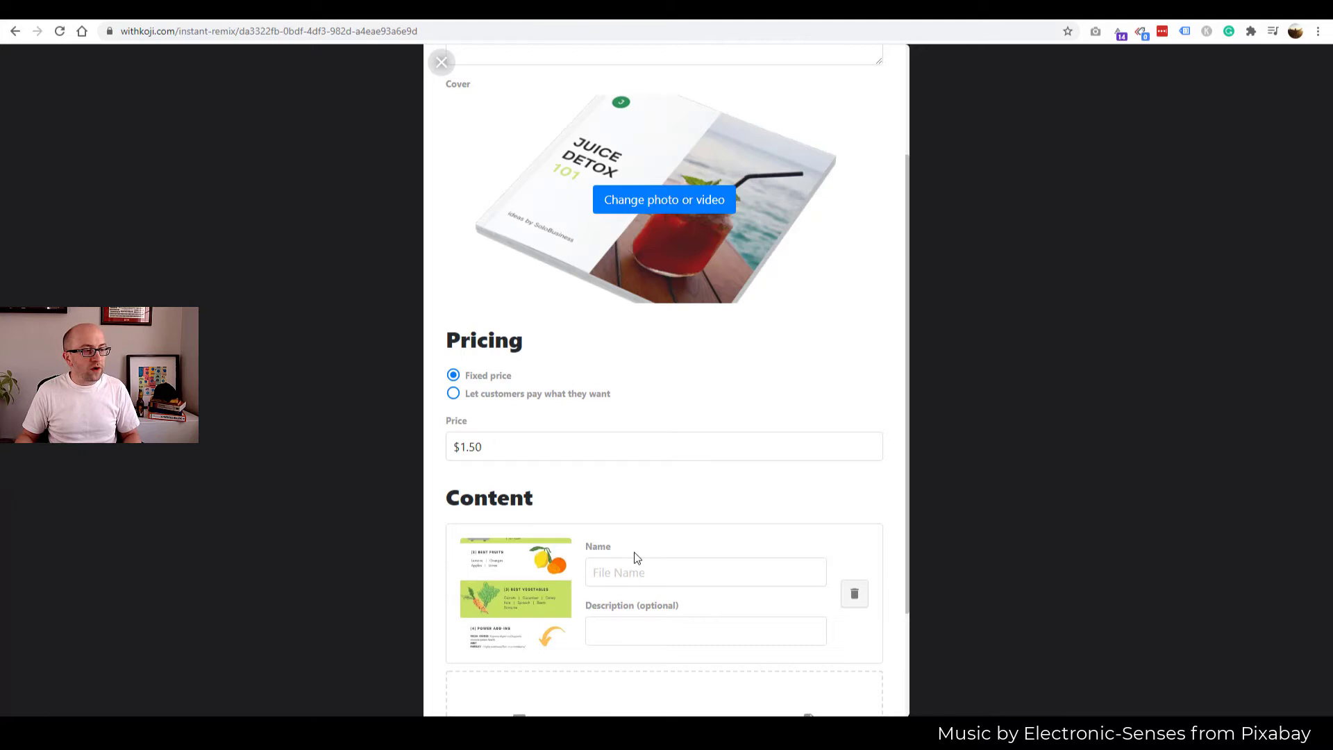
type("Your Guide to Better Health")
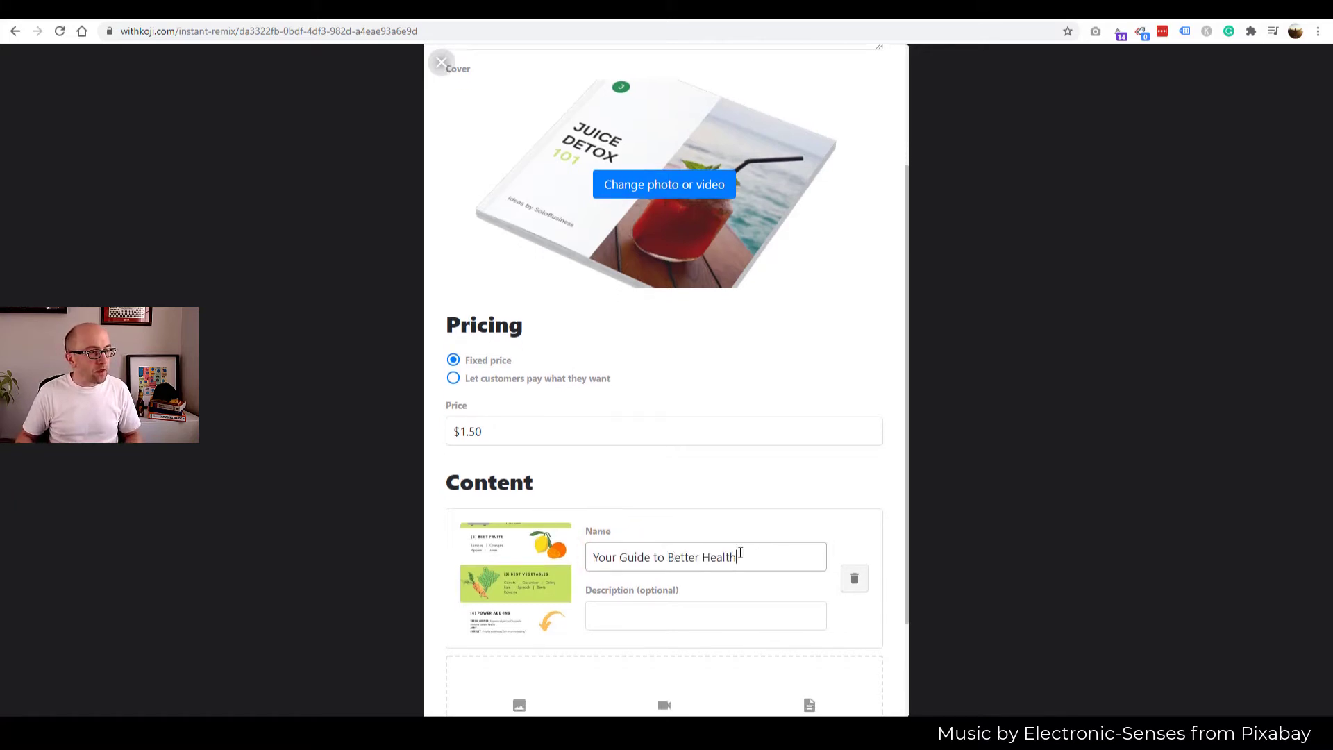
scroll("down", 3)
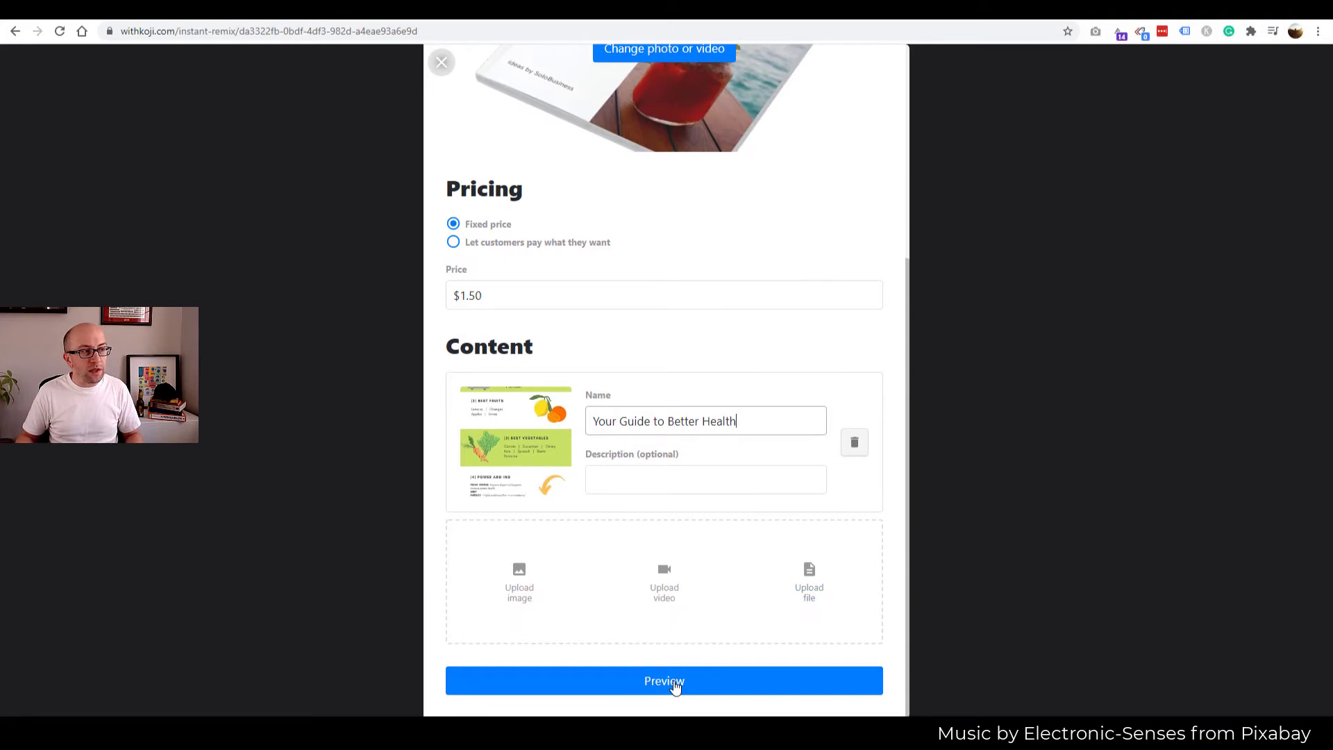
- Check the $1.50 Easy Detox Guide in Interactive Preview, then bring up Options
left_click(664, 681)
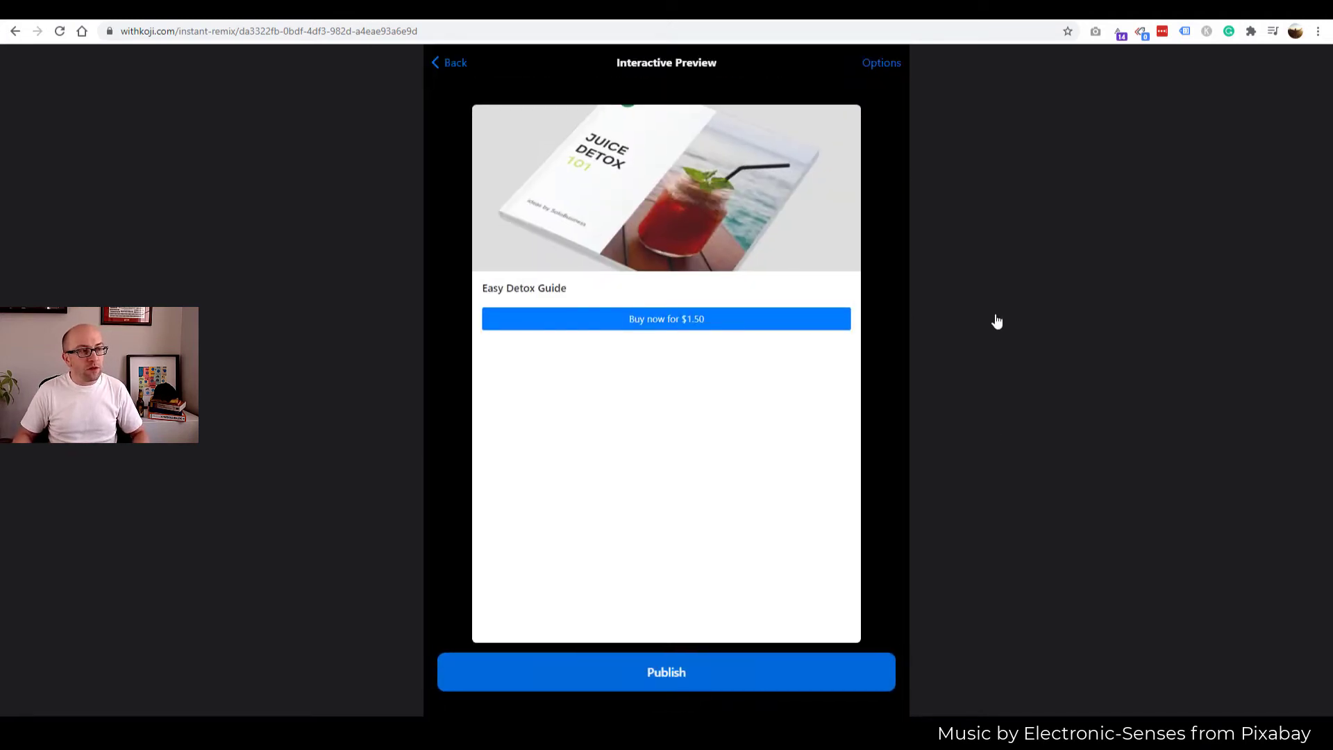
mouse_move(723, 221)
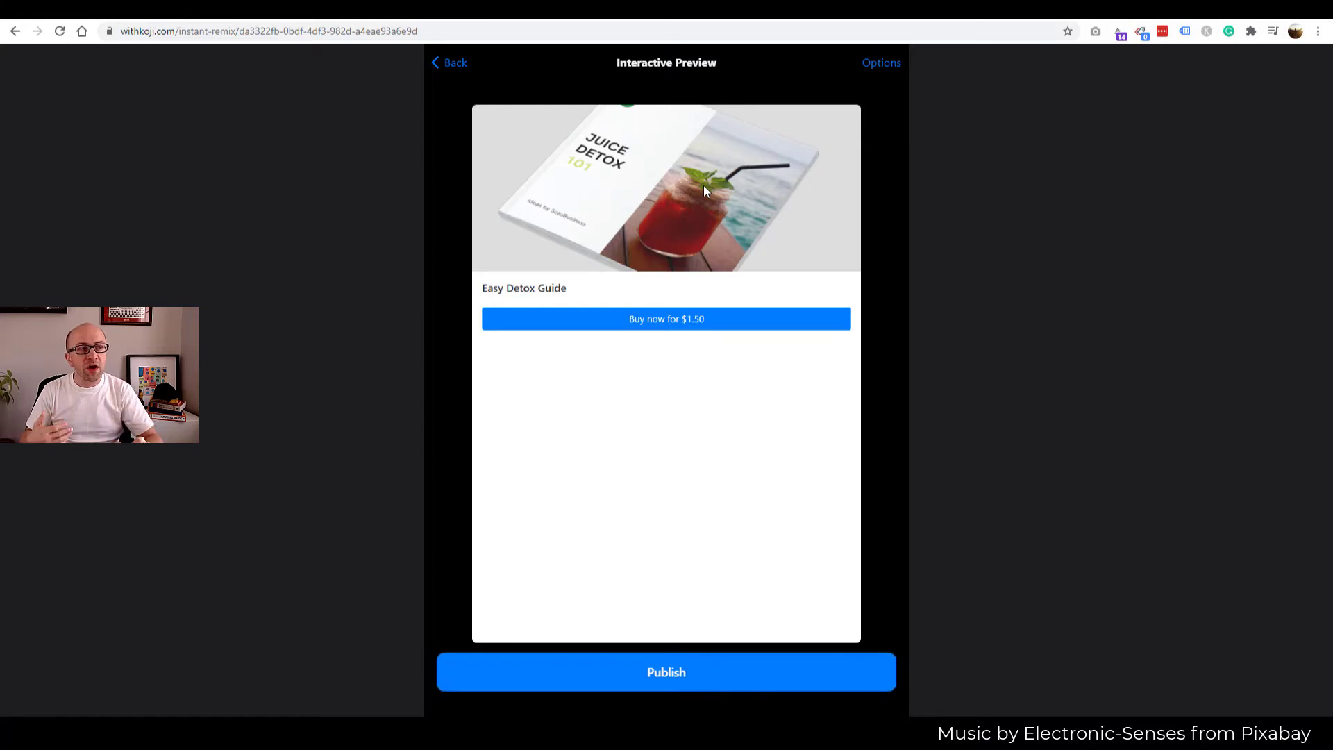
mouse_move(910, 64)
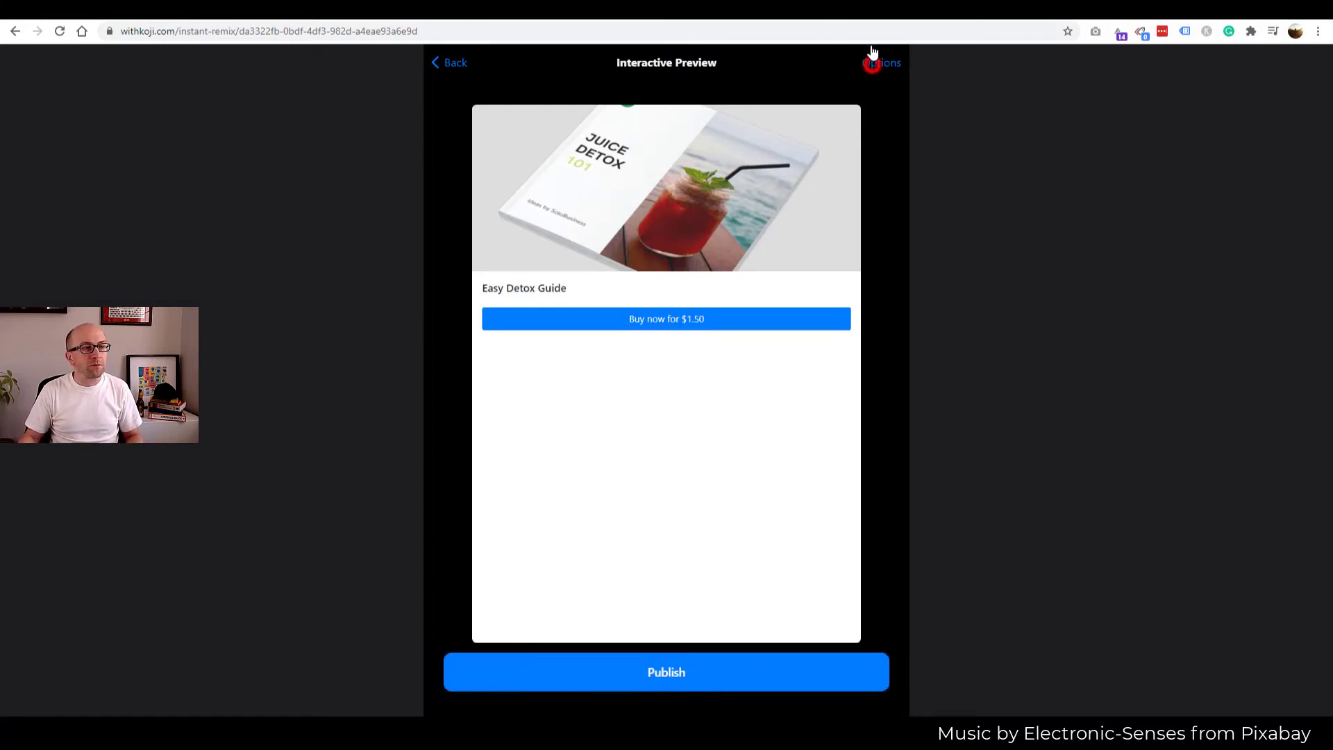
left_click(666, 672)
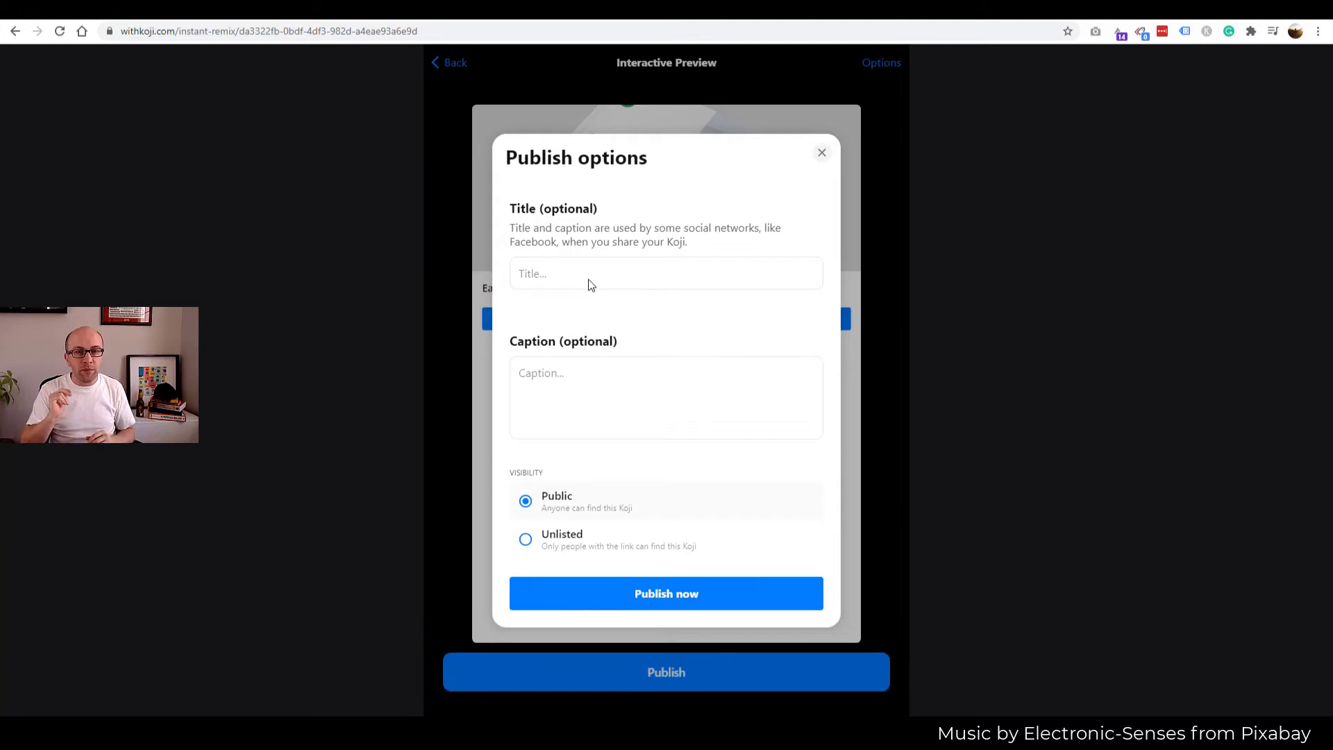
- Enter 'Feel better every day with this amazing tip!' and publish with Public visibility
left_click(590, 272)
type("Here is your amazing & easy detox guide!")
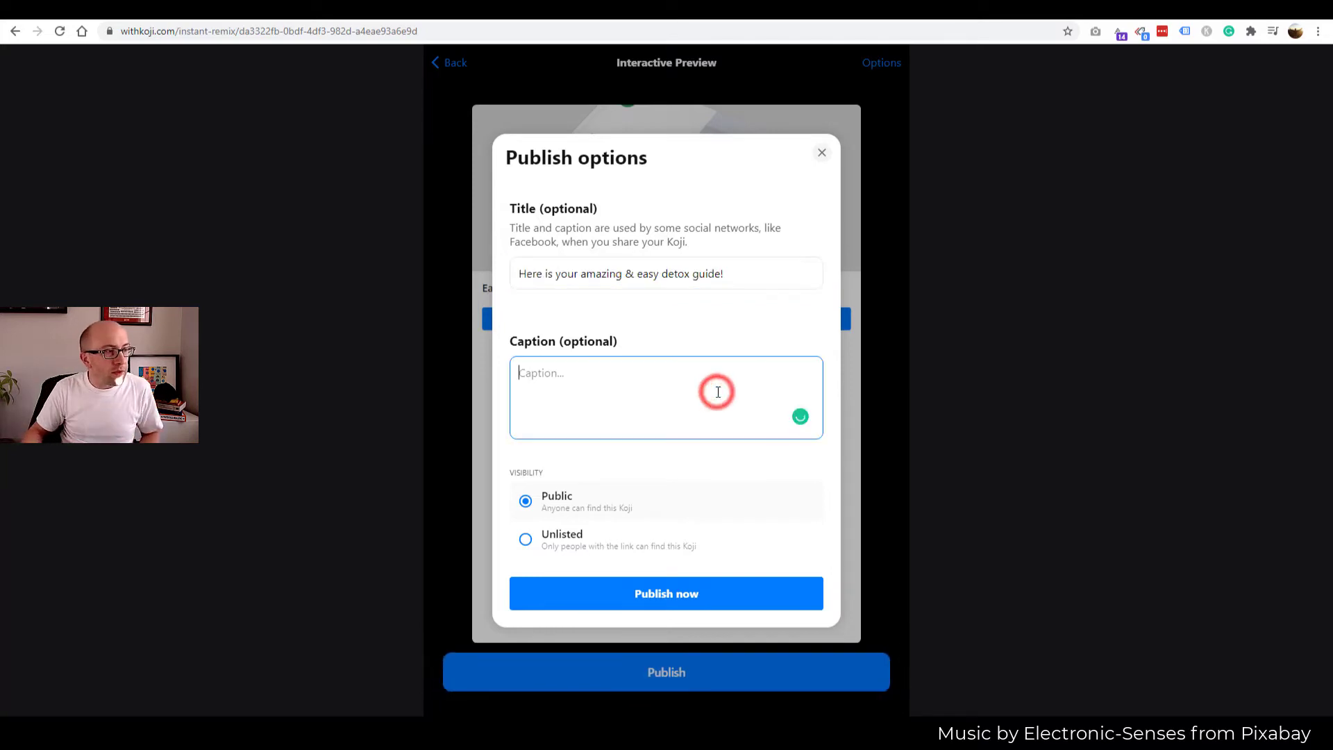
type("Feel better every day with this amazing tip!")
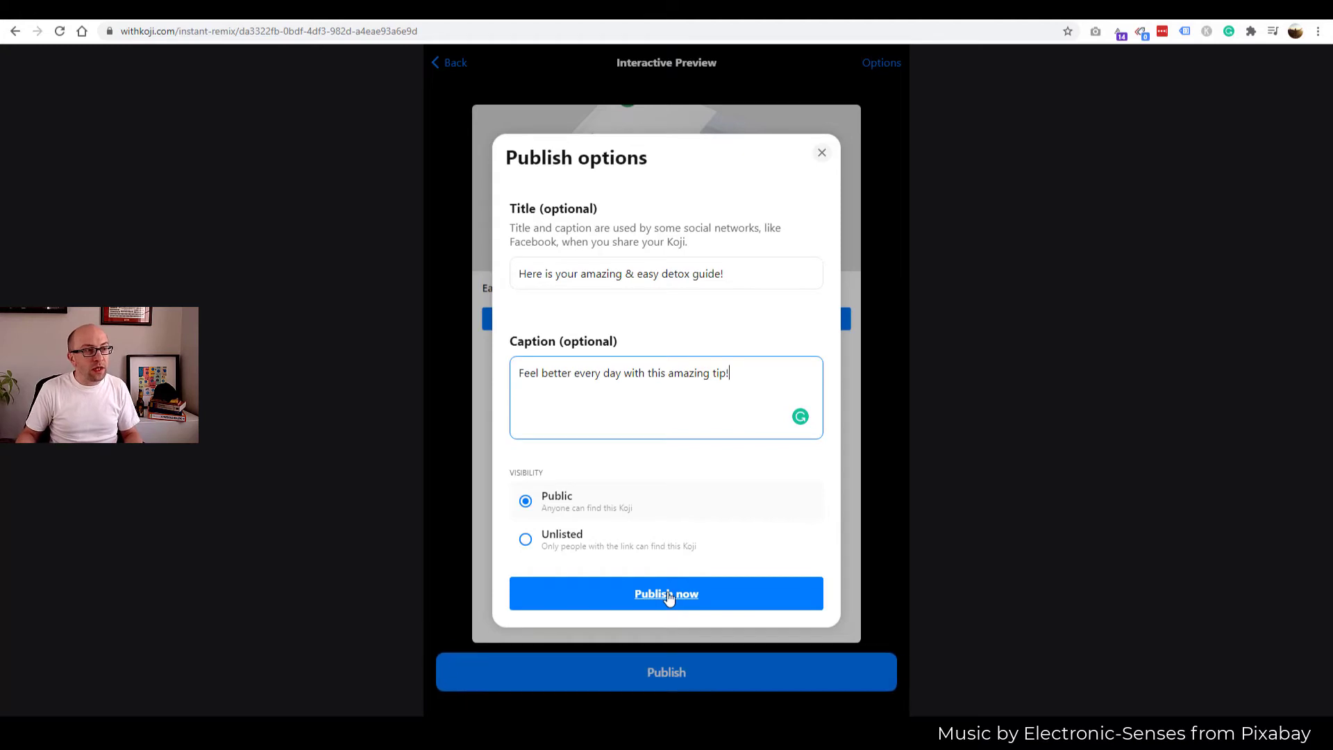
left_click(667, 593)
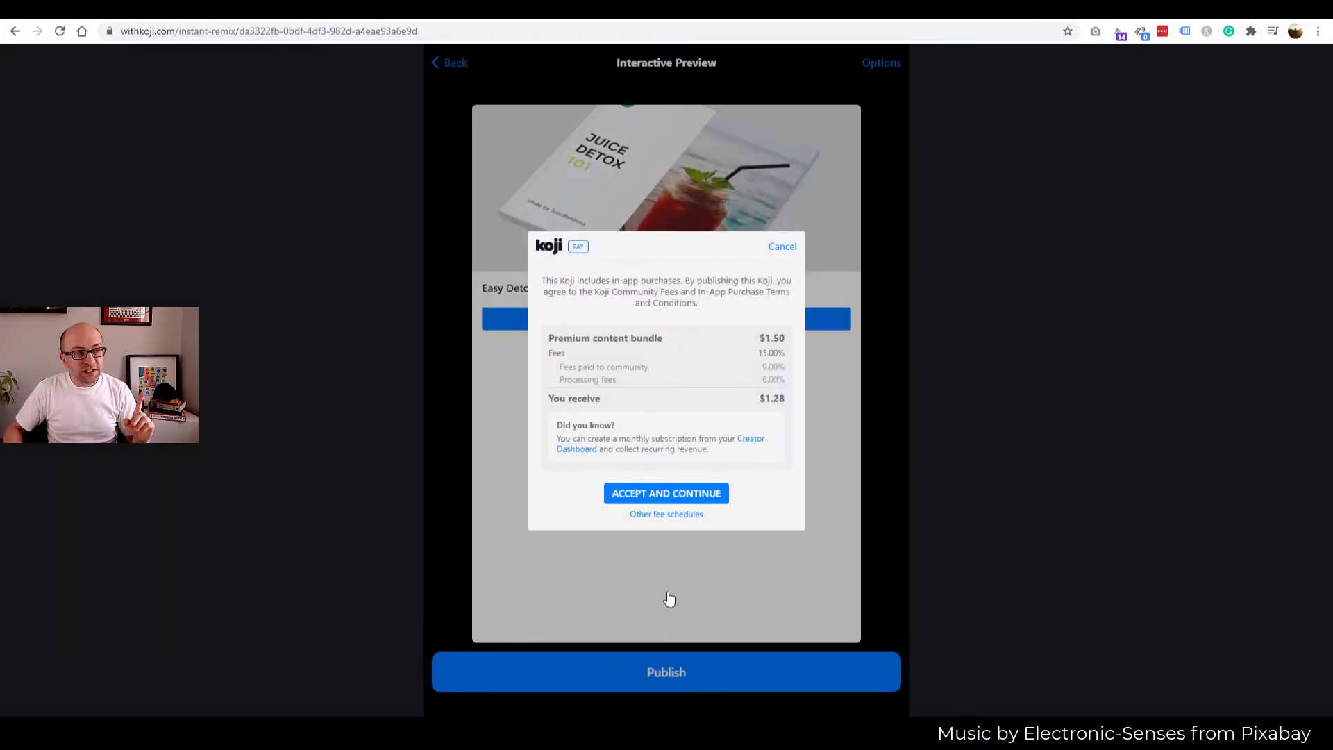
mouse_move(721, 446)
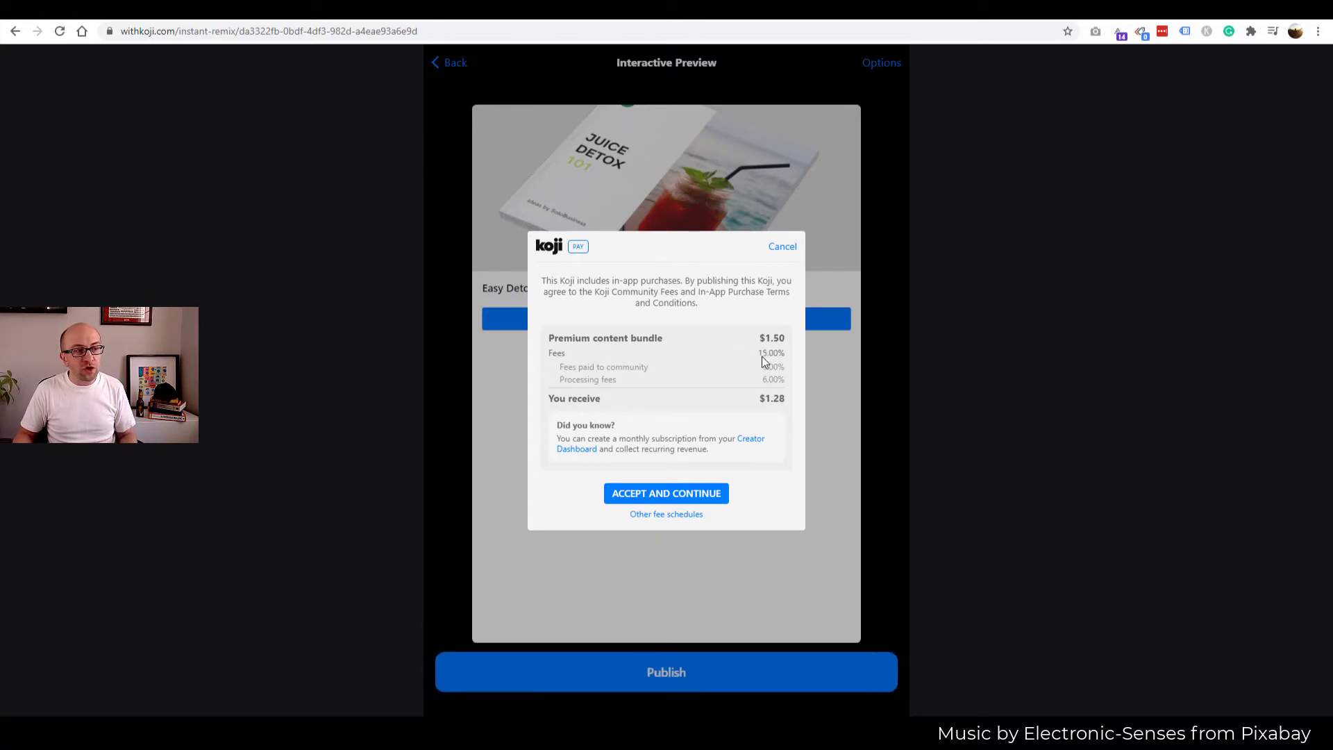
mouse_move(766, 379)
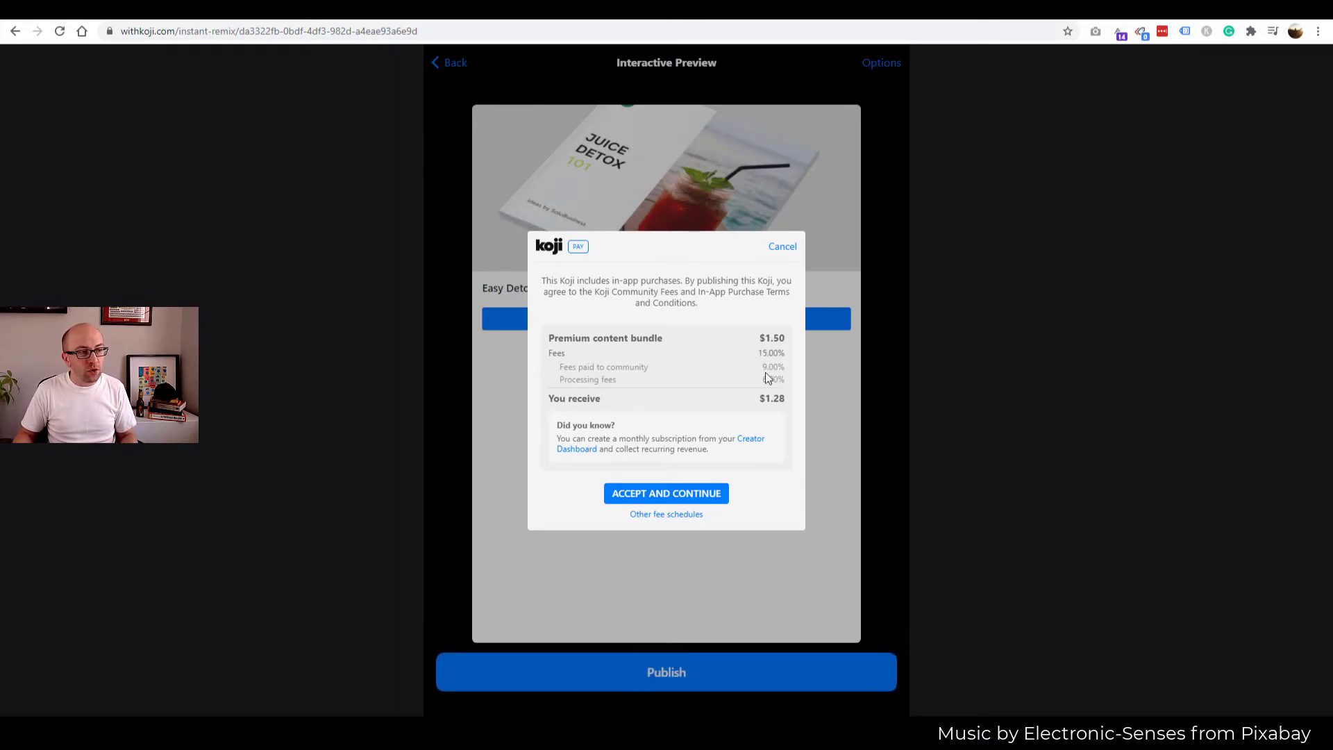
mouse_move(771, 413)
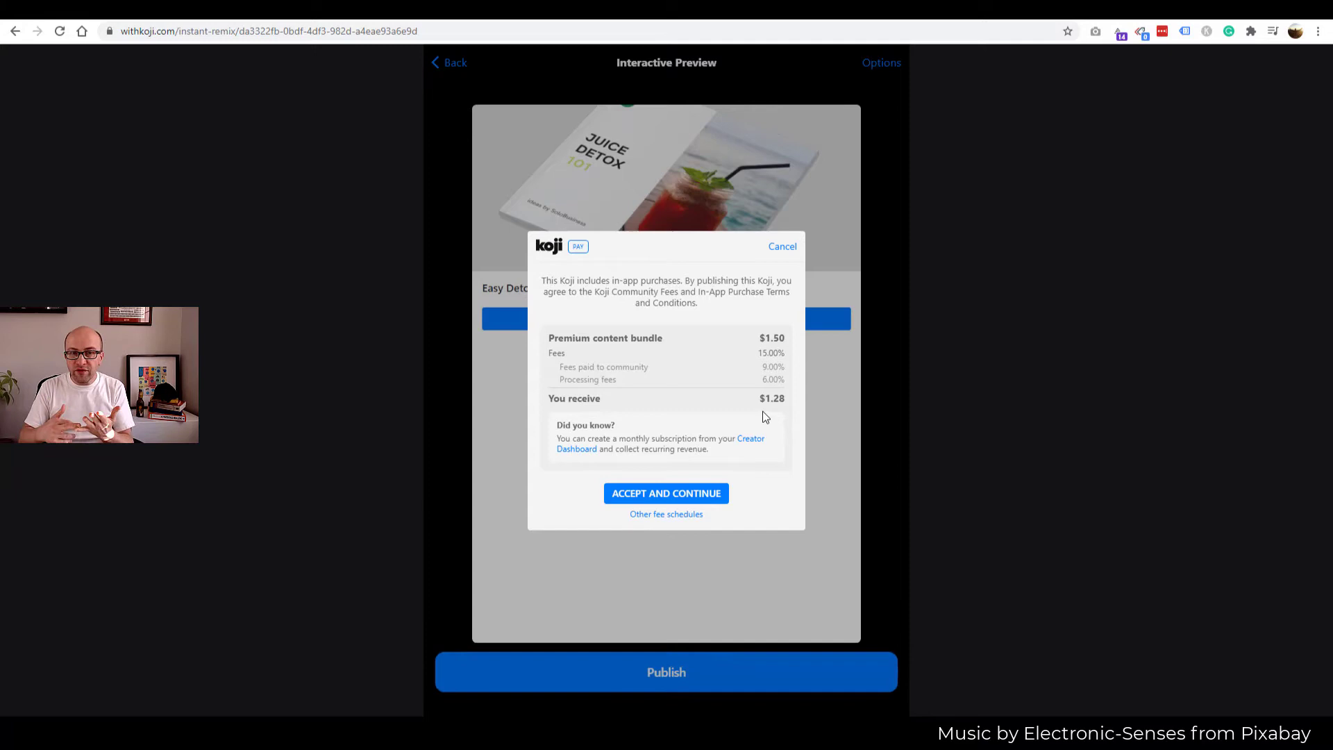
mouse_move(777, 406)
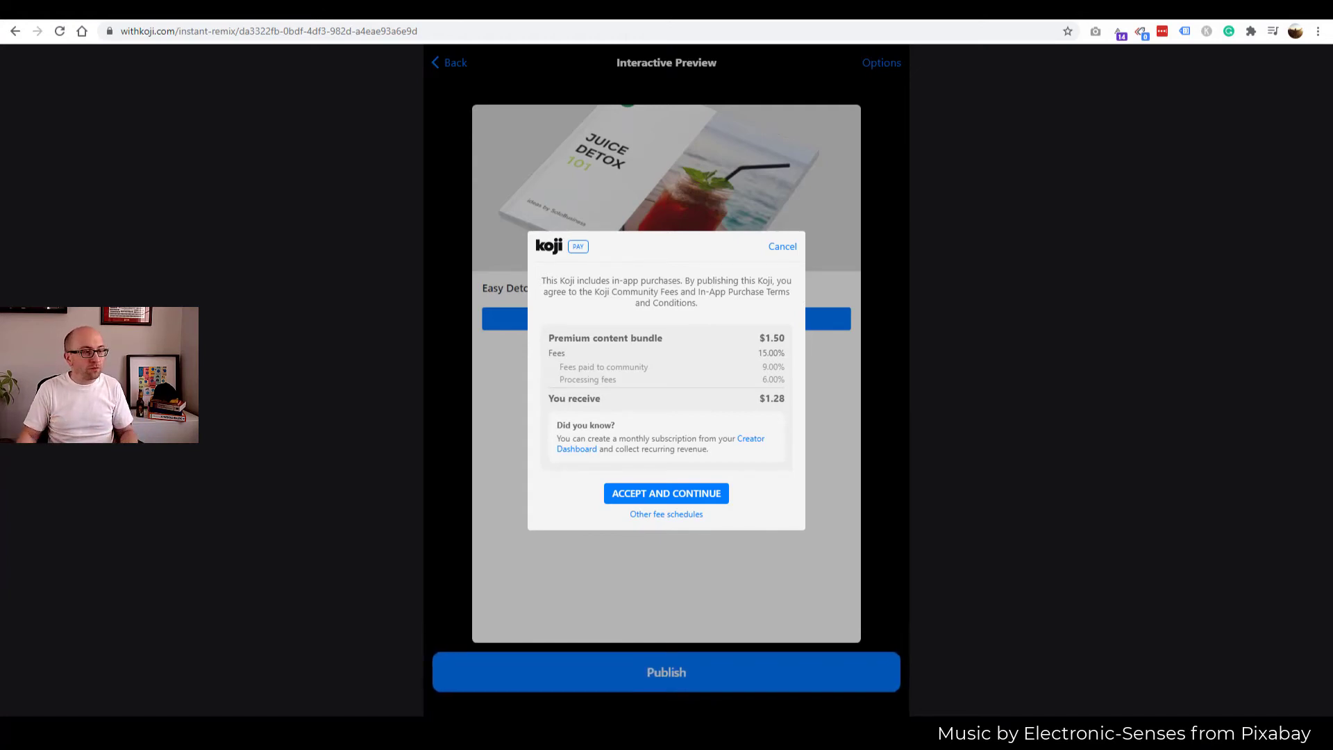
- Accept the in-app purchase fees ($1.28 received per $1.50 sale)
left_click(666, 493)
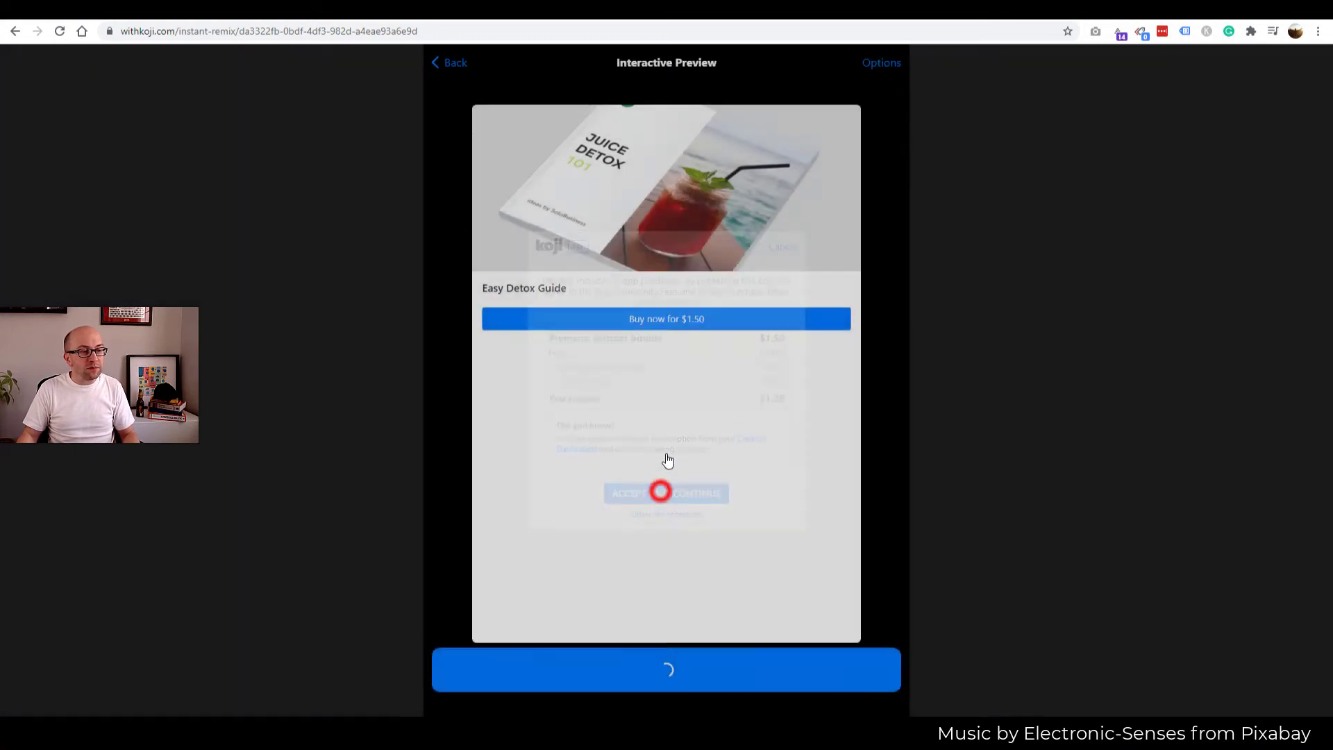
- Open the options menu of the published $1.50 Easy Detox Guide post
left_click(666, 493)
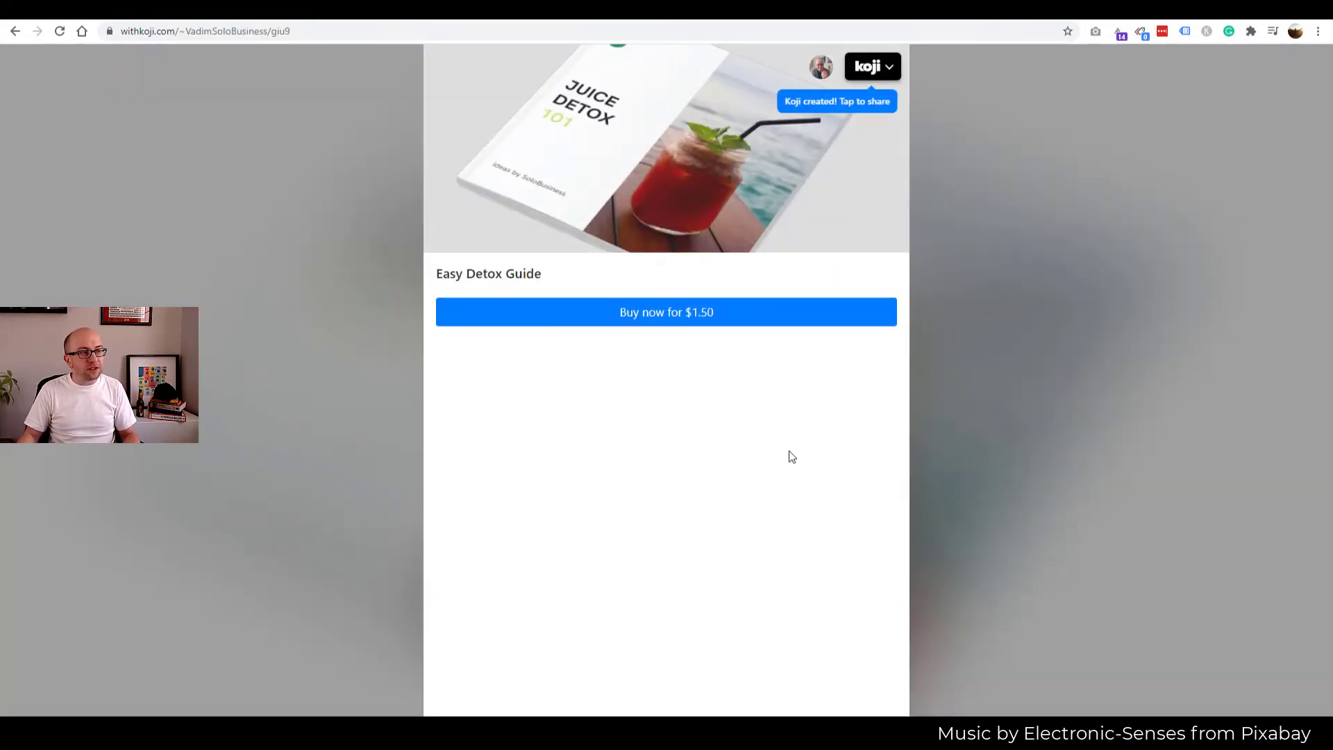
mouse_move(884, 80)
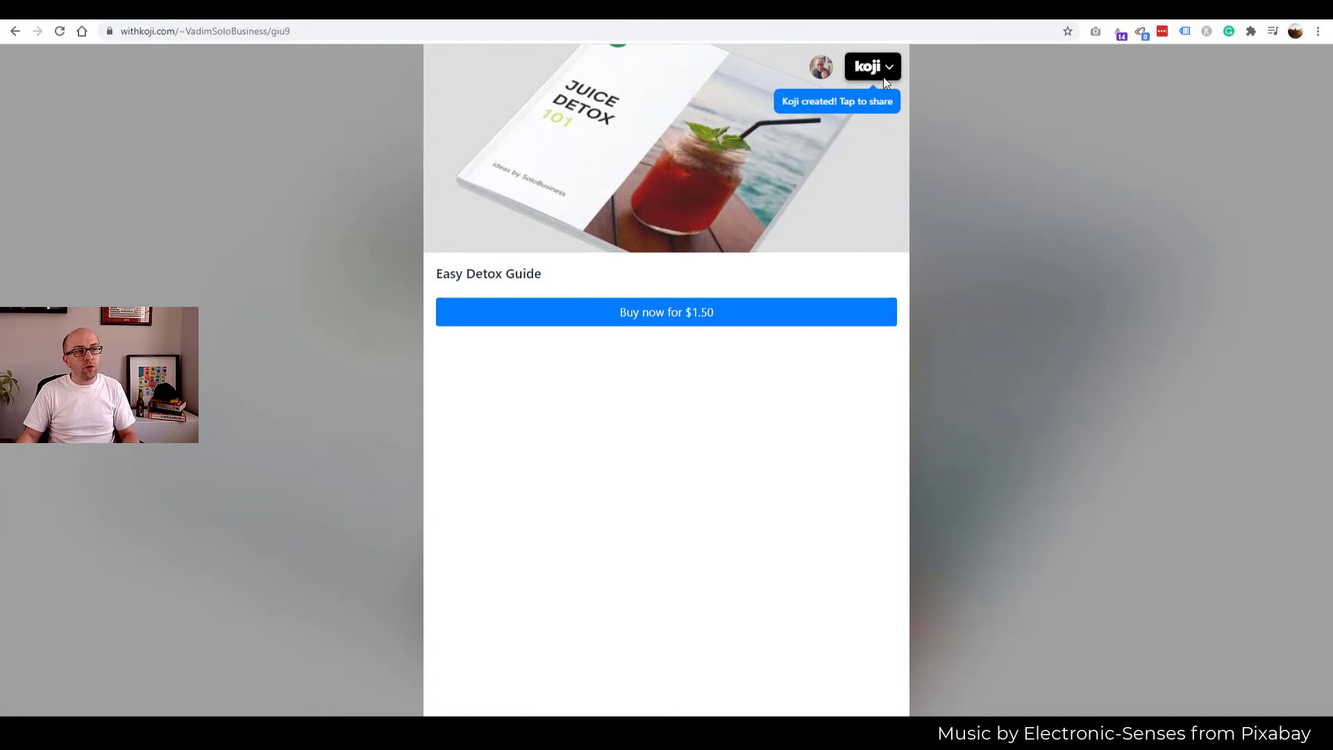
left_click(871, 67)
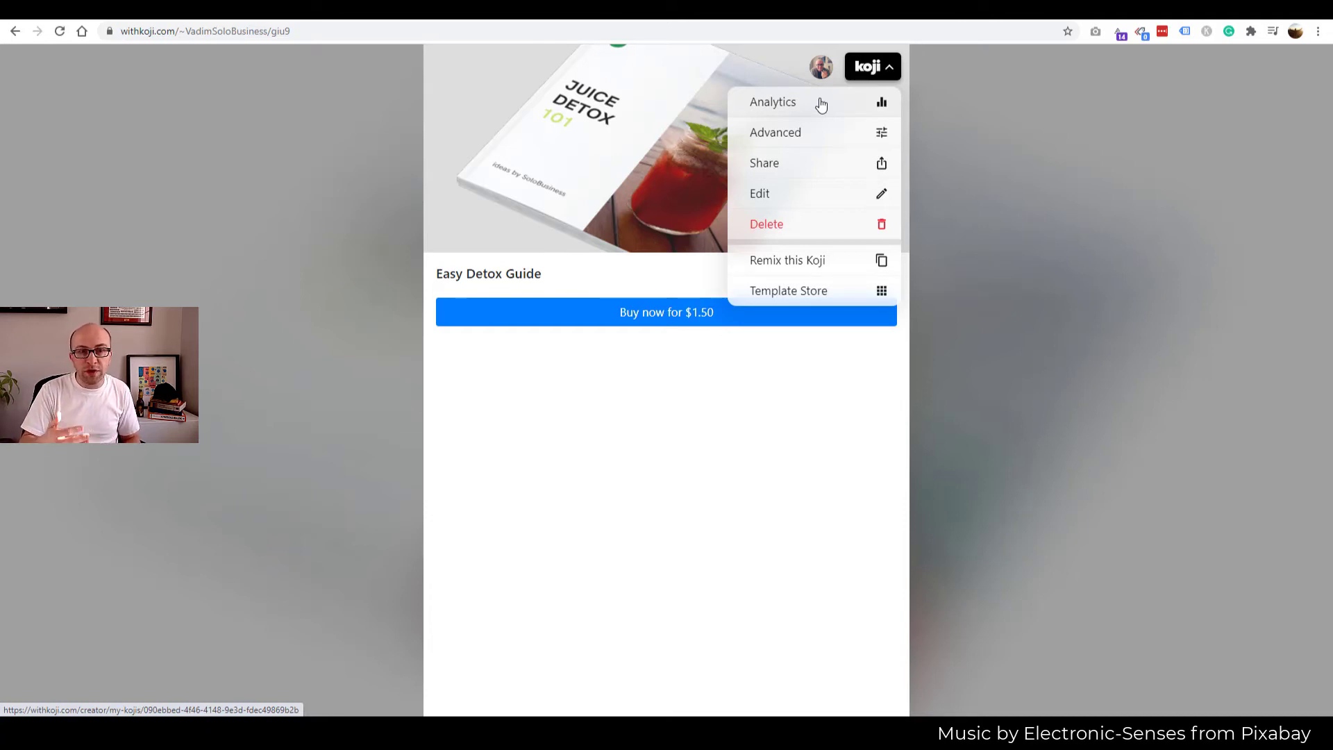
mouse_move(824, 114)
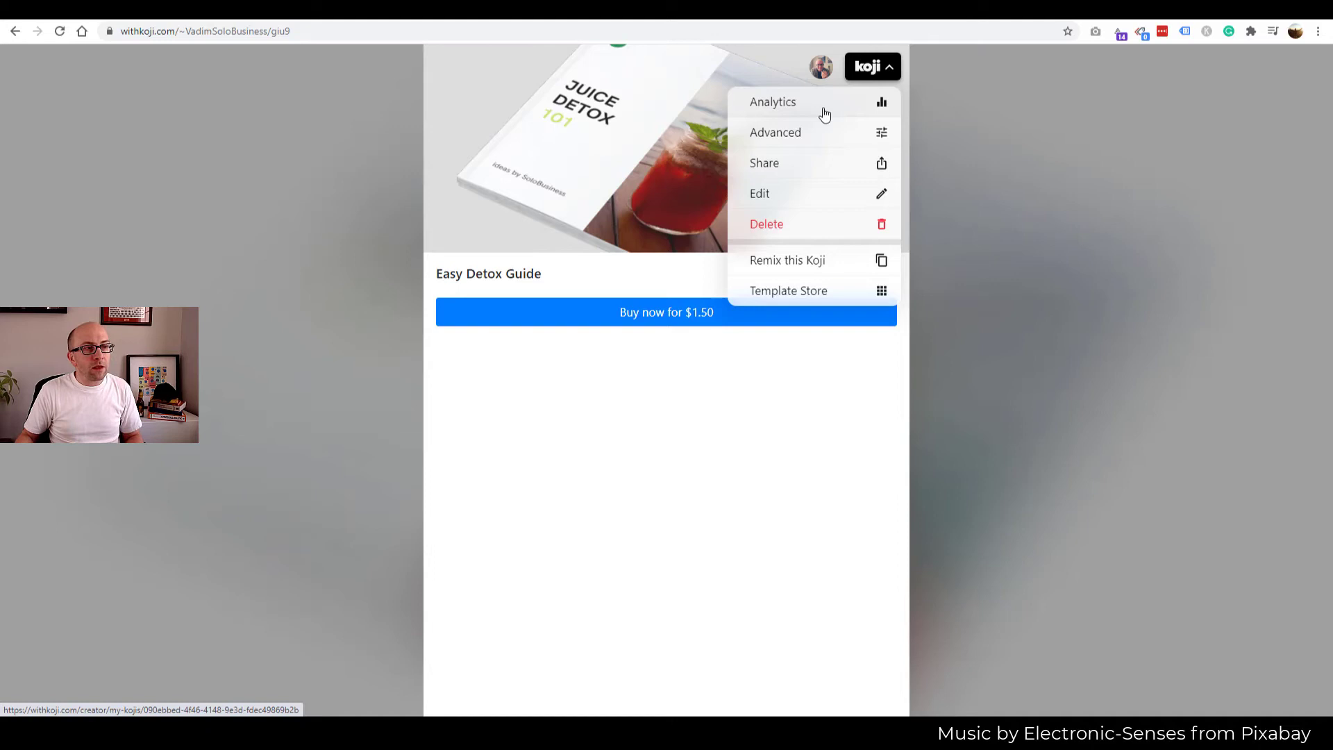
mouse_move(882, 167)
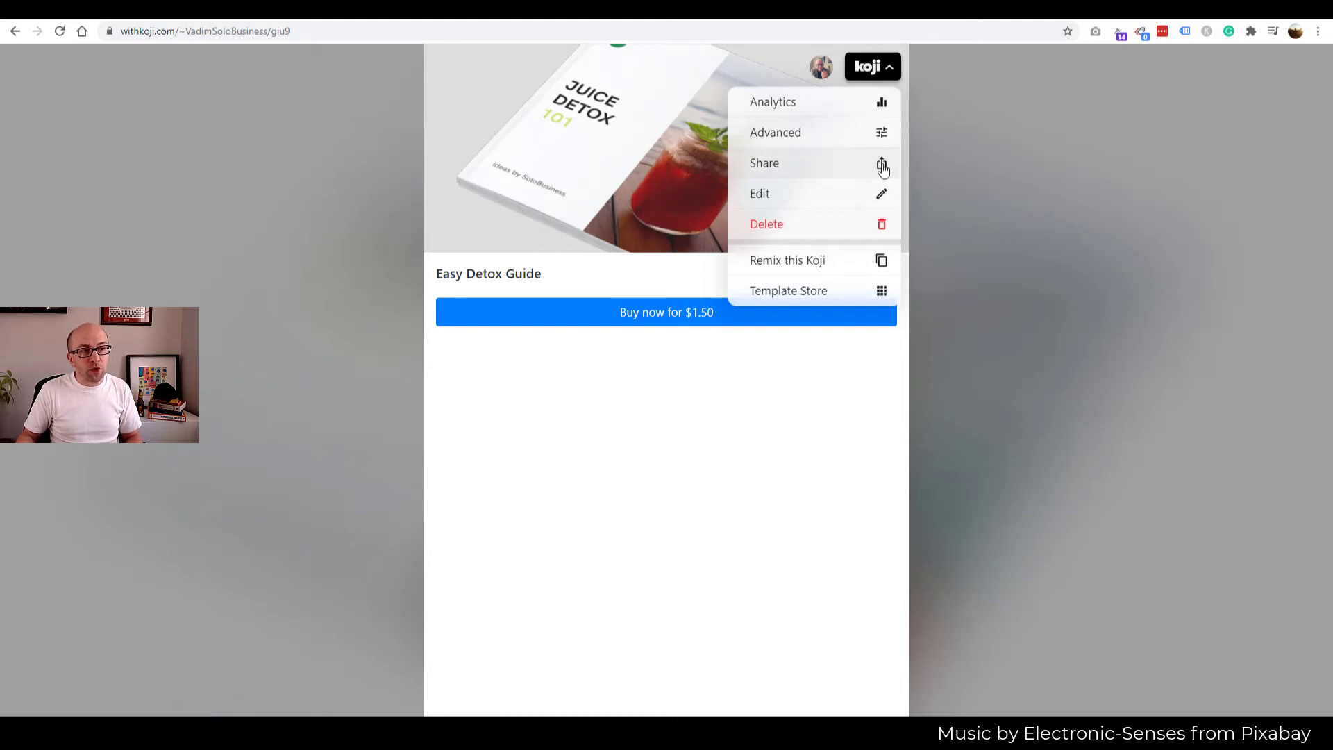
- Review the Easy Detox Guide's Share to destinations, then dismiss the sharing dialog
left_click(764, 162)
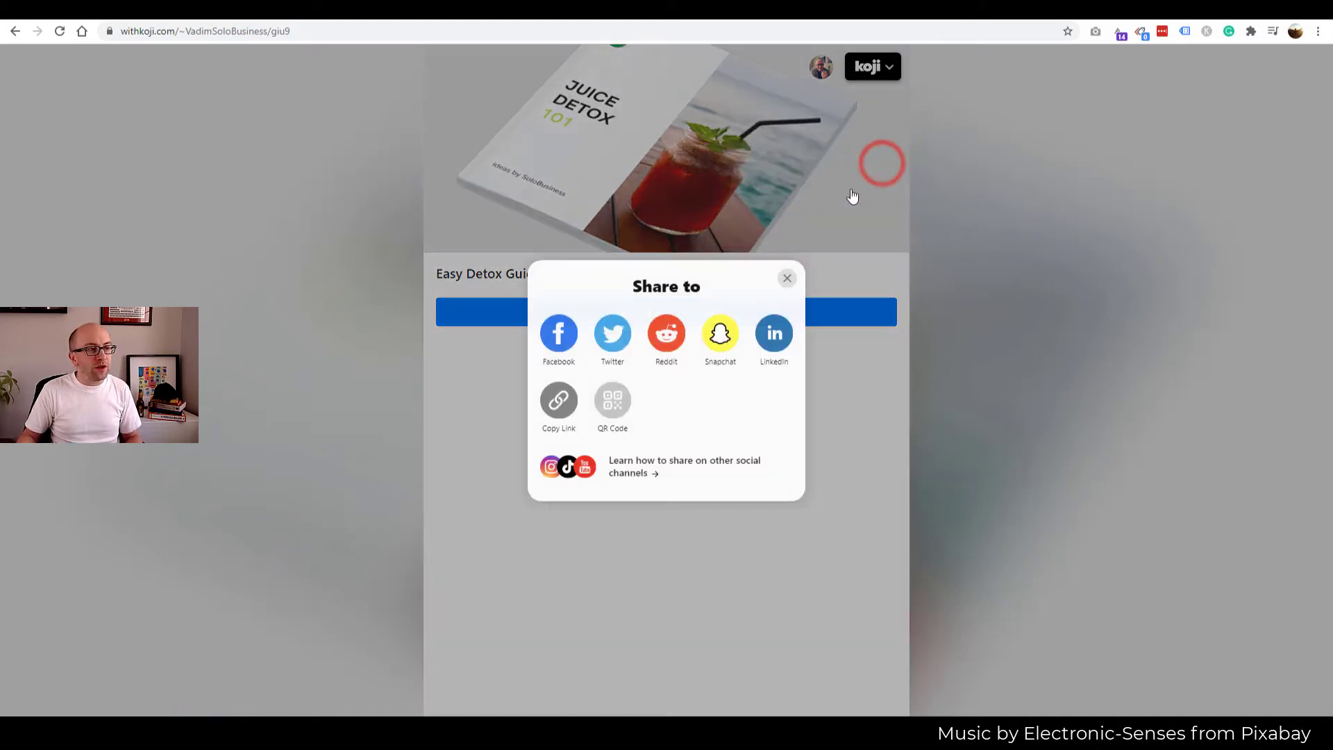
mouse_move(558, 334)
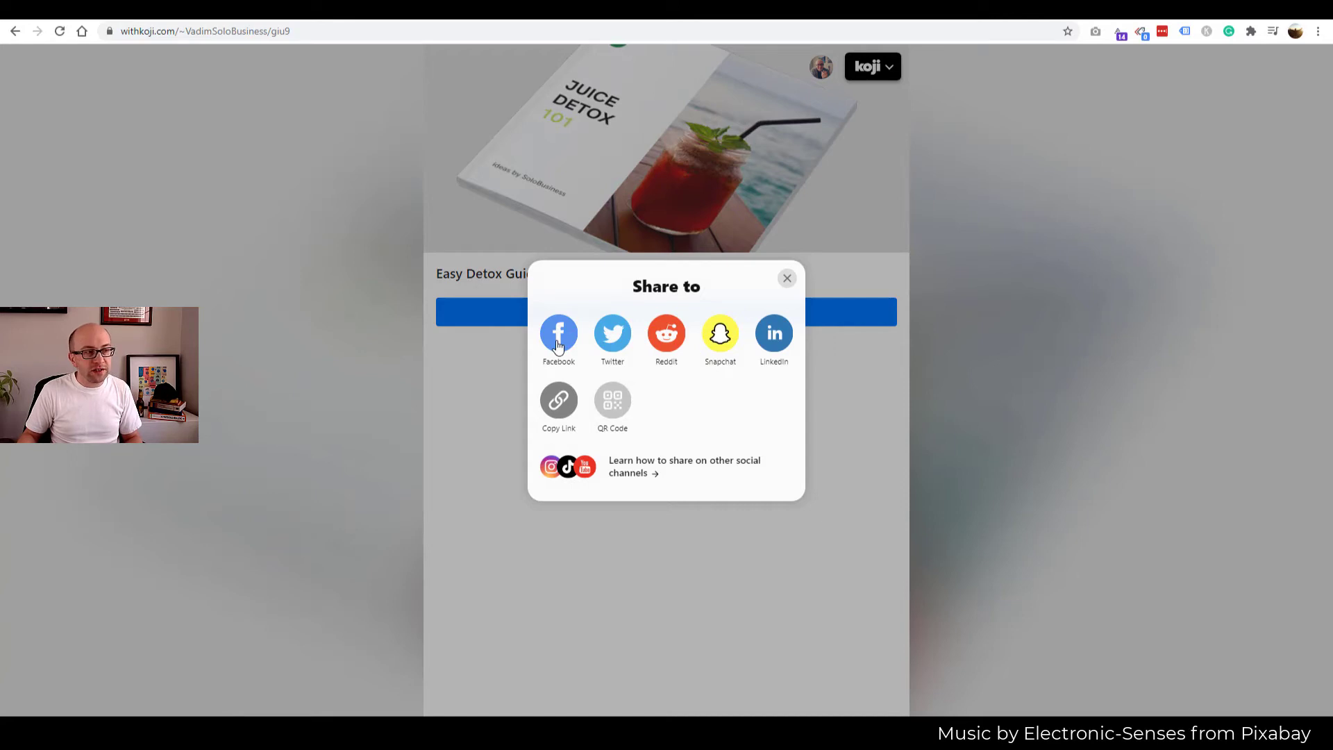
mouse_move(611, 333)
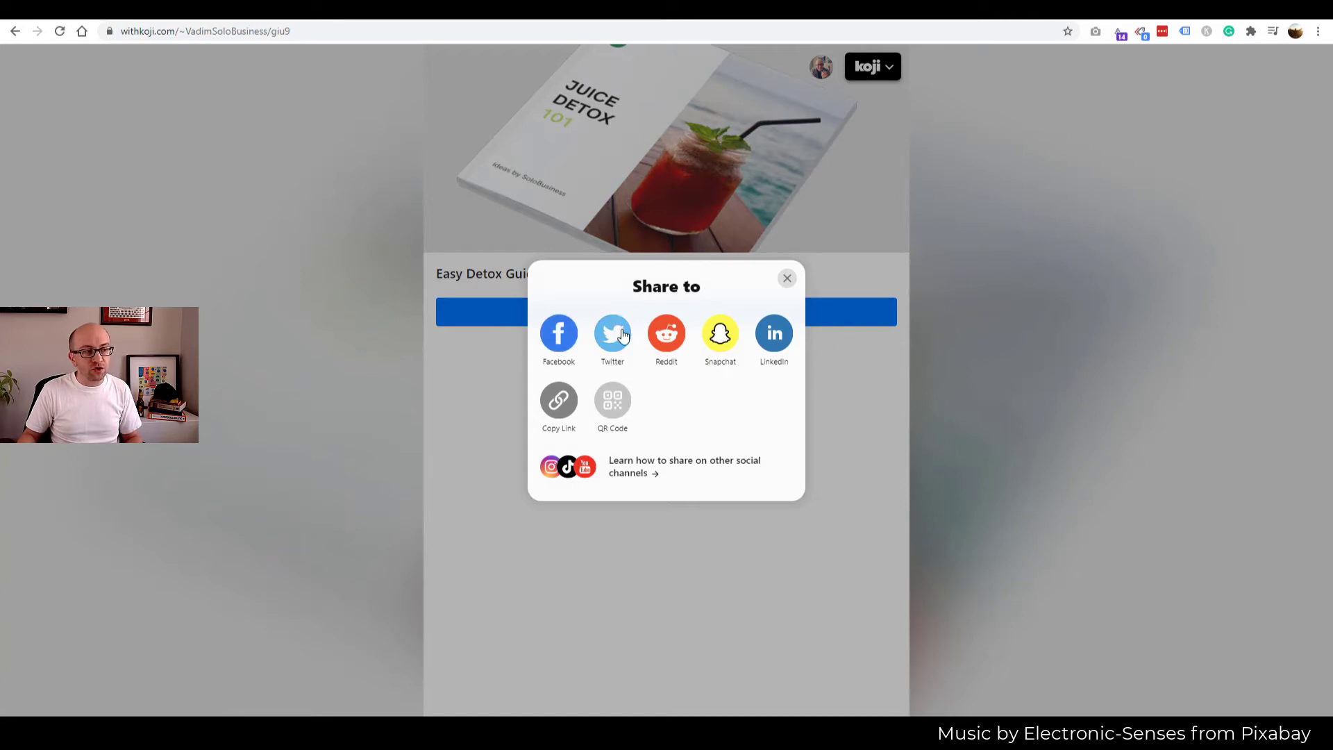
mouse_move(535, 379)
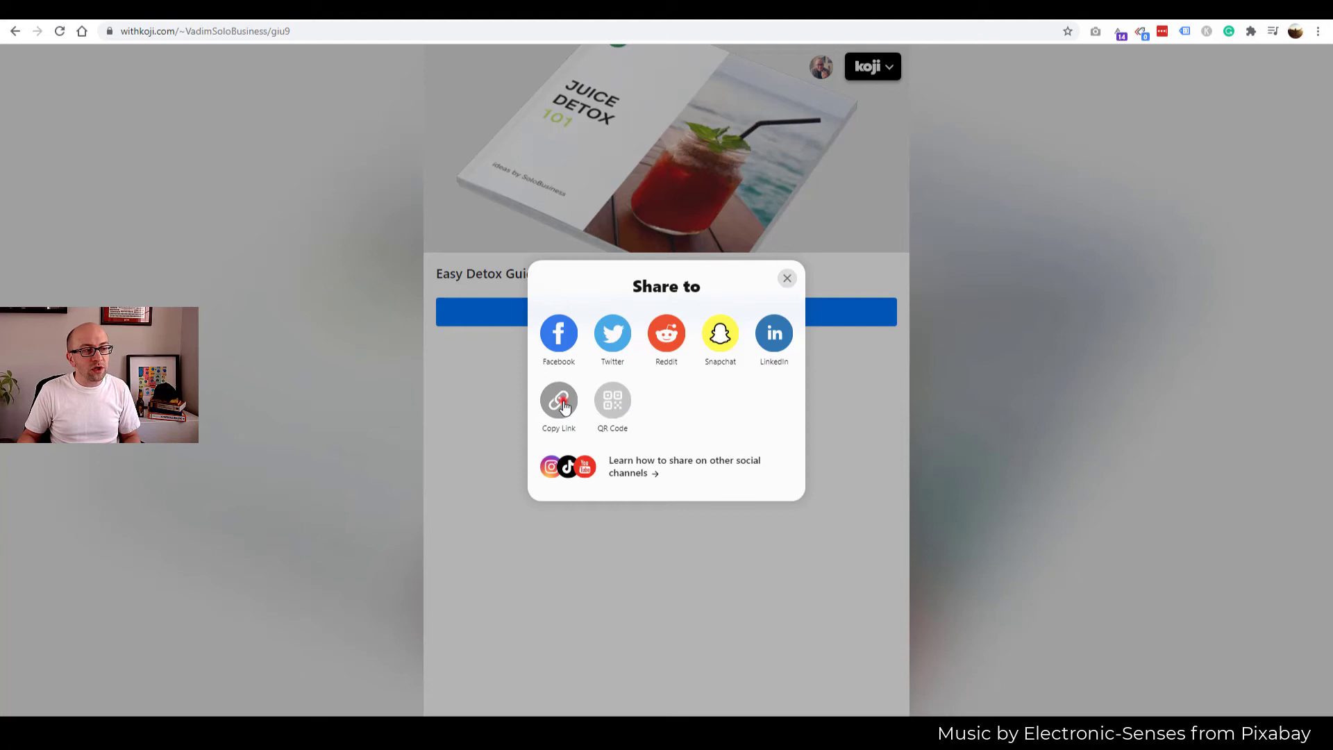
mouse_move(790, 293)
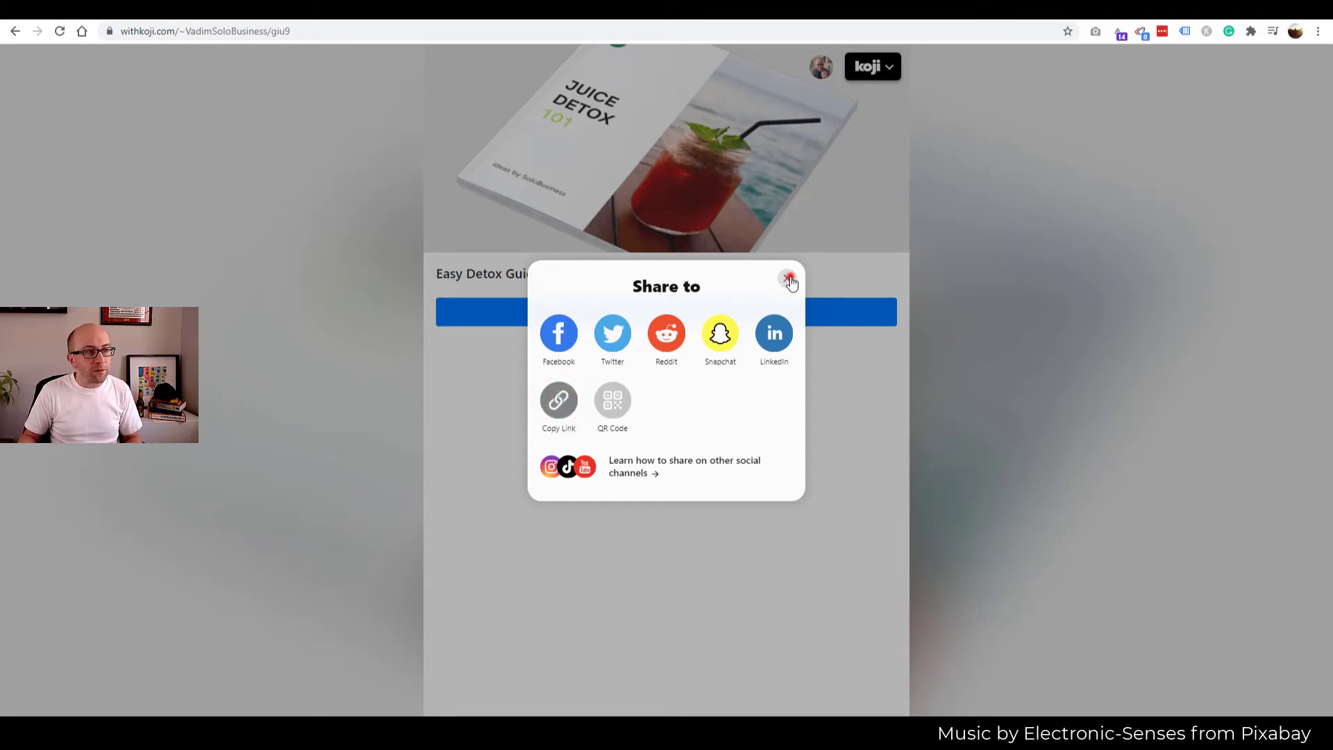
left_click(788, 280)
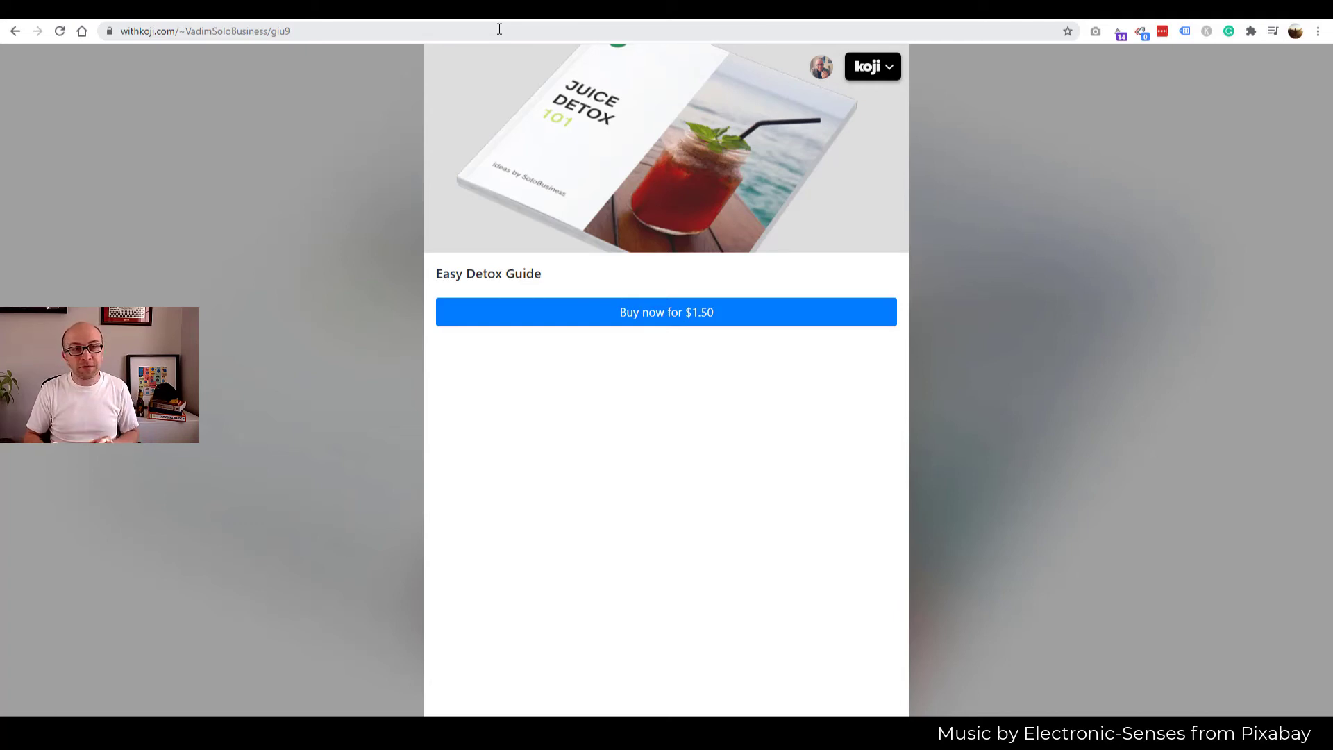
- Check the Easy Detox Guide analytics showing no transactions, then go to the Creator Dashboard
left_click(871, 67)
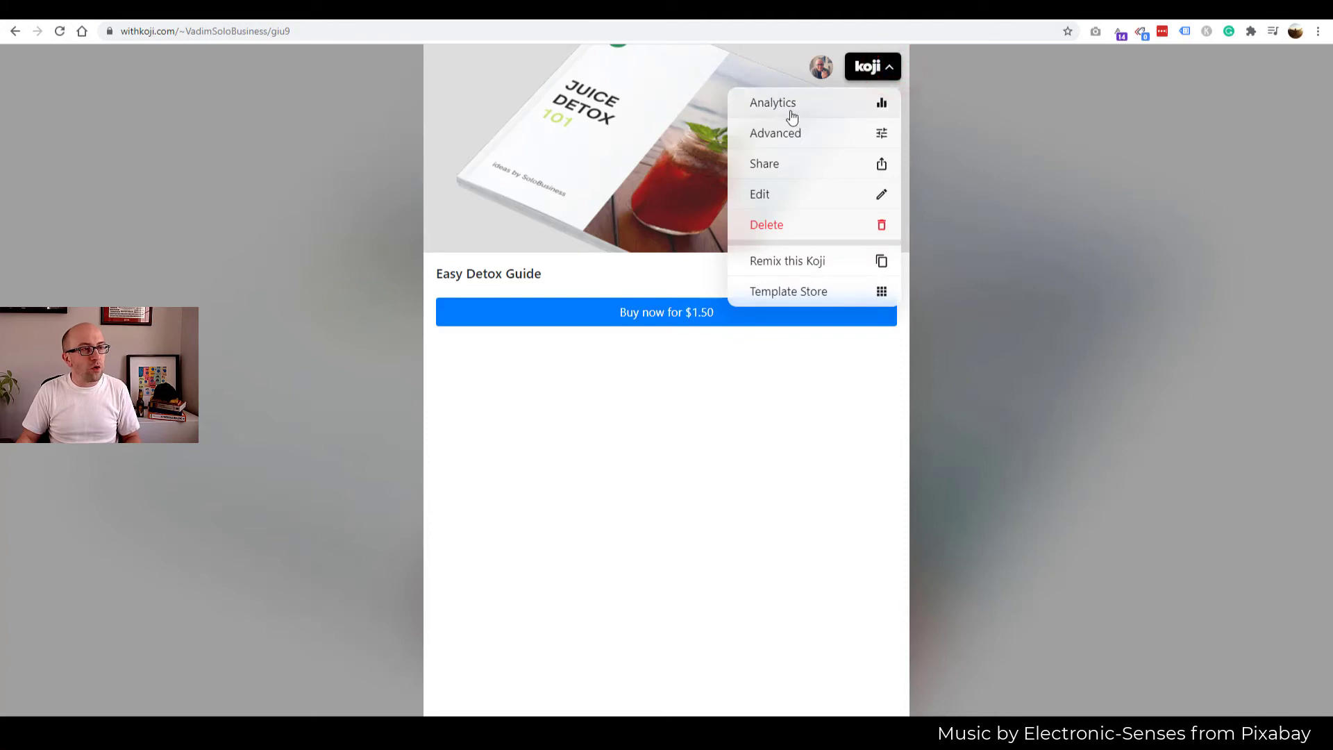
left_click(772, 102)
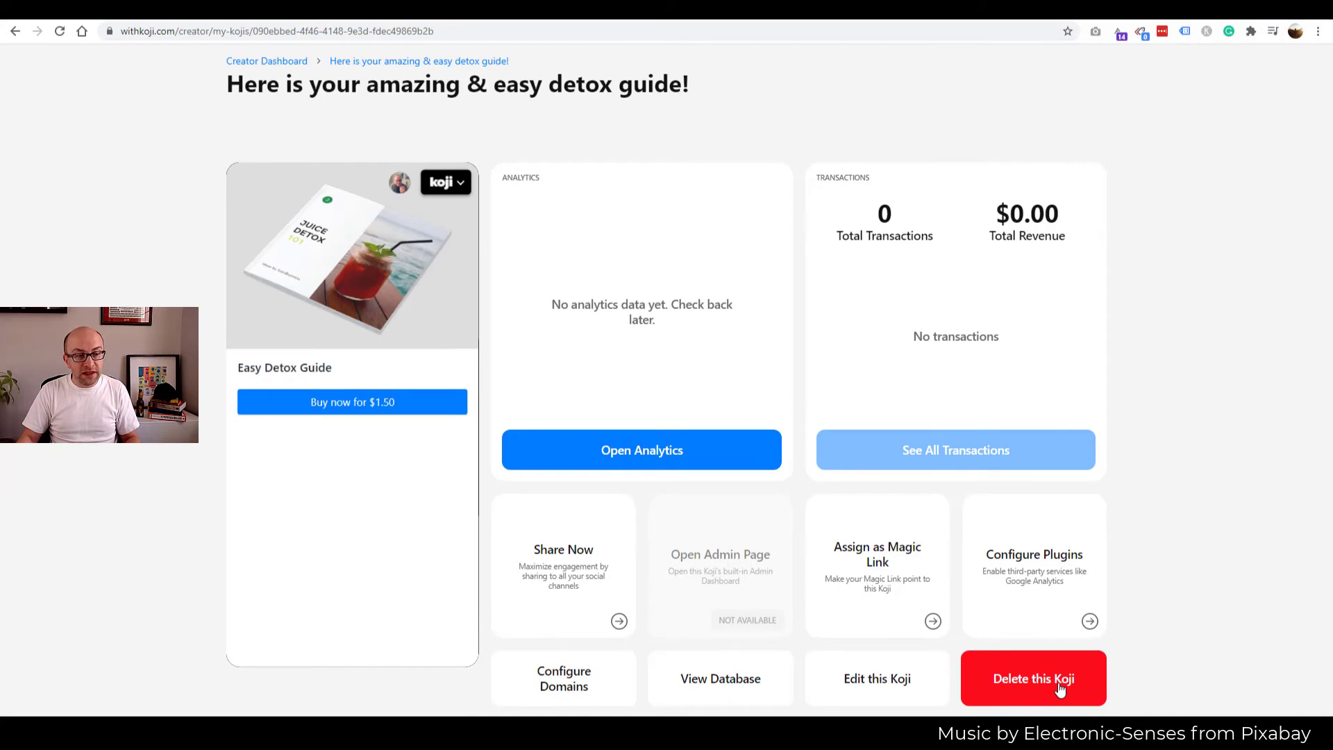
mouse_move(876, 678)
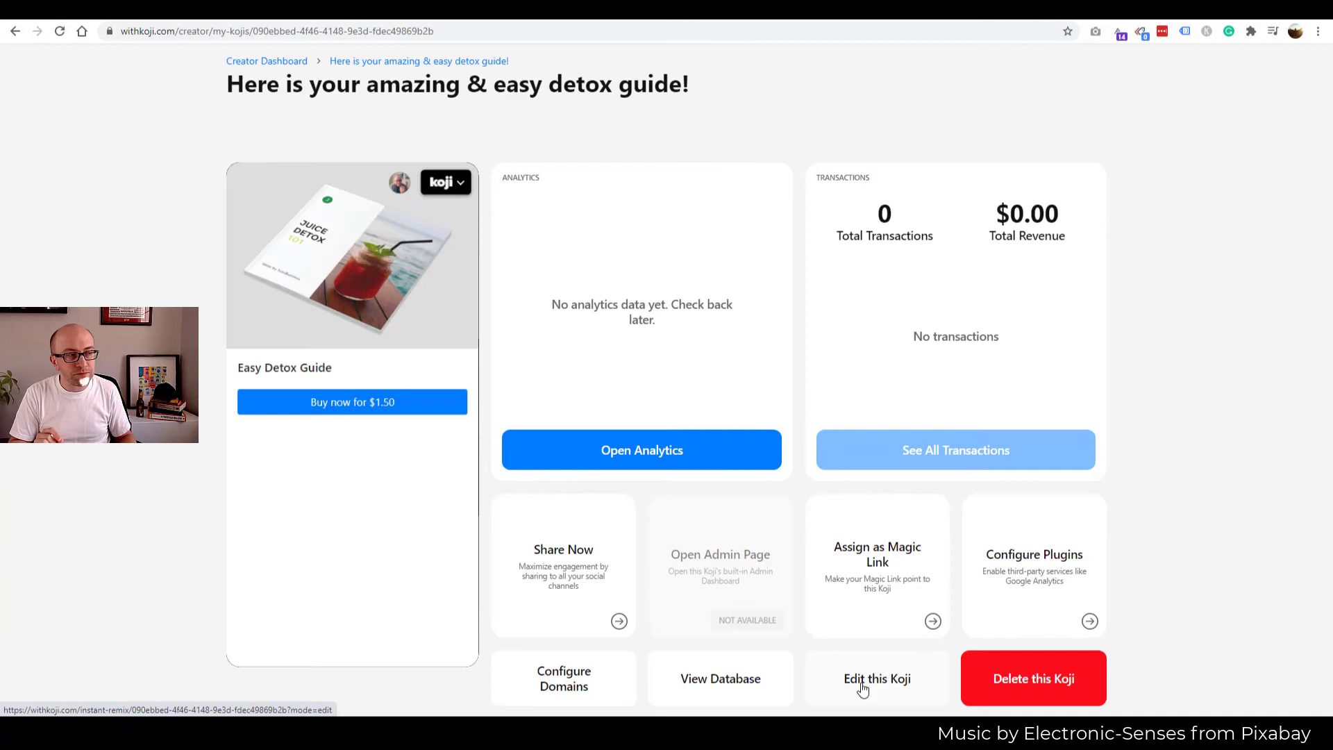
left_click(266, 61)
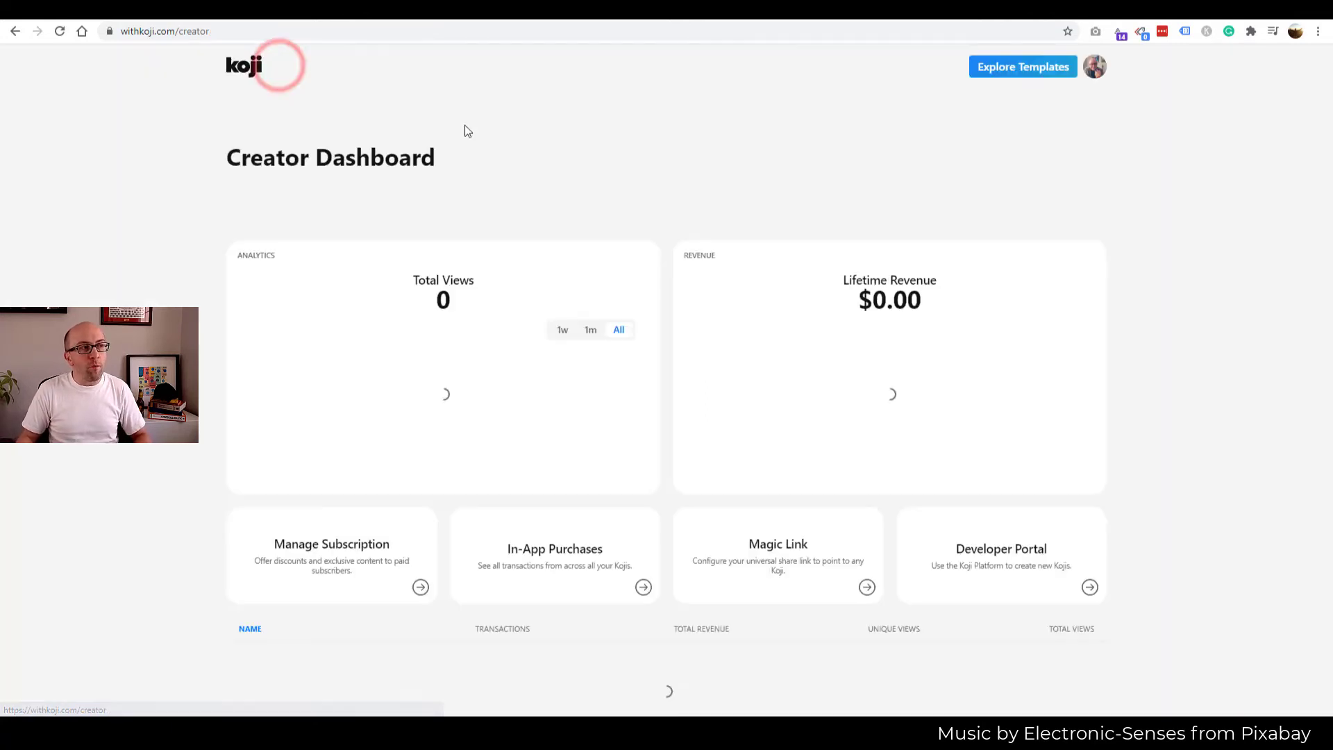
- Remix the Tip Jar template from Explore Templates into a new post
left_click(1023, 67)
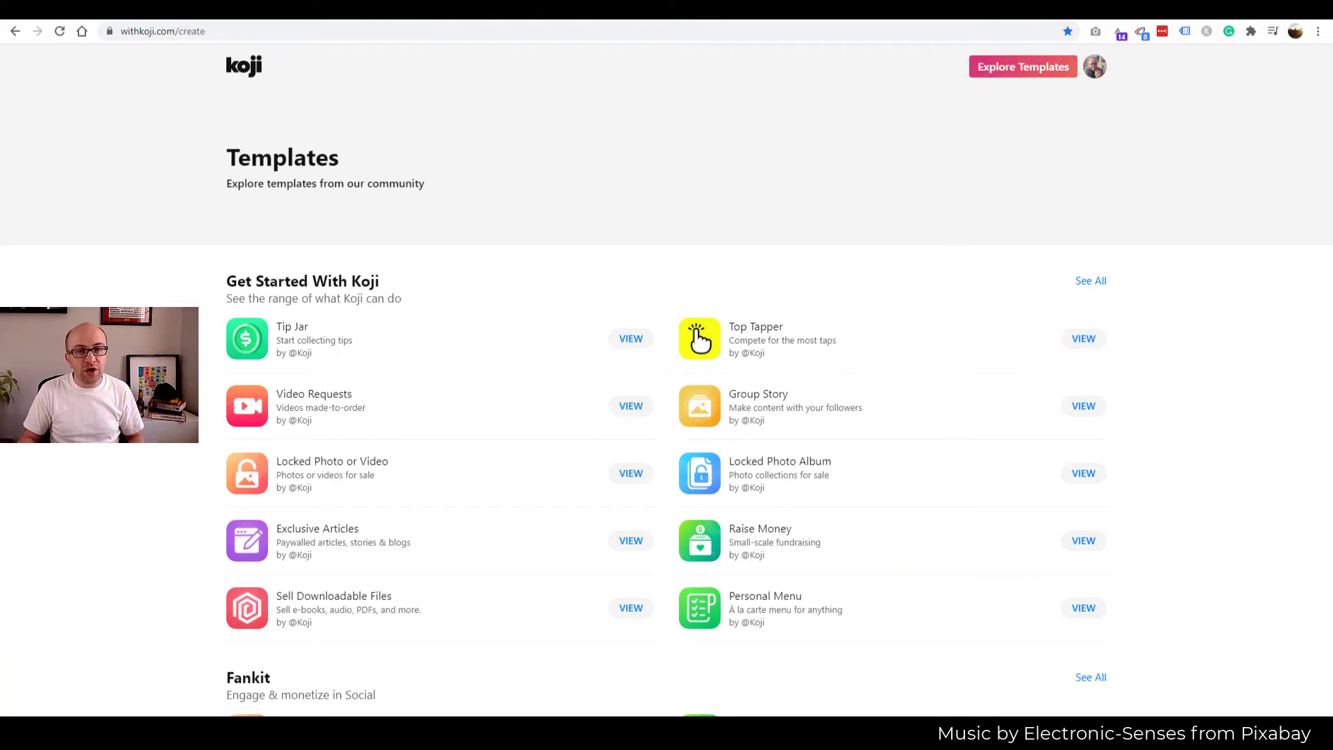
mouse_move(630, 339)
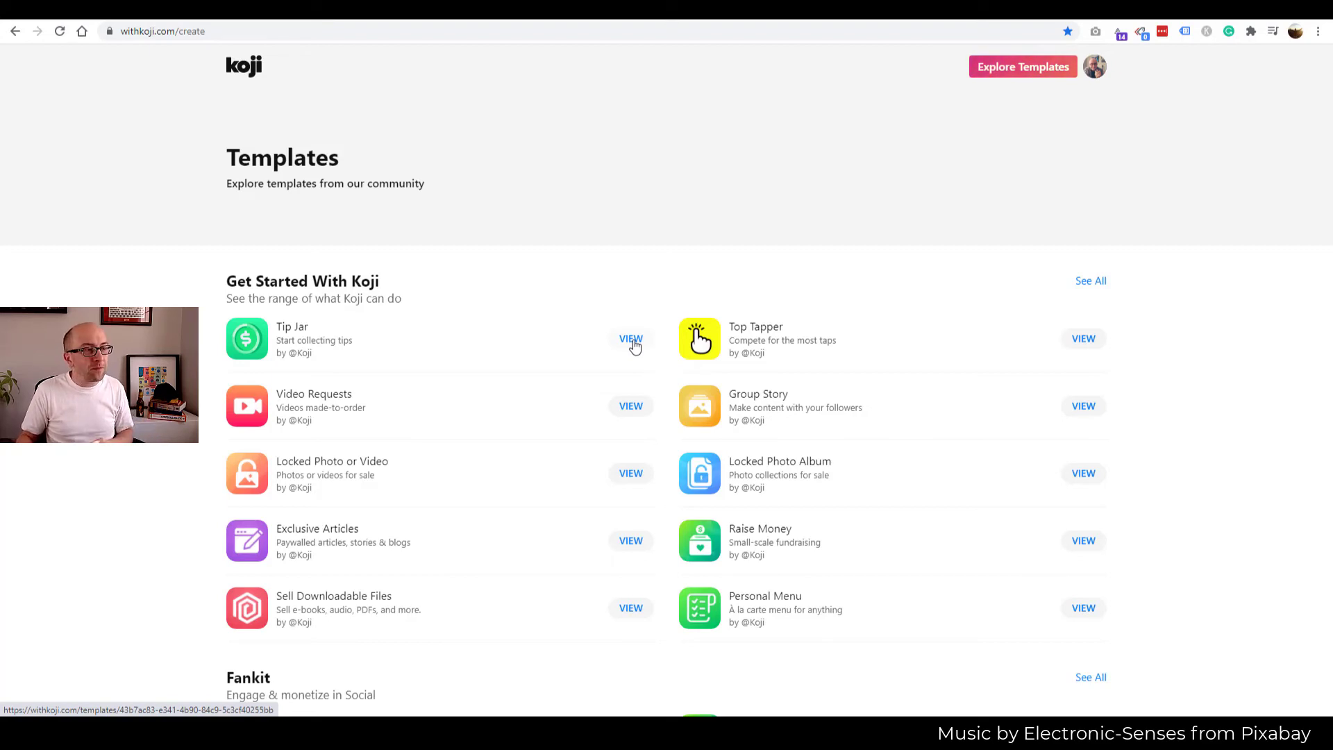
left_click(632, 338)
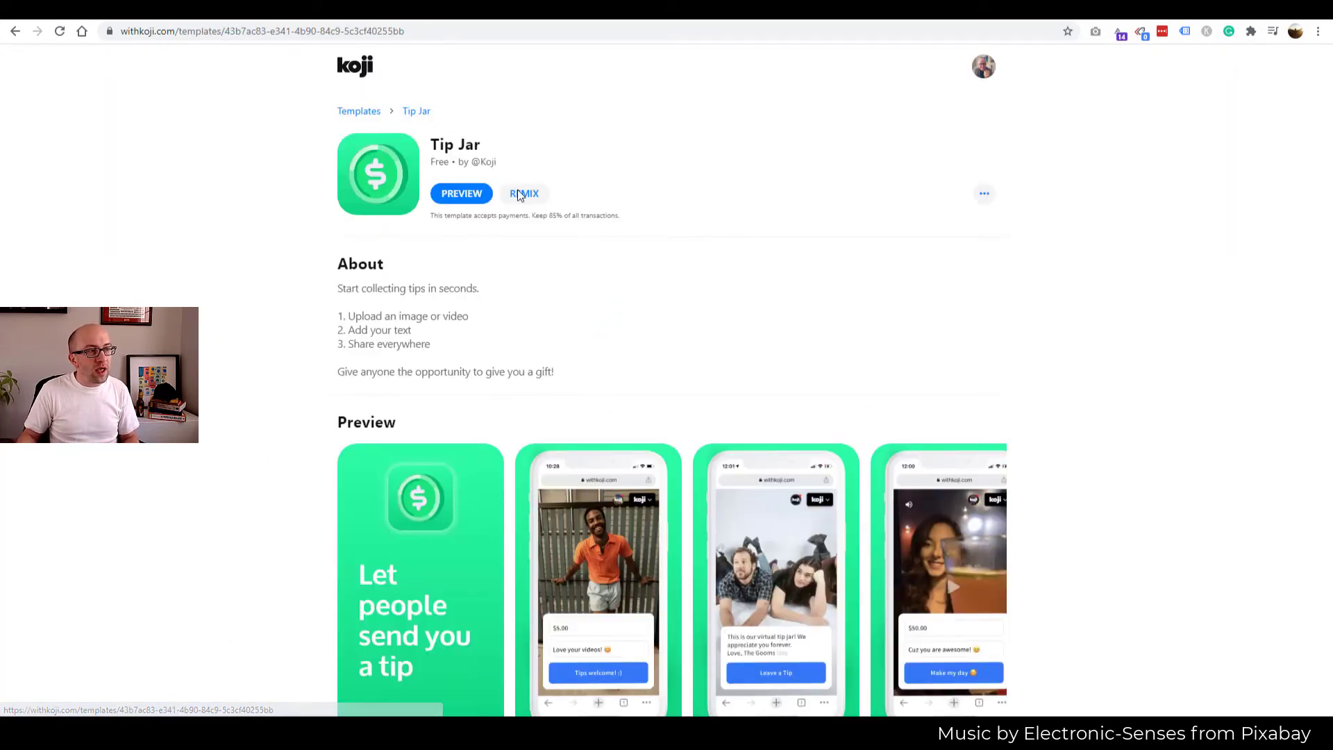
left_click(523, 193)
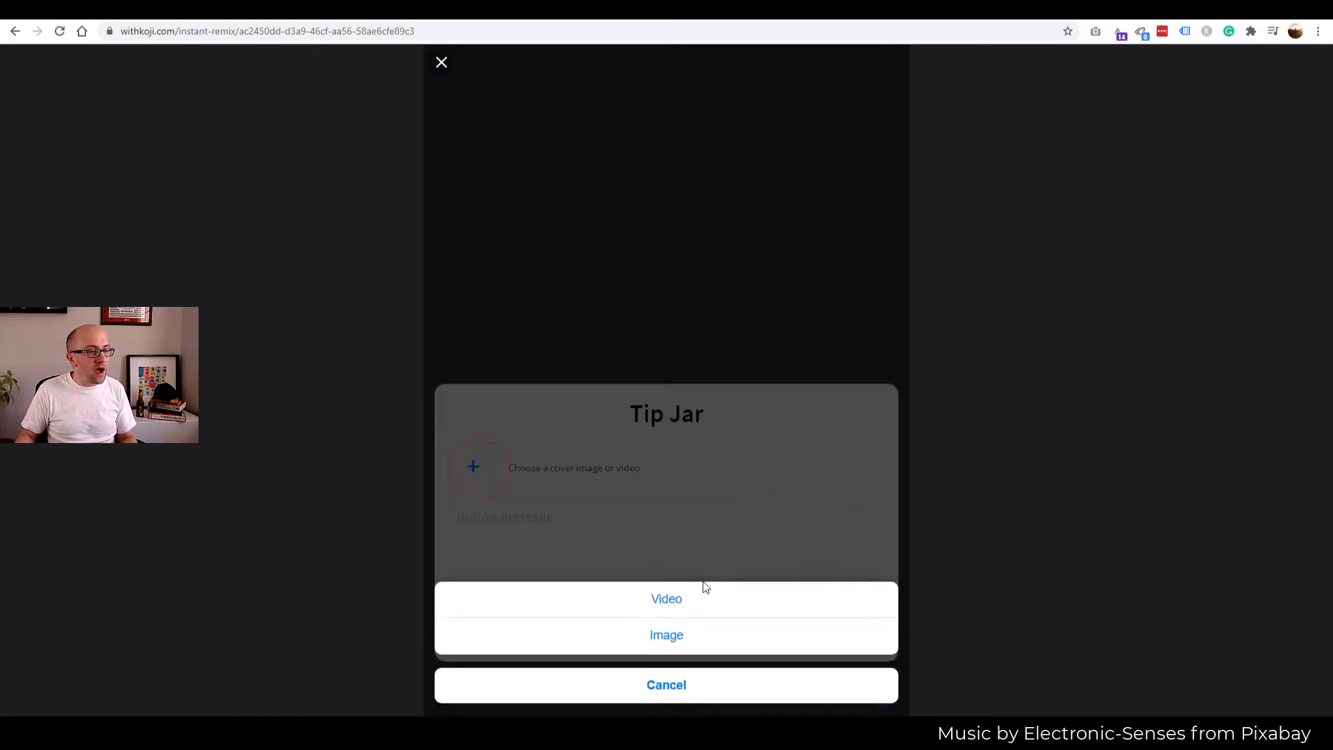
- Add the detox infographic cover and 'Greatly Appreciate your Tip' thank-you message, then preview
left_click(667, 634)
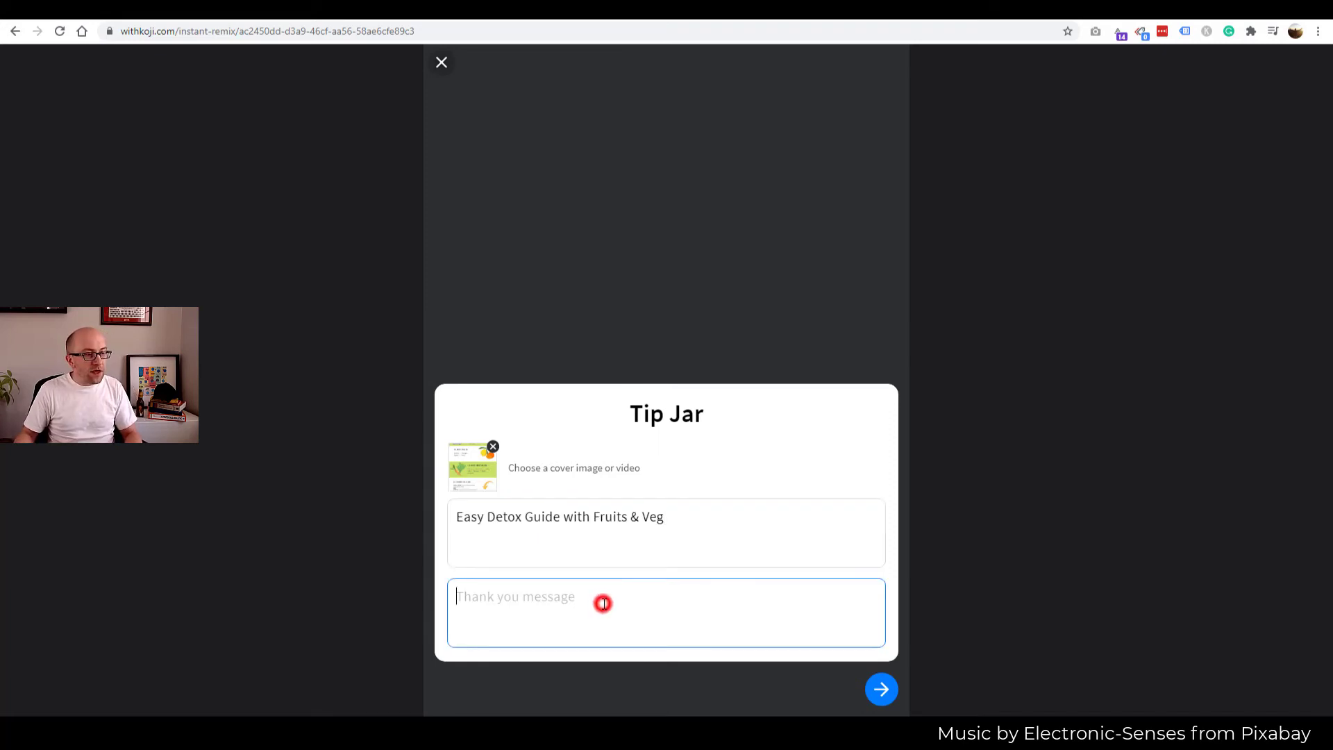
type("Greatly Appreciate your Tip")
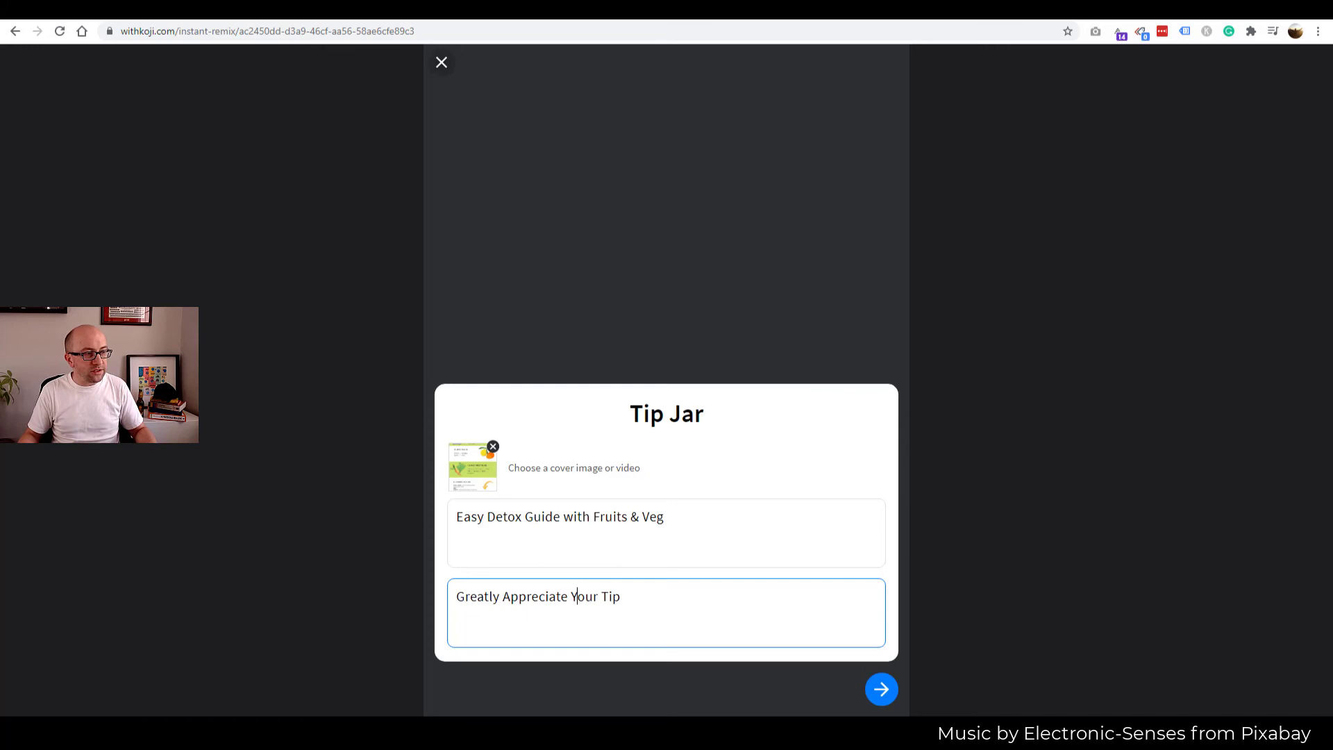
left_click(881, 689)
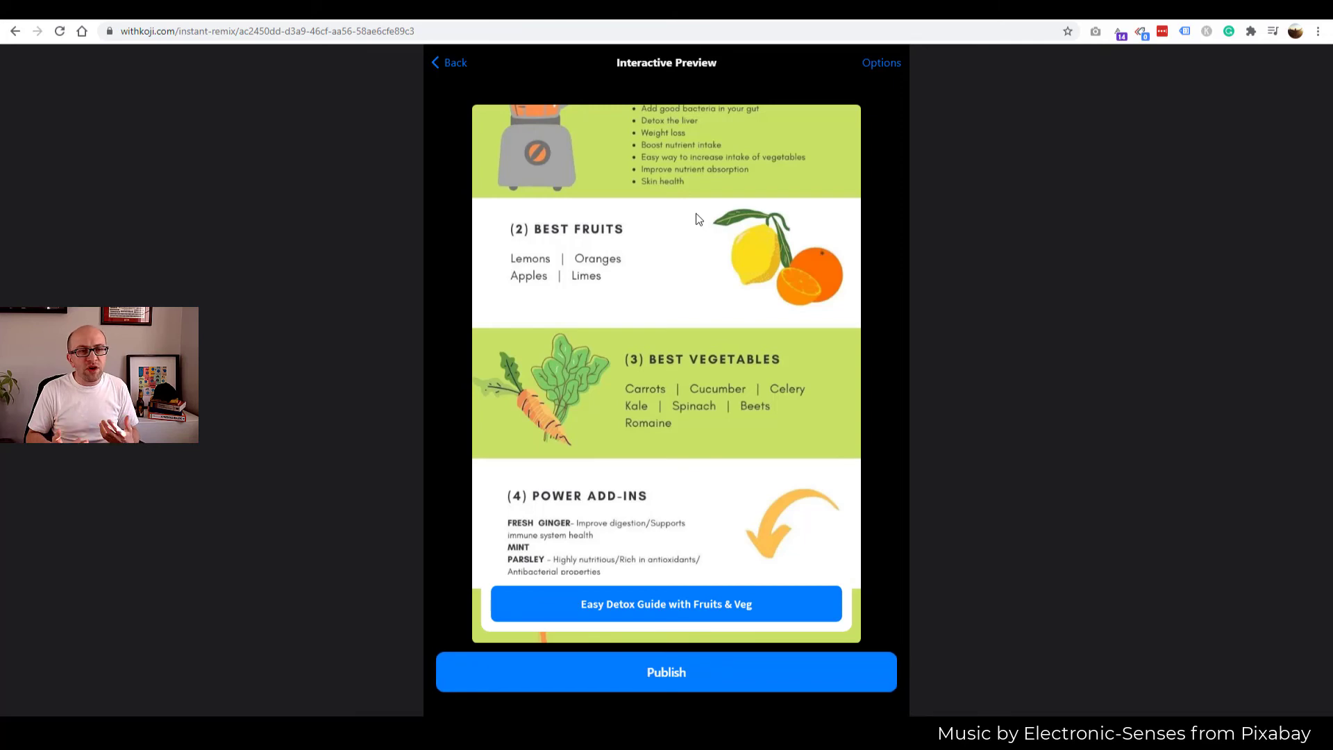
mouse_move(663, 627)
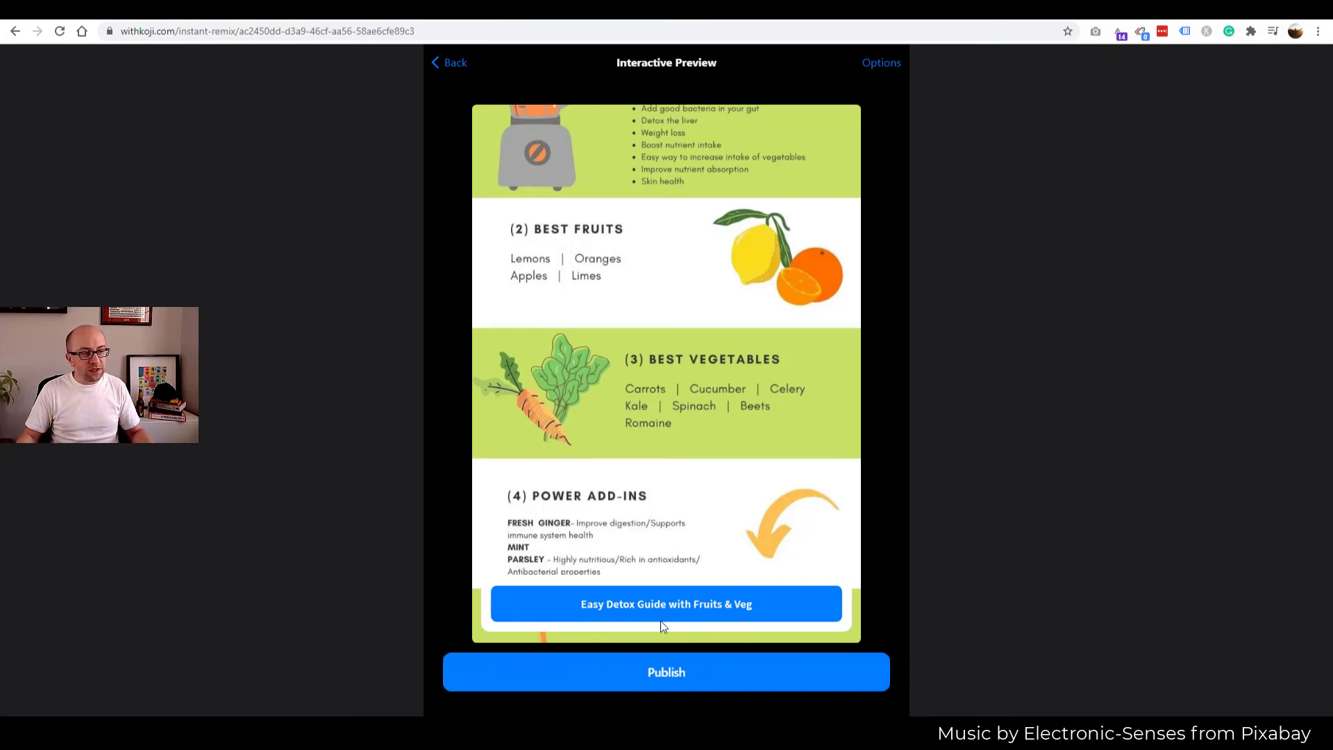
- Start publishing the Tip Jar, skipping title and caption, to reach the 85% fee terms
left_click(882, 62)
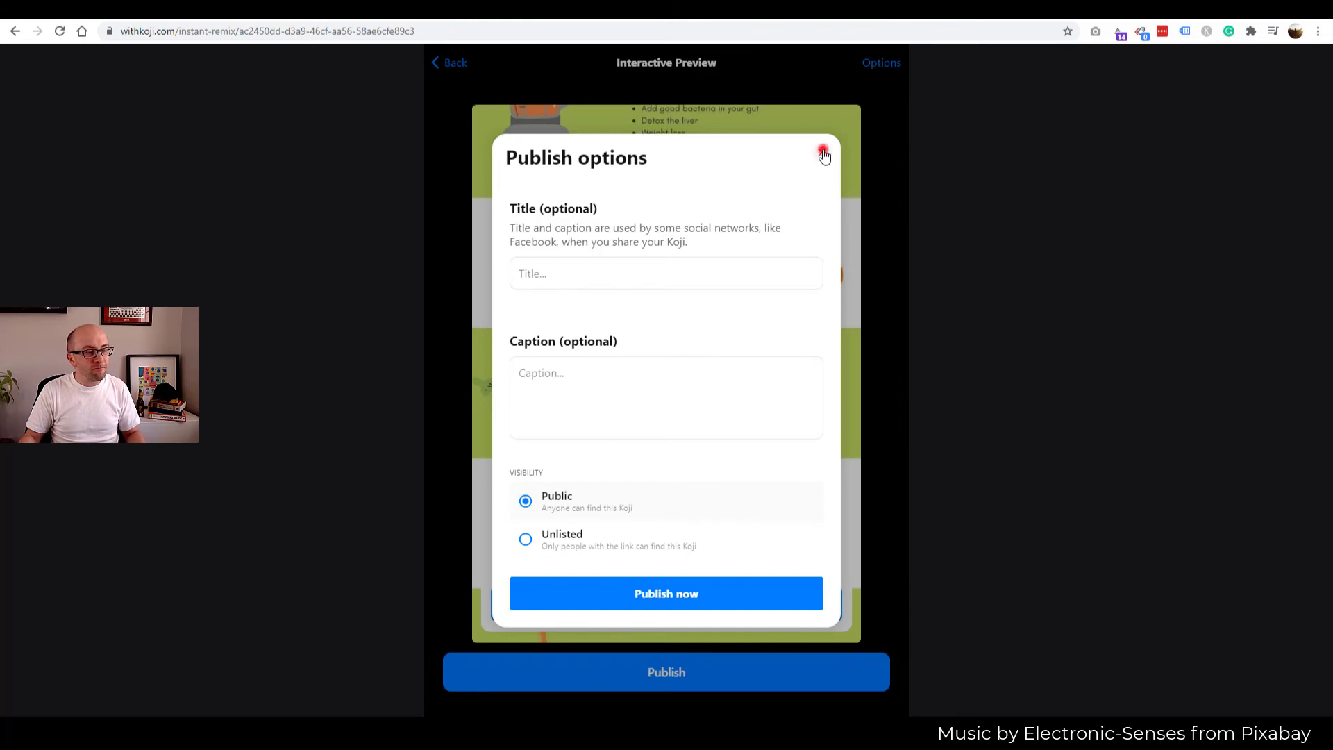
left_click(666, 594)
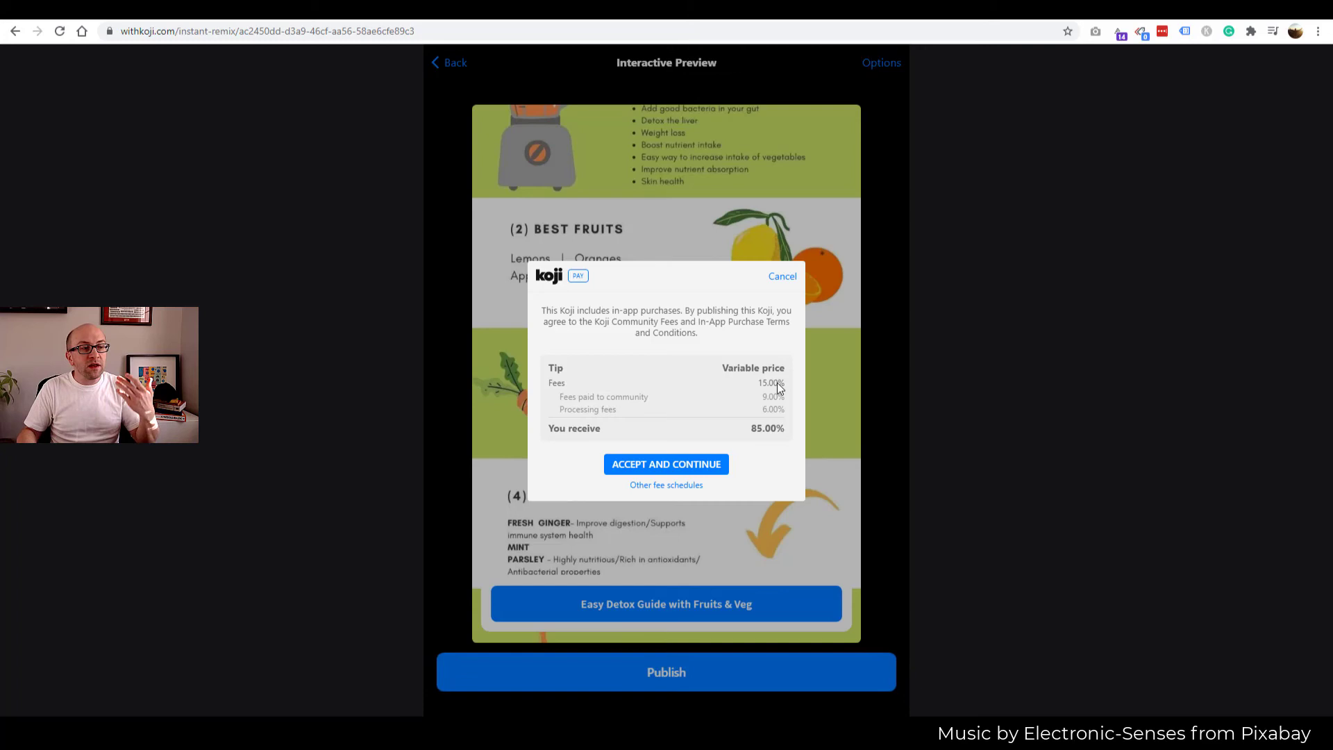
mouse_move(689, 473)
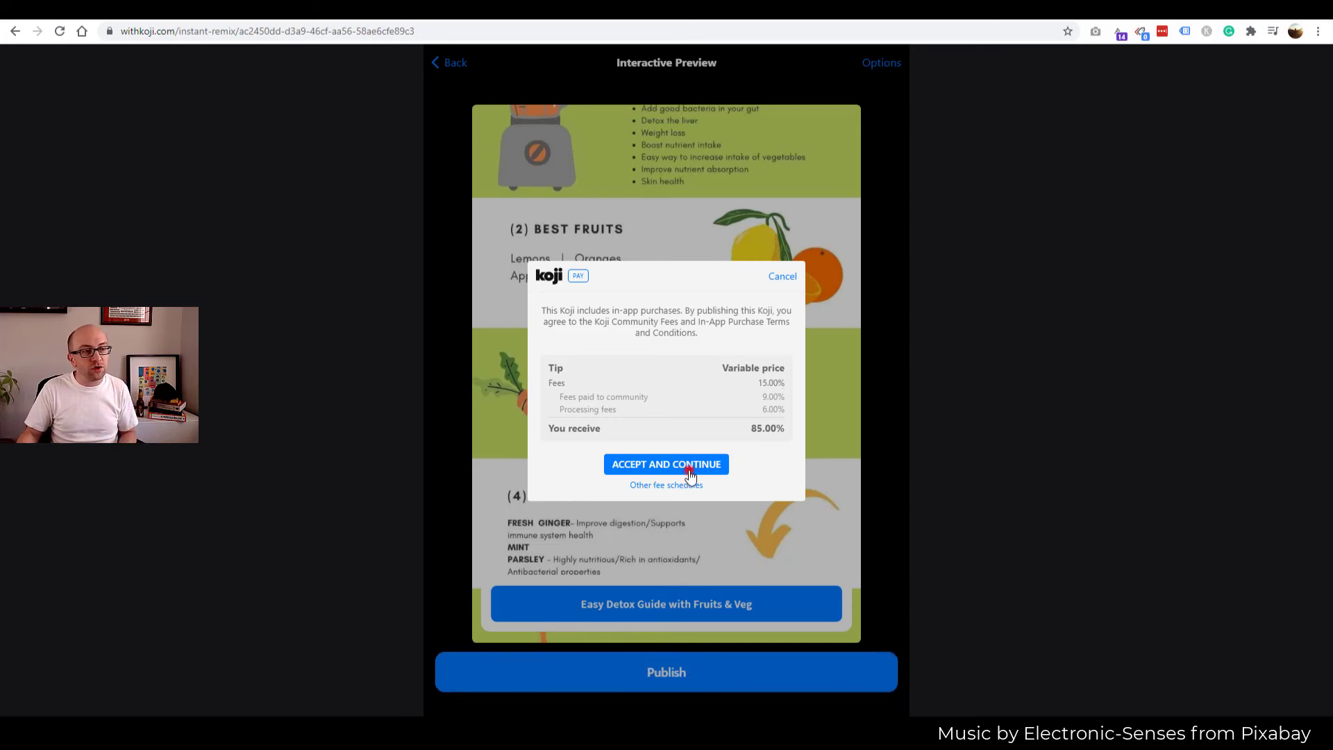
- Accept the fee terms to publish the Tip Jar and bring up its share destinations
left_click(666, 464)
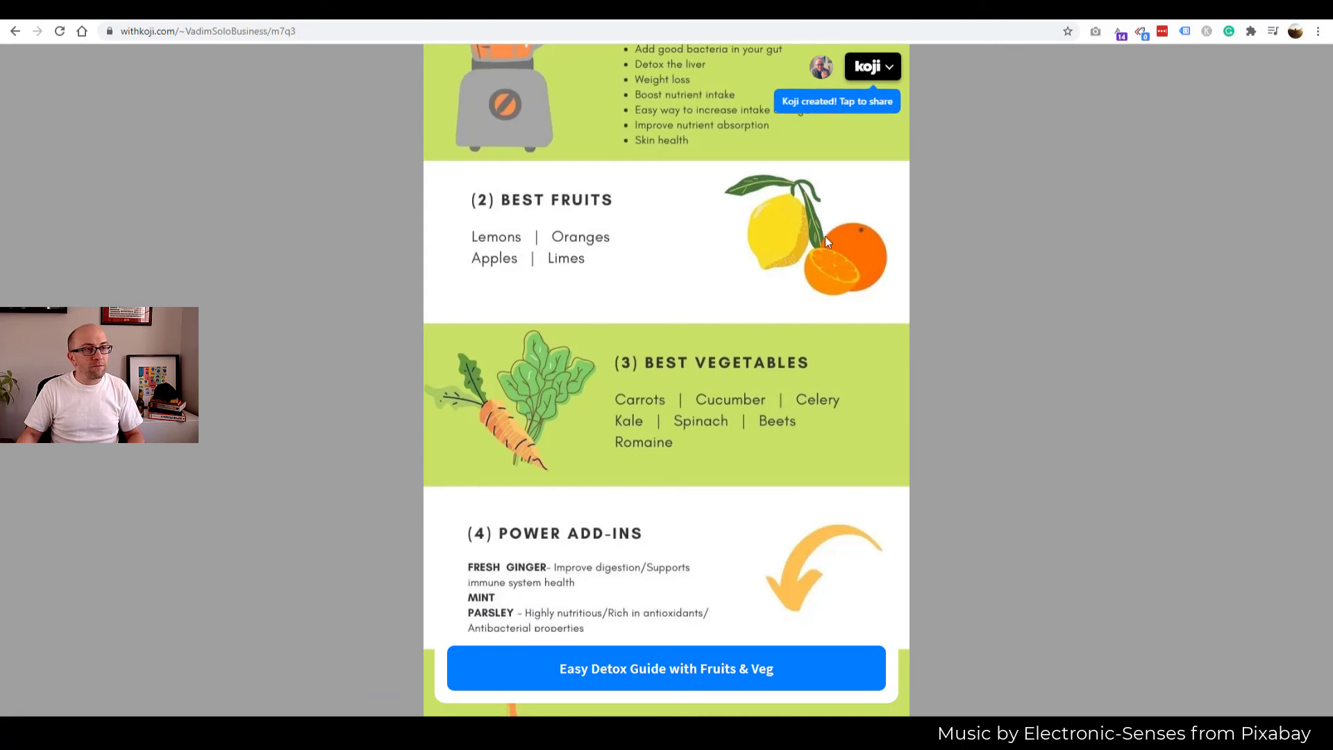
left_click(871, 66)
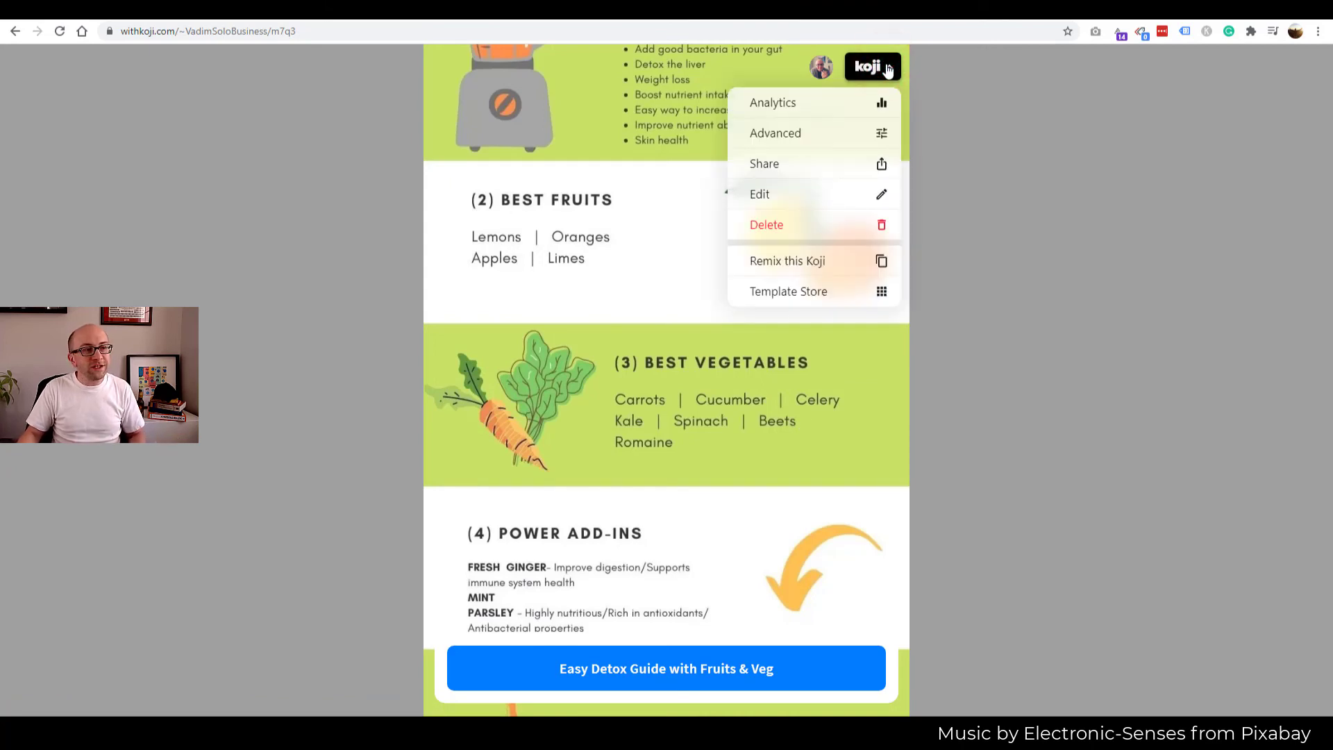
left_click(764, 163)
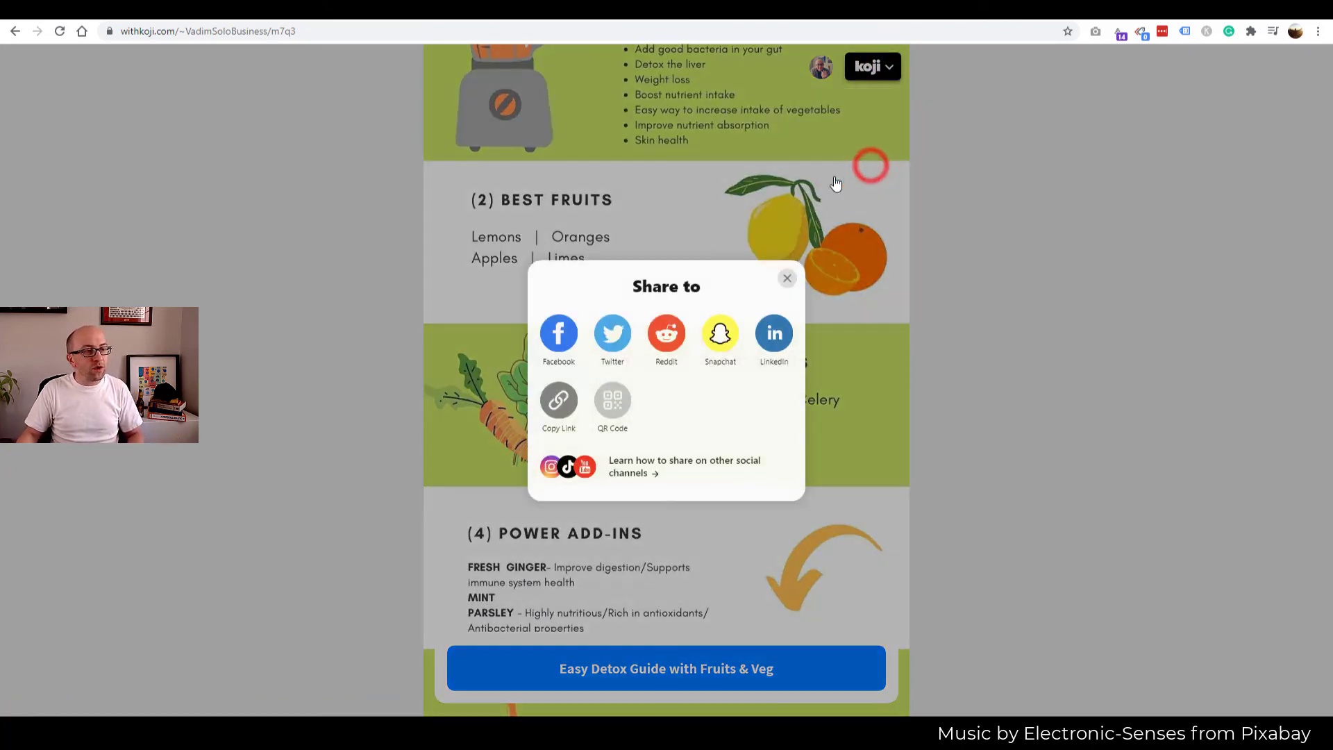
mouse_move(568, 307)
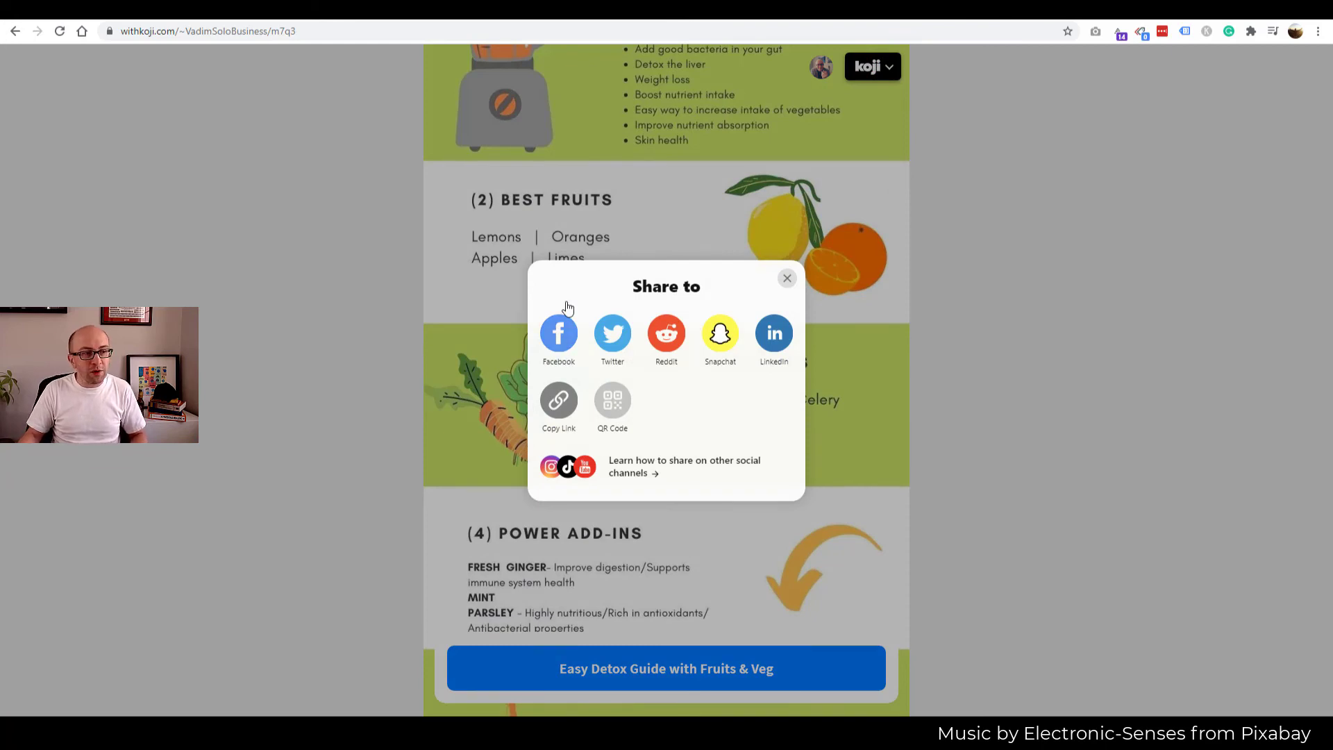